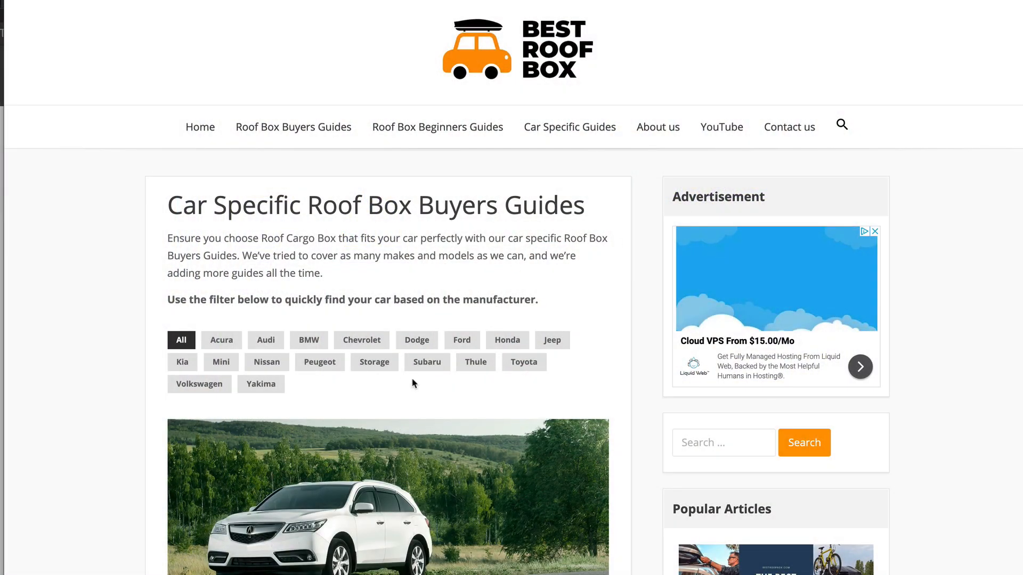
{"action": "mouse_move", "coordinate": [295, 356]}
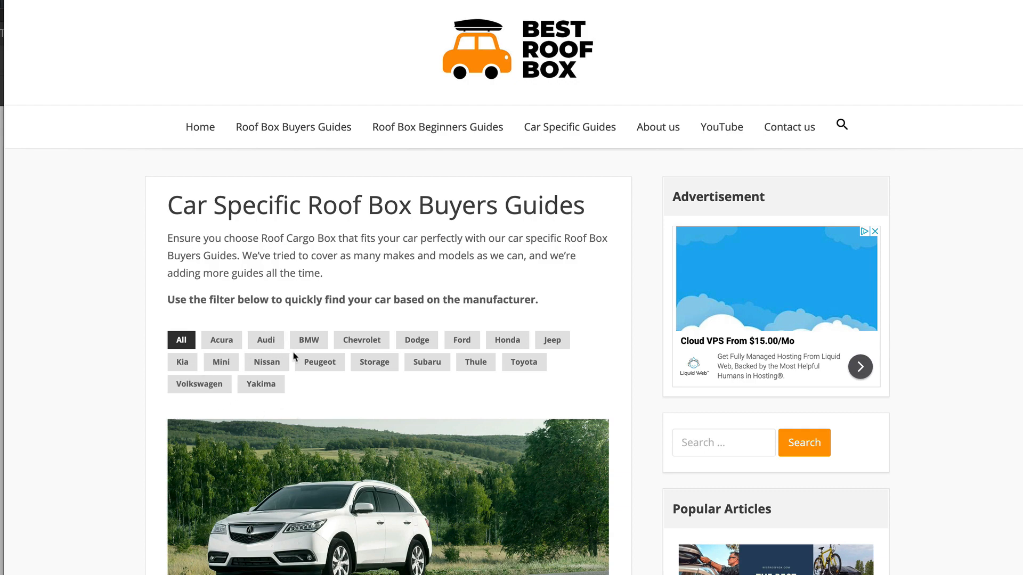
Apply the Subaru manufacturer filter to the guides list.
{"action": "scroll", "scroll_direction": "down", "scroll_amount": 3}
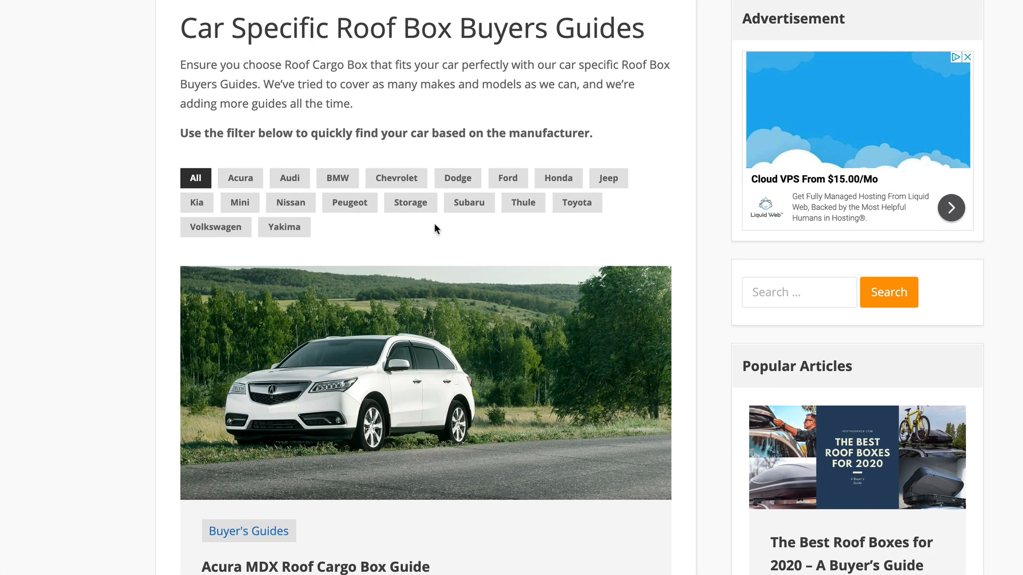
{"action": "left_click", "coordinate": [468, 203]}
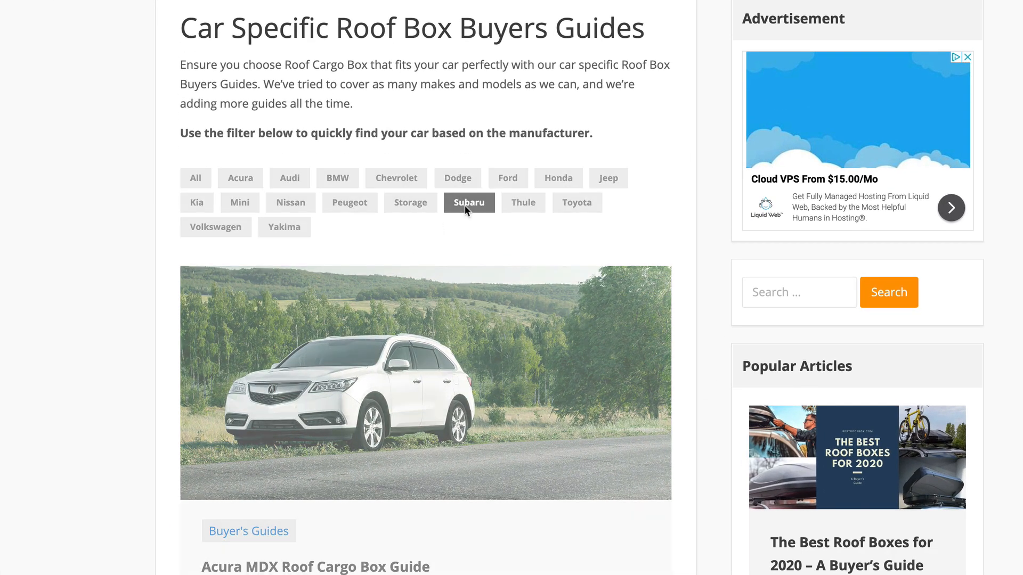
Load the live bestroofbox.com/car-specific-guides/ page showing the plain unfiltered guide list.
{"action": "left_click", "coordinate": [469, 203]}
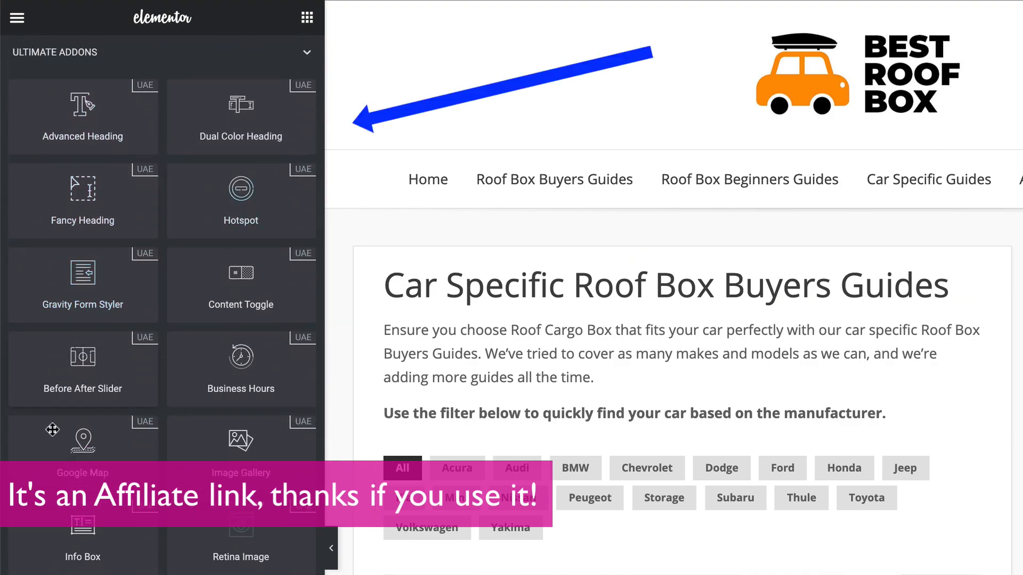
{"action": "scroll", "scroll_direction": "down", "scroll_amount": 3}
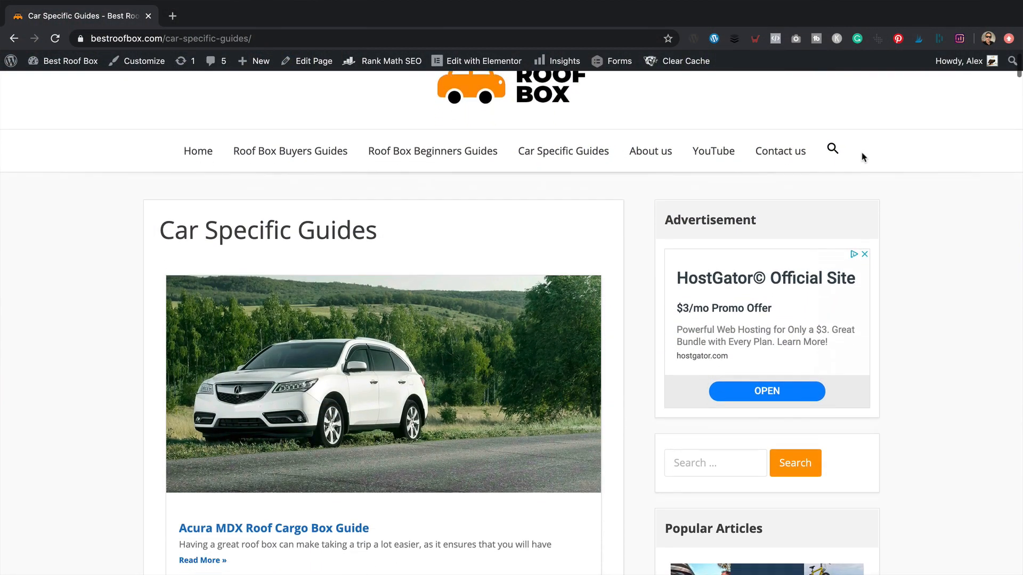
Scroll through the existing unfiltered guides list and return toward the top.
{"action": "scroll", "scroll_direction": "down", "scroll_amount": 3}
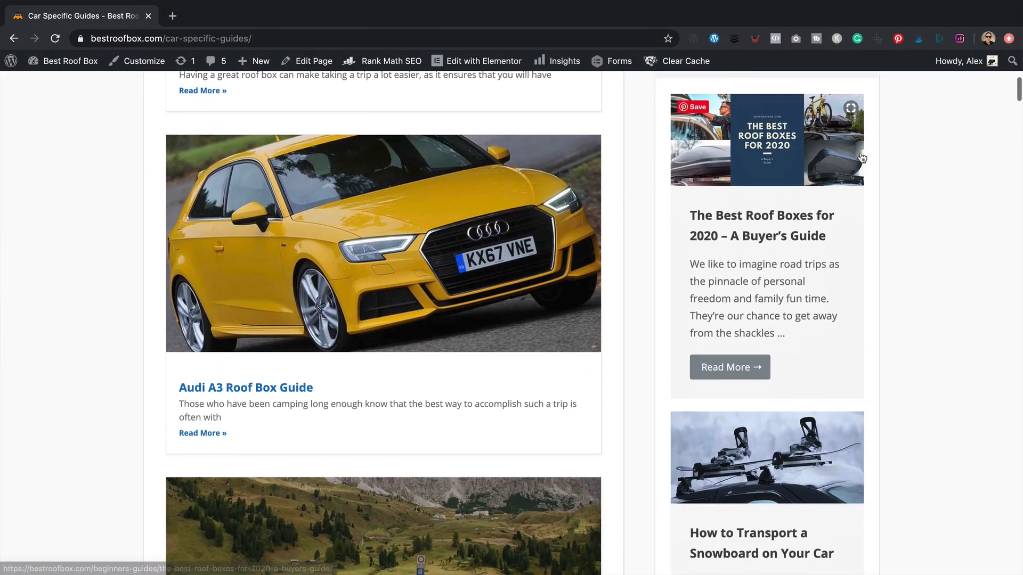
{"action": "scroll", "scroll_direction": "down", "scroll_amount": 3}
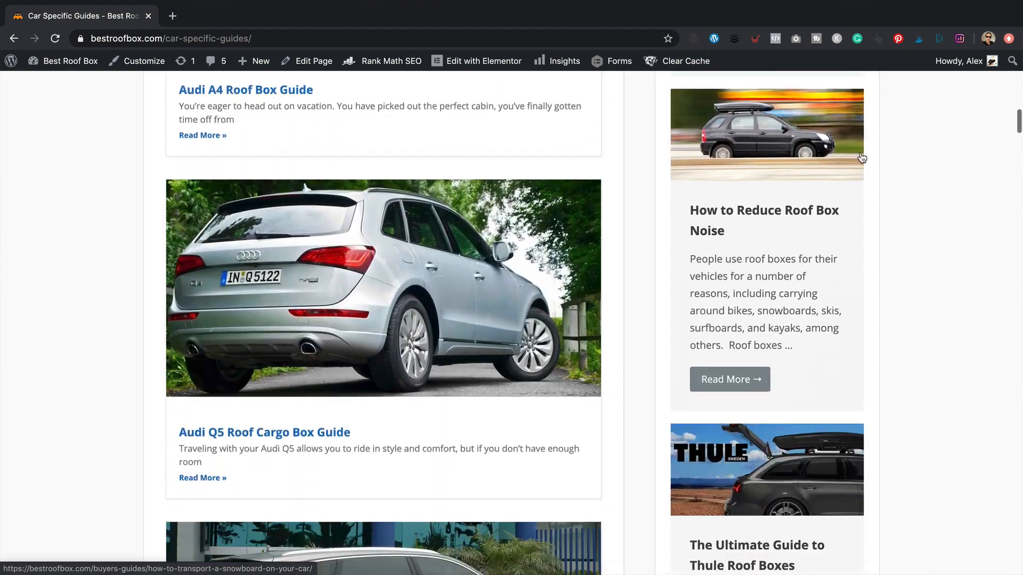
{"action": "scroll", "scroll_direction": "down", "scroll_amount": 3}
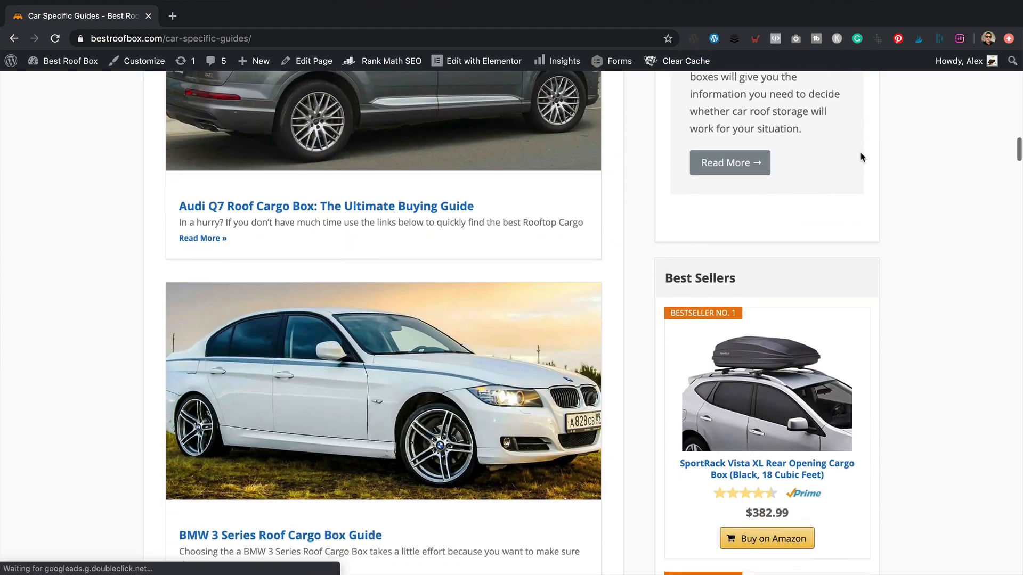
{"action": "scroll", "scroll_direction": "down", "scroll_amount": 3}
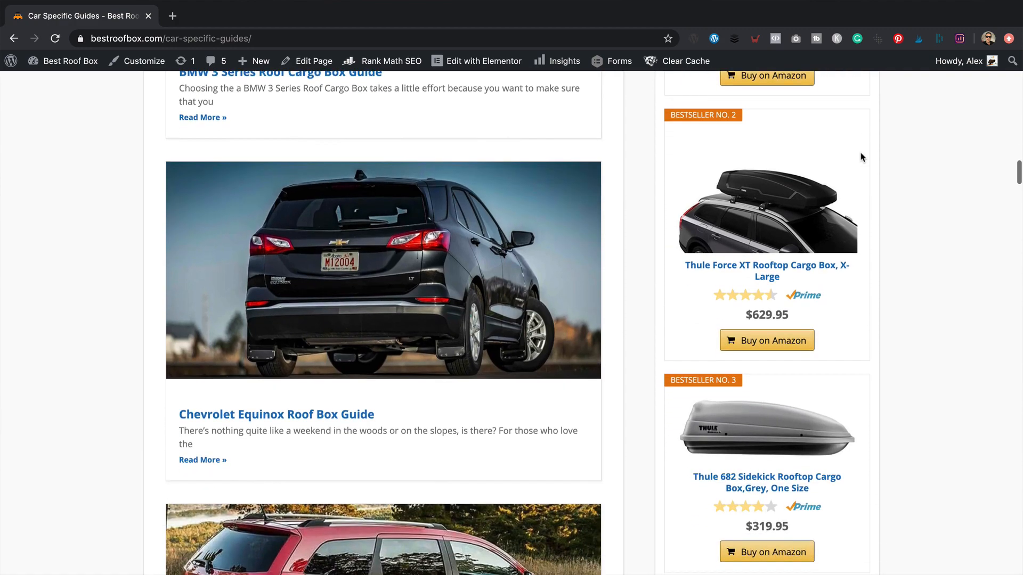
{"action": "scroll", "scroll_direction": "down", "scroll_amount": 3}
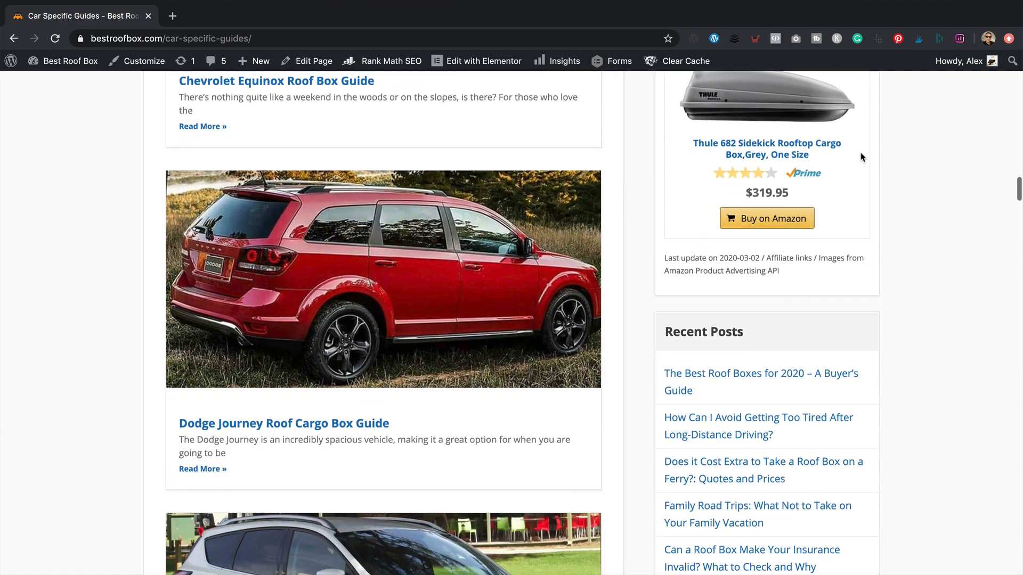
{"action": "scroll", "scroll_direction": "up", "scroll_amount": 3}
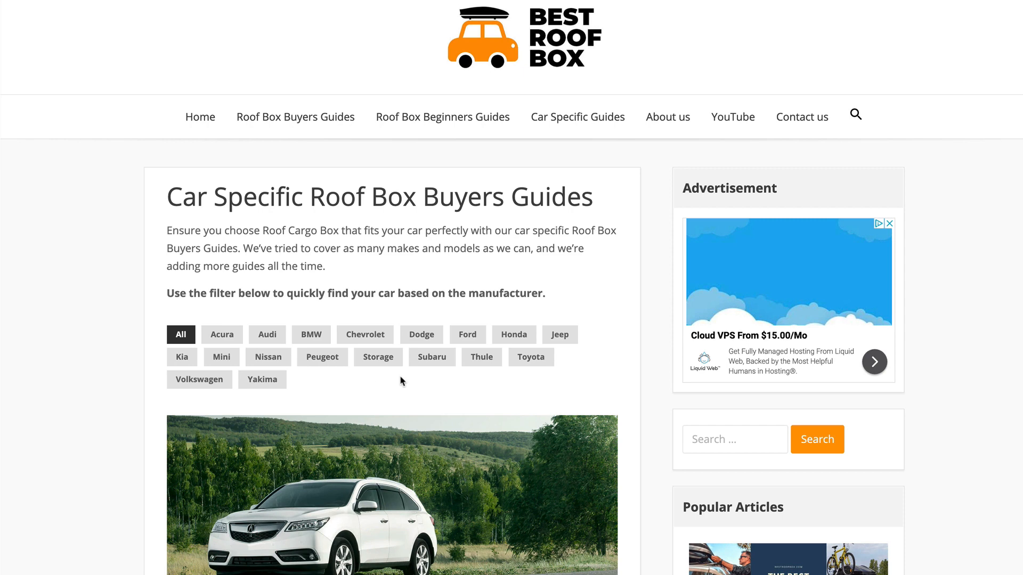
Filter the guides to Subaru only and review the results such as the Subaru Crosstrek guide.
{"action": "left_click", "coordinate": [431, 357]}
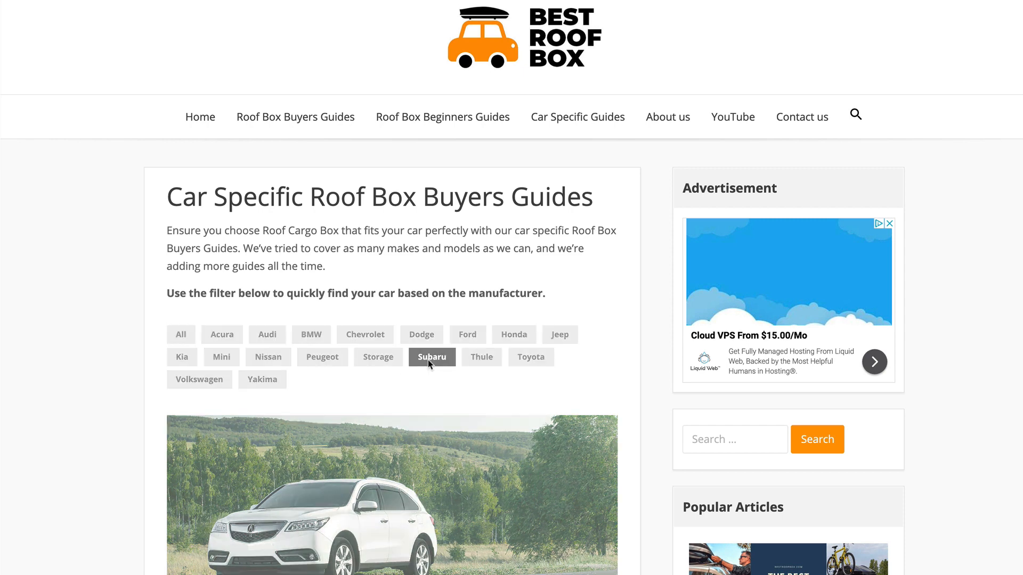
{"action": "left_click", "coordinate": [432, 357]}
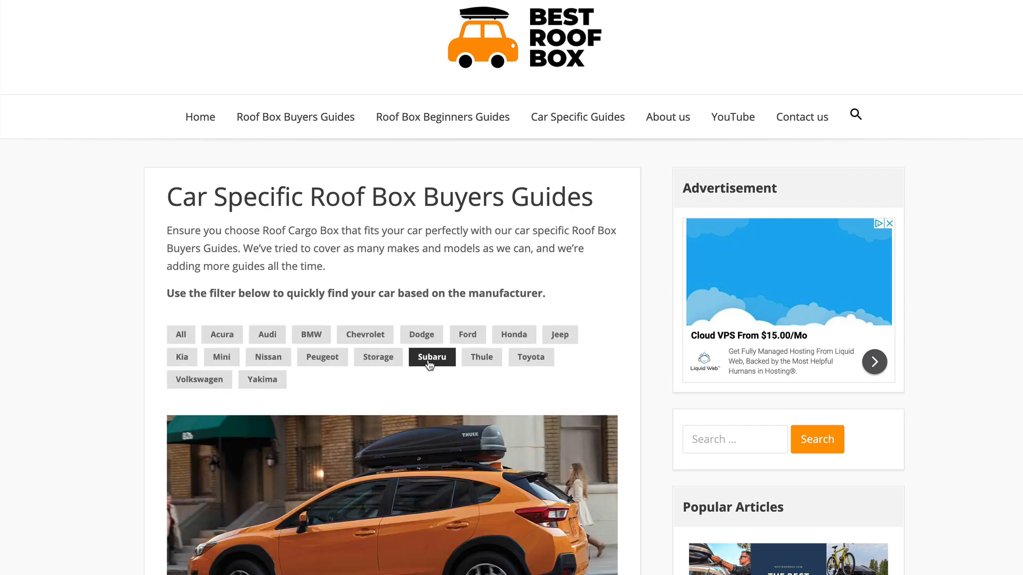
{"action": "scroll", "scroll_direction": "down", "scroll_amount": 3}
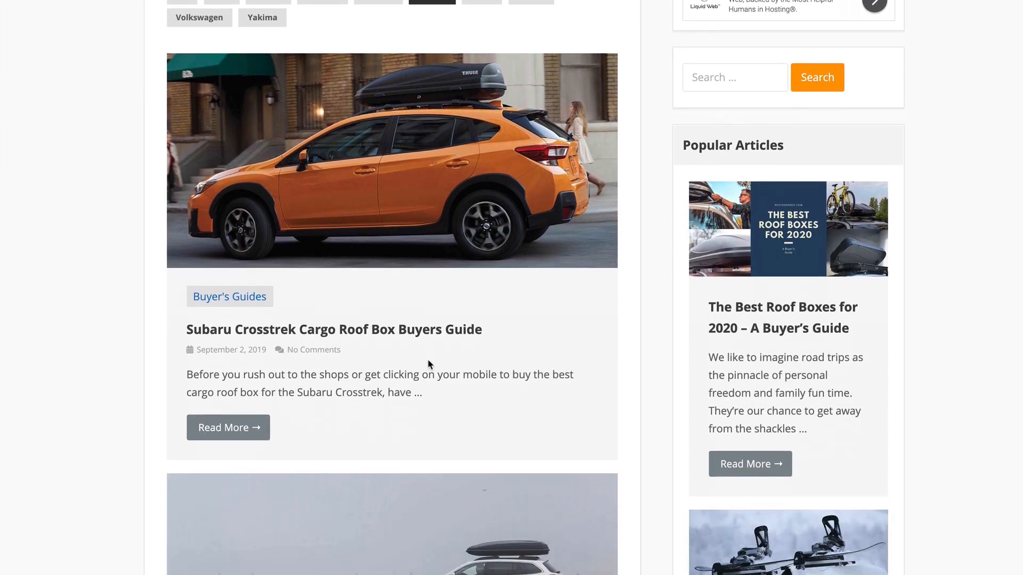
{"action": "scroll", "scroll_direction": "down", "scroll_amount": 3}
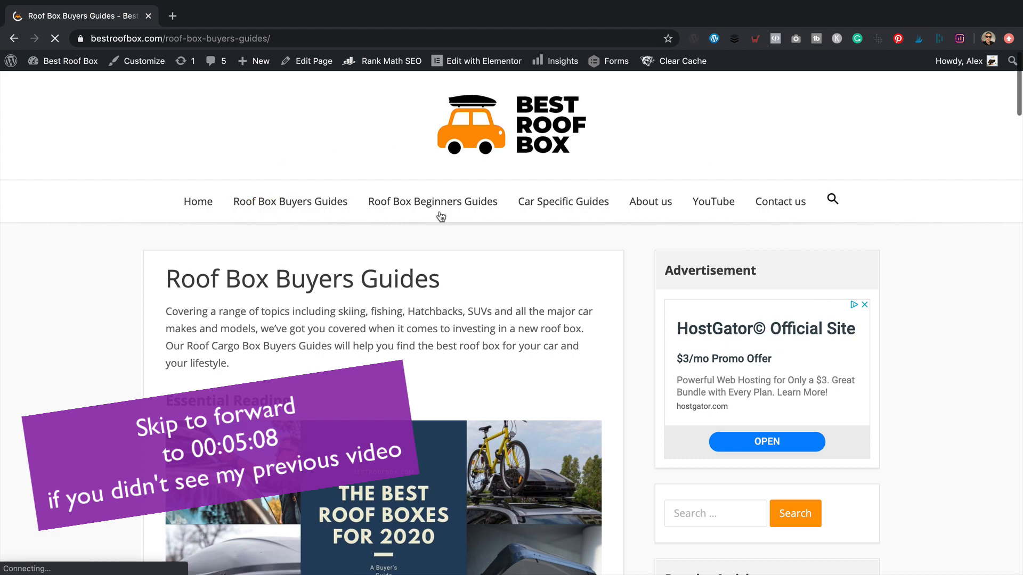
{"action": "mouse_move", "coordinate": [484, 288]}
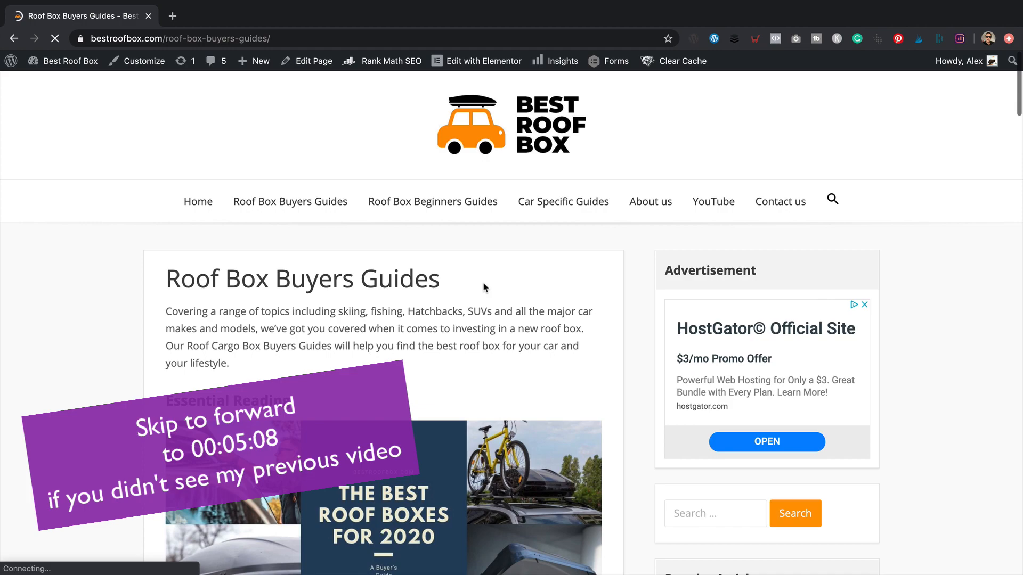
Scroll through Essential Reading and Latest Articles & Guides on the Roof Box Buyers Guides page.
{"action": "scroll", "scroll_direction": "down", "scroll_amount": 3}
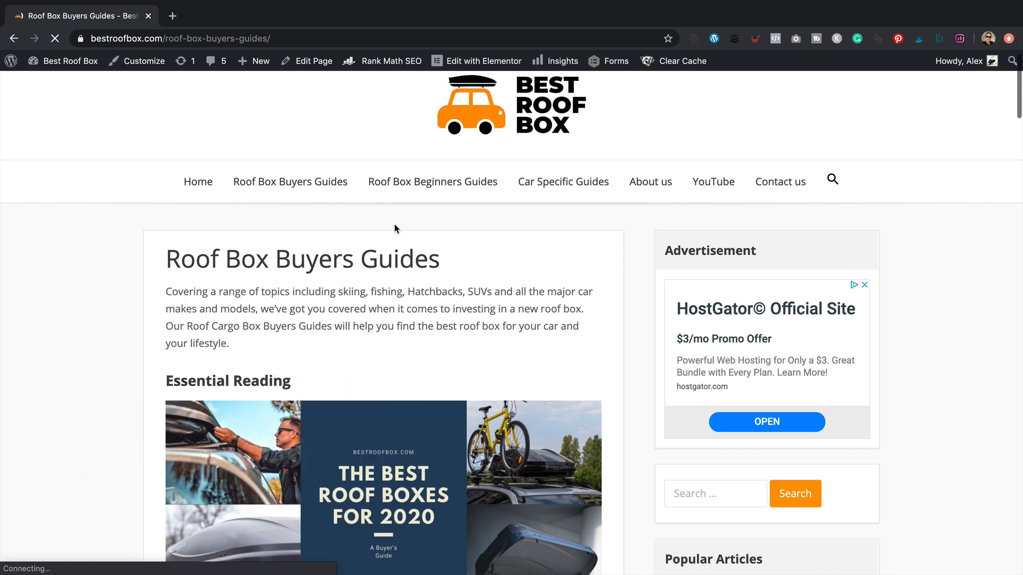
{"action": "mouse_move", "coordinate": [389, 281]}
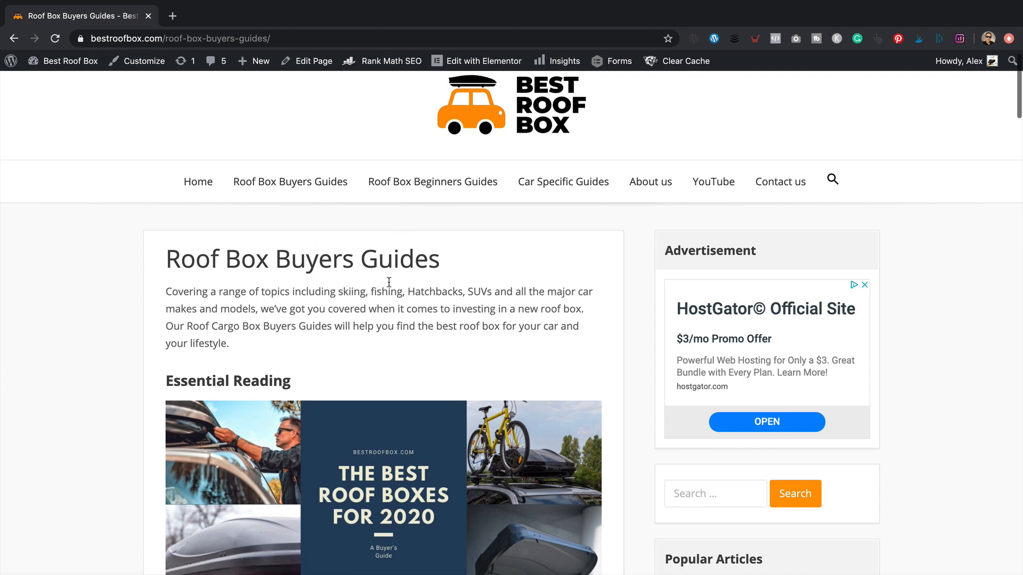
{"action": "mouse_move", "coordinate": [384, 307]}
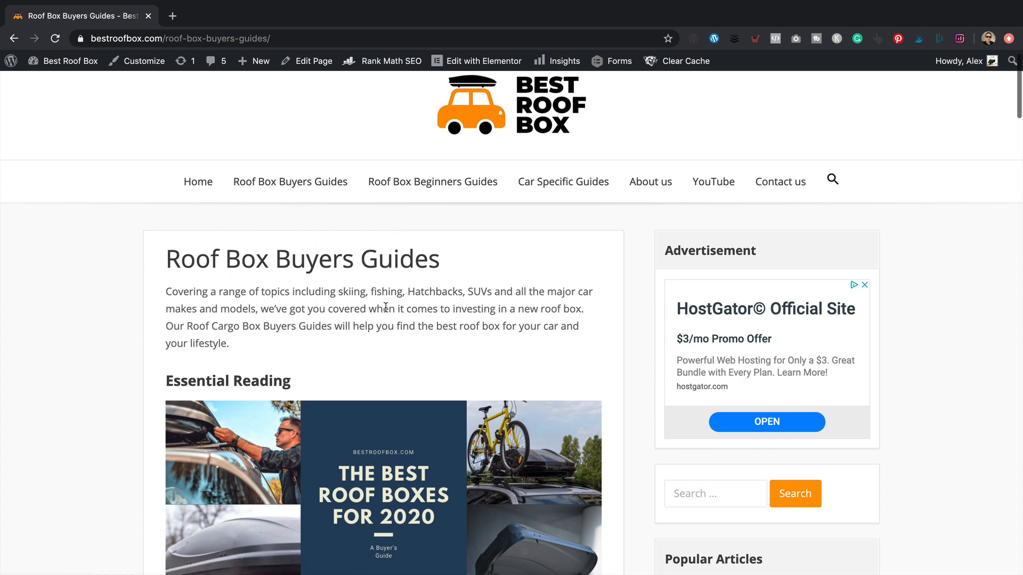
{"action": "mouse_move", "coordinate": [292, 241]}
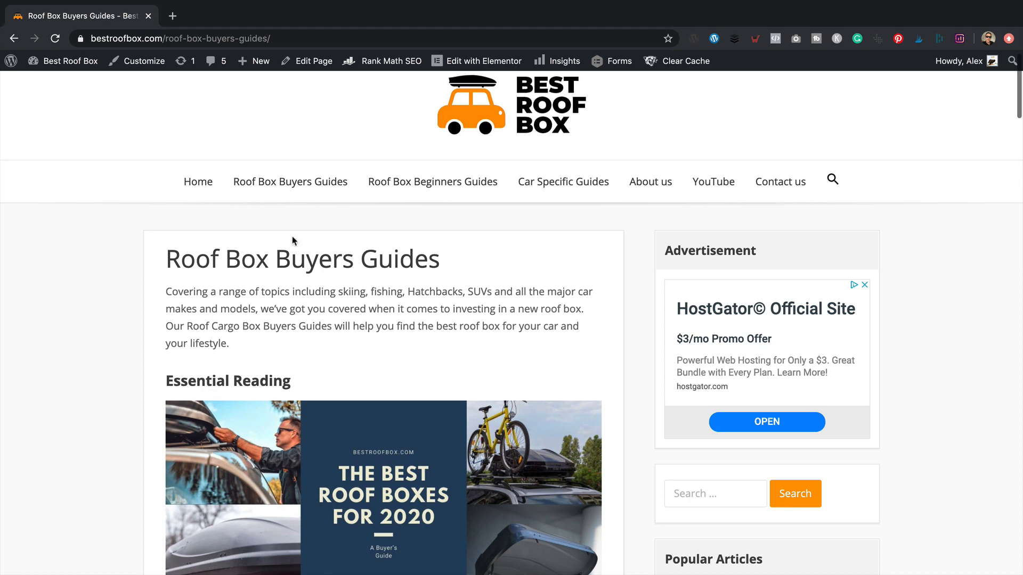
{"action": "mouse_move", "coordinate": [397, 286]}
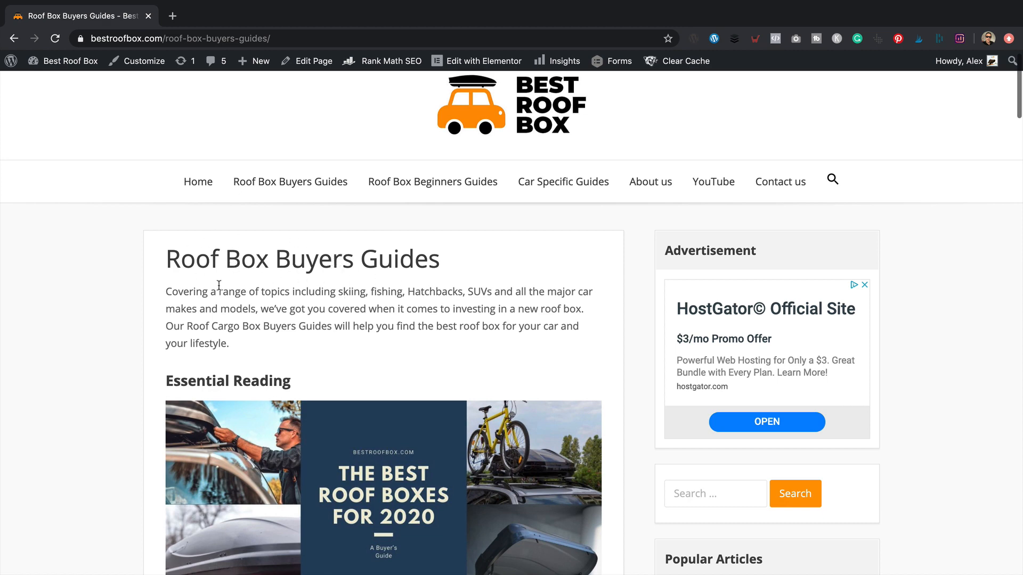
{"action": "mouse_move", "coordinate": [302, 298]}
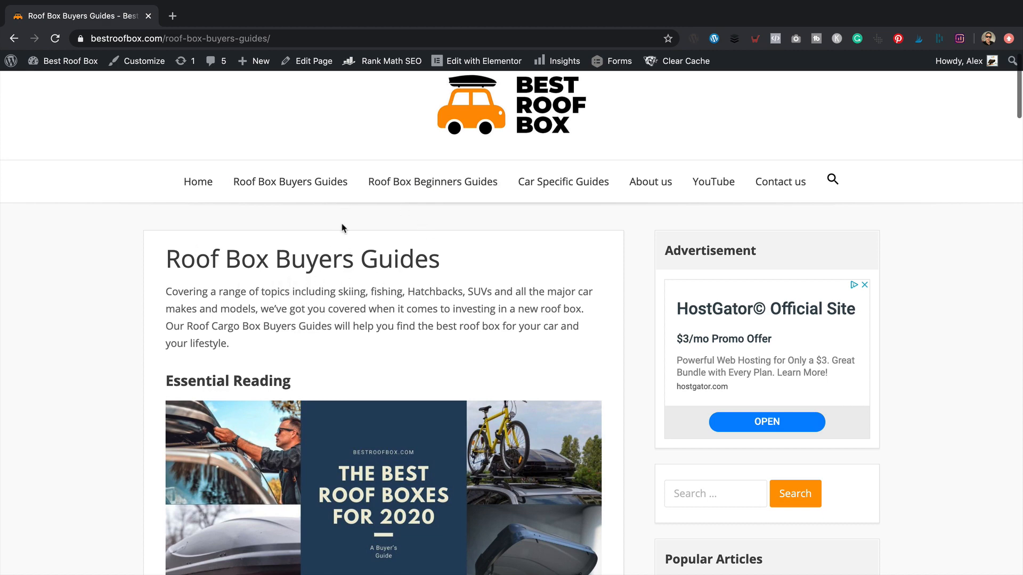
{"action": "scroll", "scroll_direction": "down", "scroll_amount": 3}
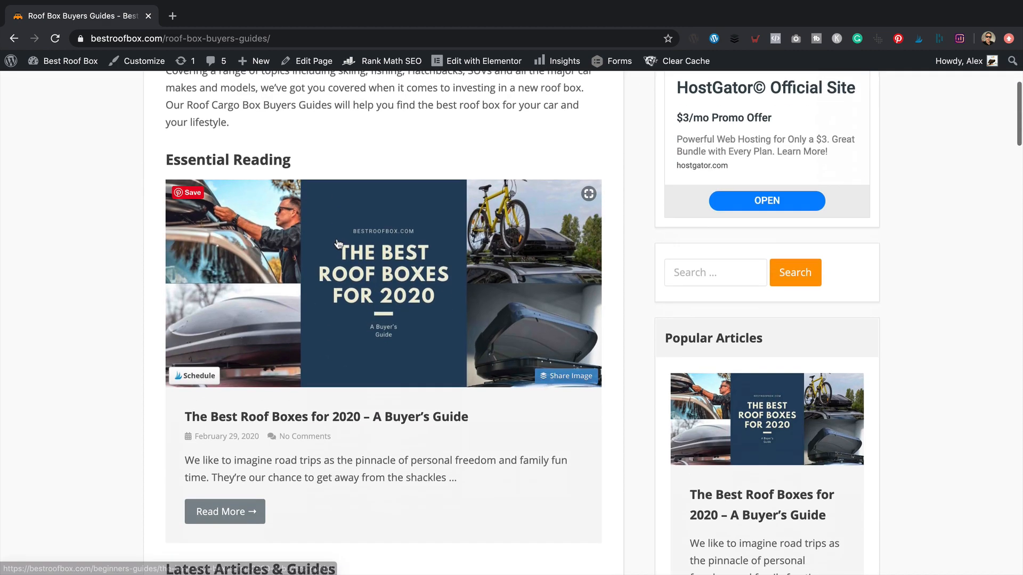
{"action": "scroll", "scroll_direction": "down", "scroll_amount": 3}
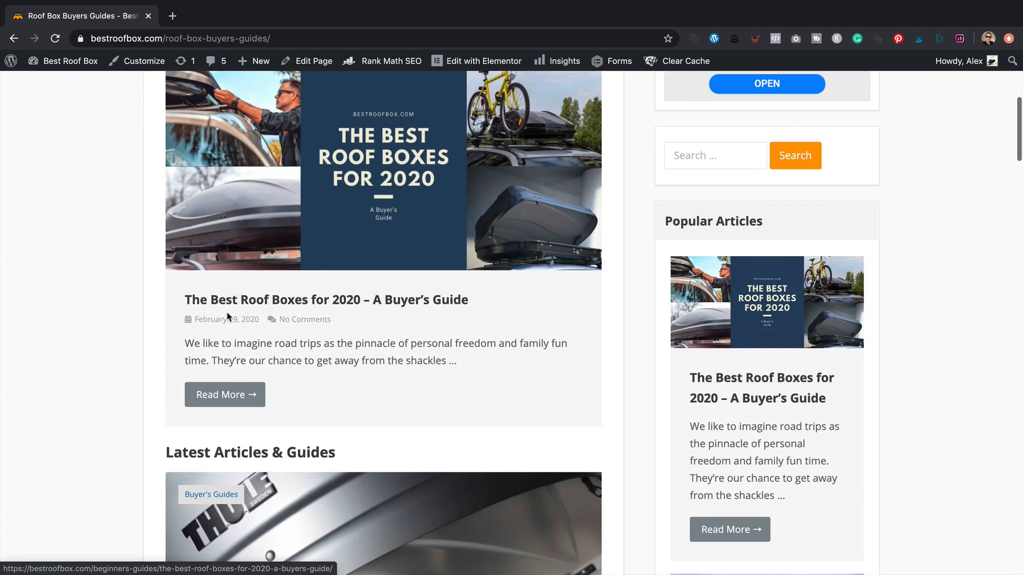
{"action": "scroll", "scroll_direction": "down", "scroll_amount": 3}
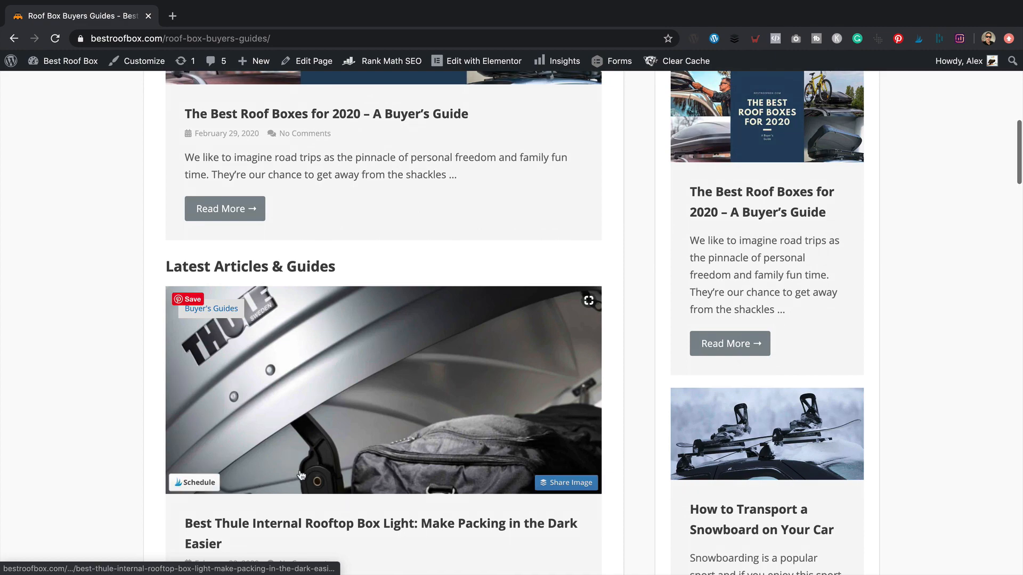
{"action": "scroll", "scroll_direction": "down", "scroll_amount": 3}
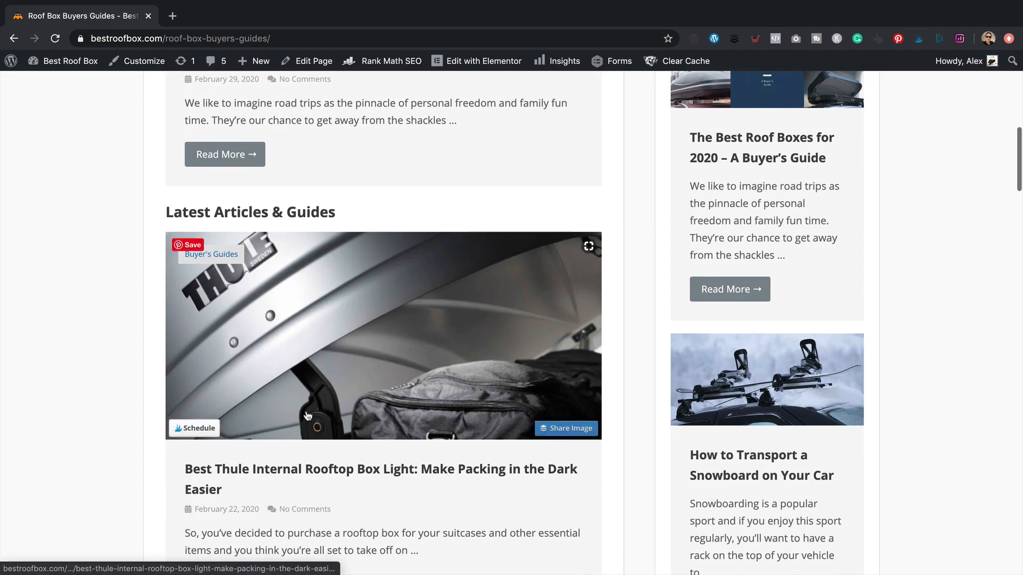
{"action": "scroll", "scroll_direction": "down", "scroll_amount": 3}
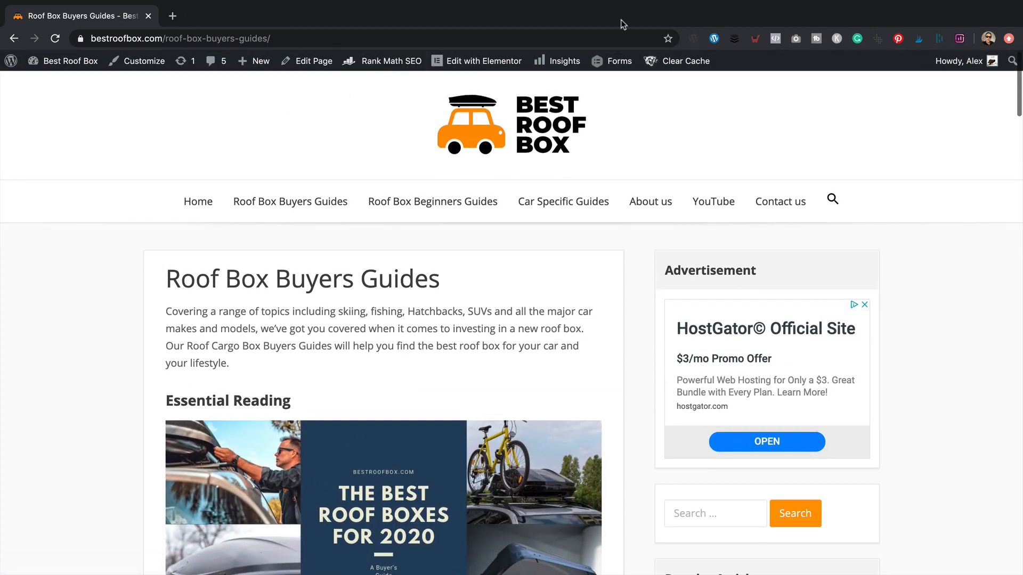
Open the Roof Box Buyers Guides page in the Elementor editor.
{"action": "left_click", "coordinate": [484, 61]}
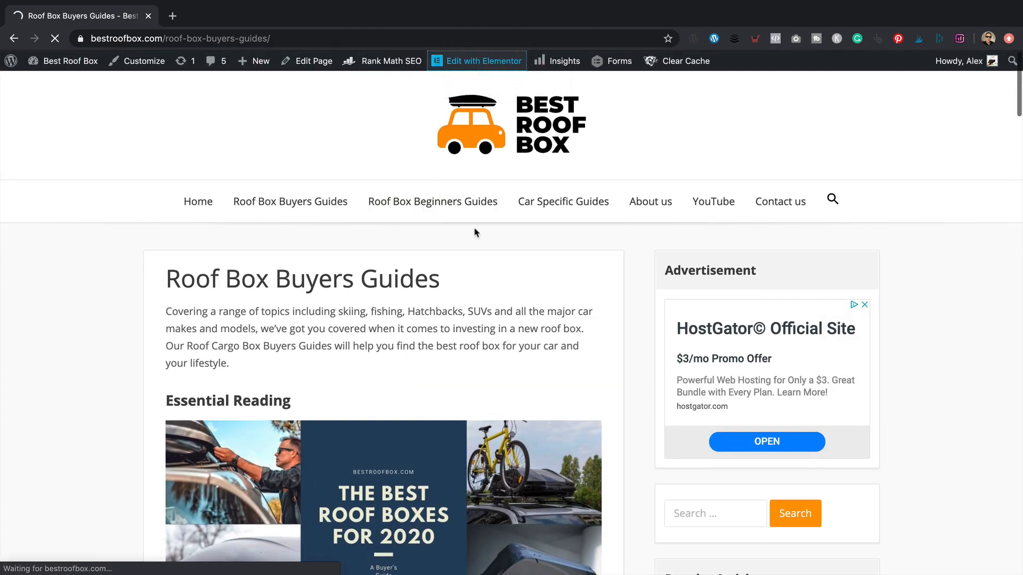
{"action": "left_click", "coordinate": [484, 60]}
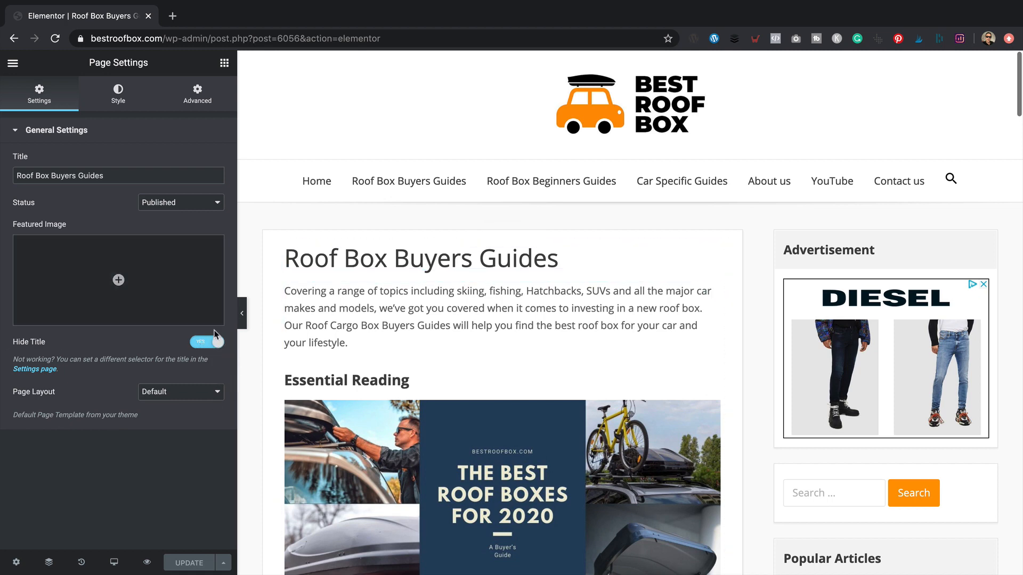
Check the Hide Title toggle and the H1 heading settings, then return to the Elements list.
{"action": "left_click", "coordinate": [200, 341]}
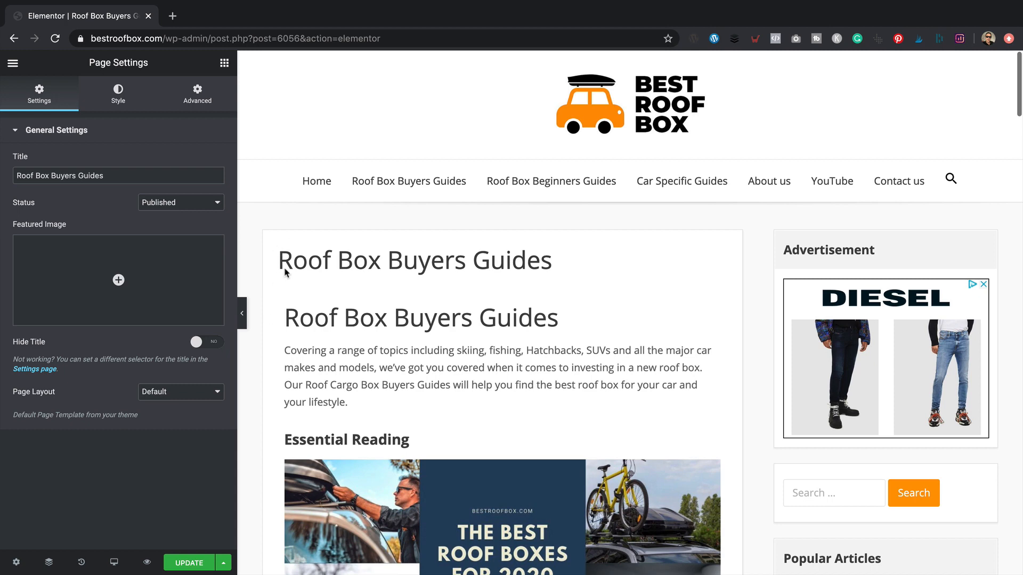
{"action": "left_click", "coordinate": [205, 341]}
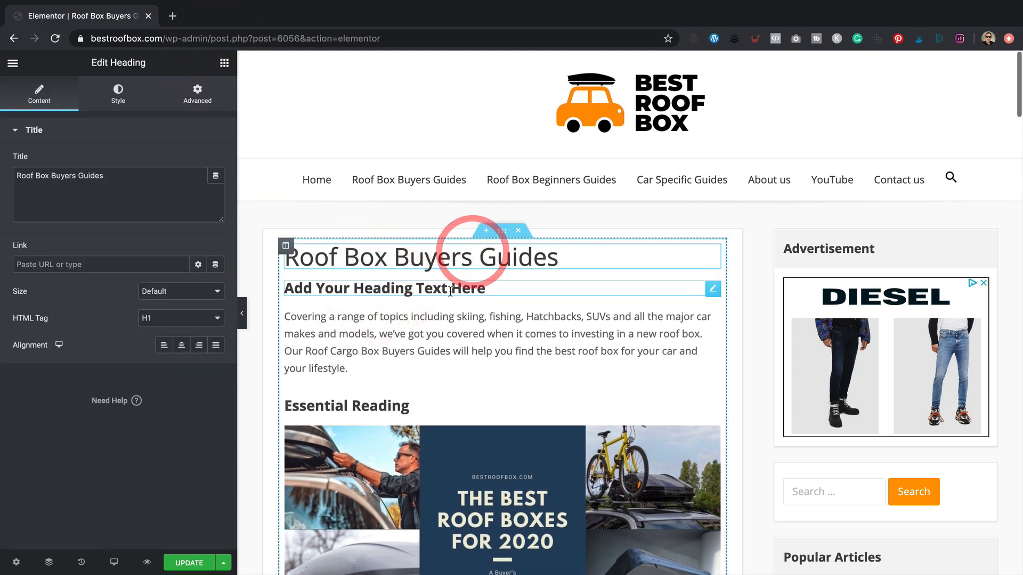
{"action": "left_click", "coordinate": [181, 317]}
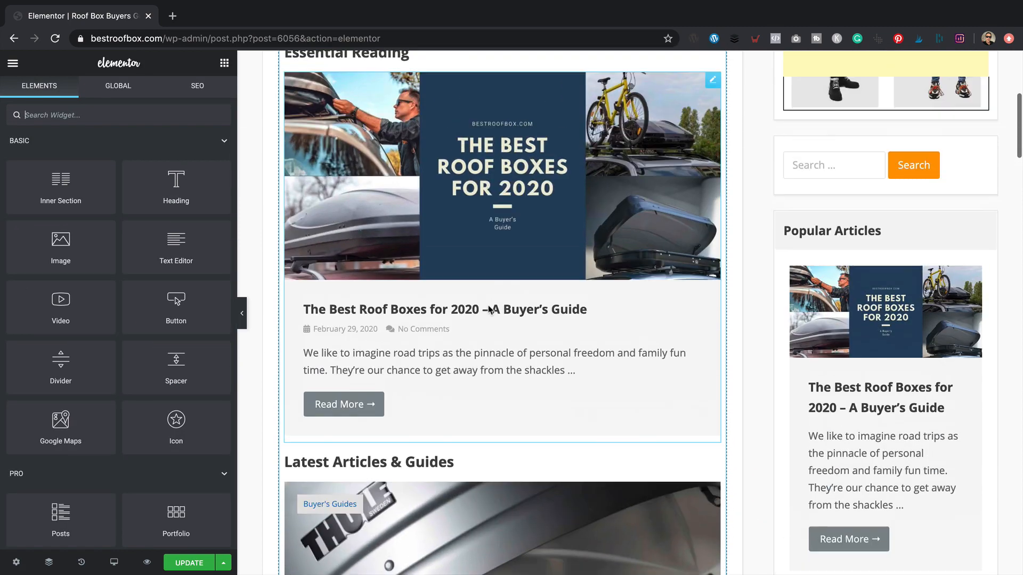
Inspect the Taxonomy Badge setting of the Latest Articles & Guides posts widget.
{"action": "scroll", "scroll_direction": "down", "scroll_amount": 3}
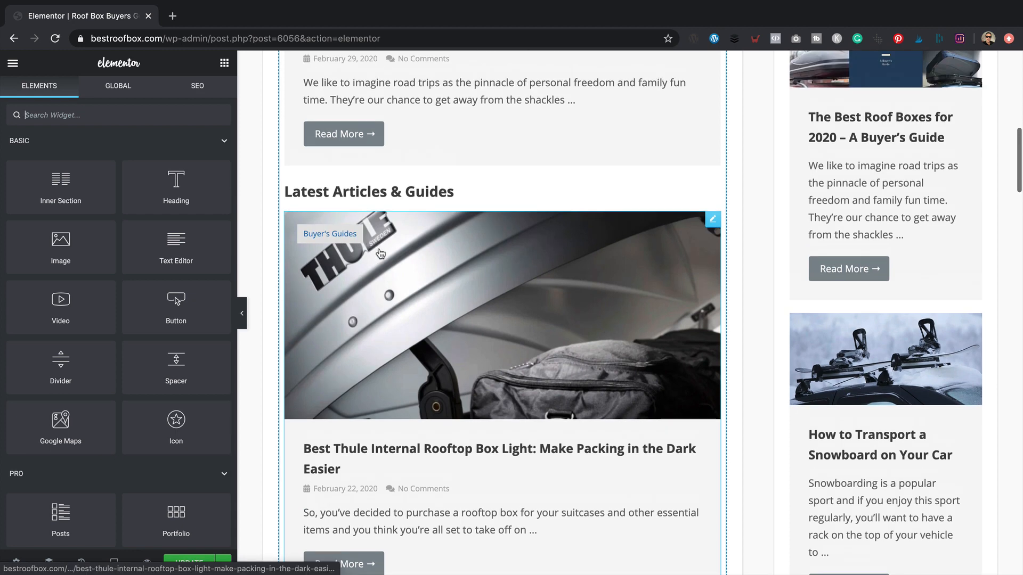
{"action": "scroll", "scroll_direction": "down", "scroll_amount": 3}
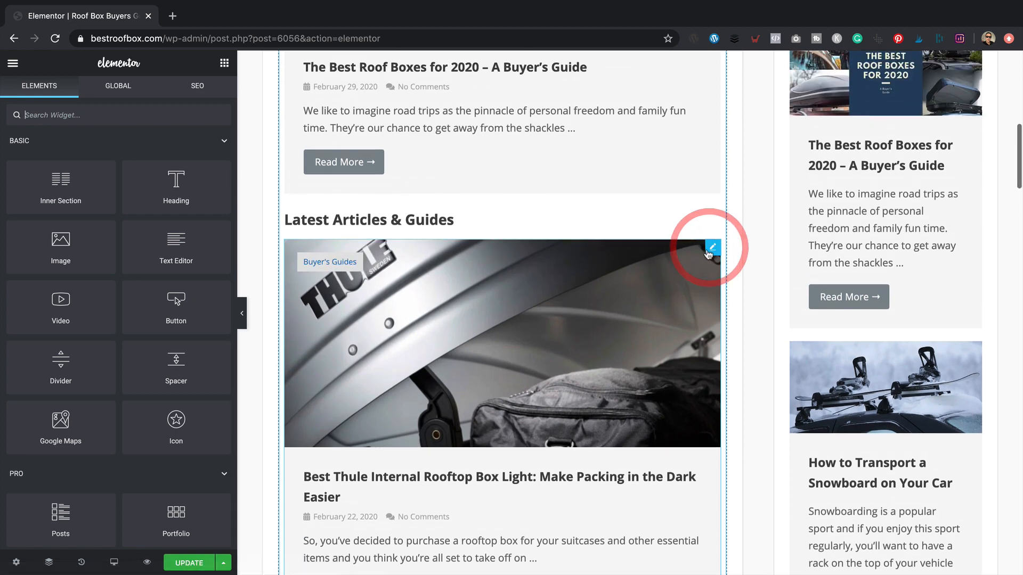
{"action": "left_click", "coordinate": [712, 249]}
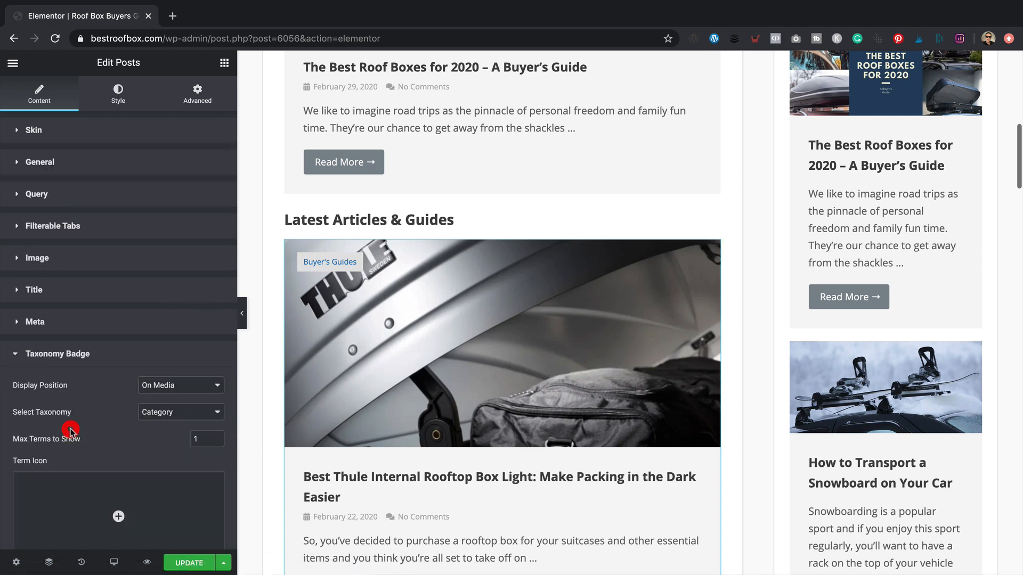
{"action": "scroll", "scroll_direction": "down", "scroll_amount": 3}
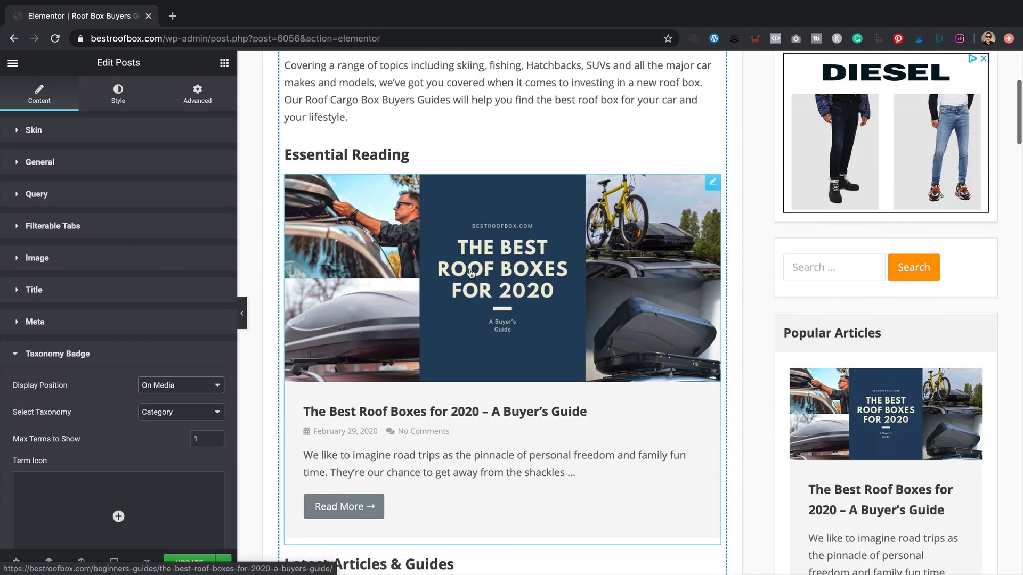
Inspect the Essential Reading posts widget settings, which show no category badge.
{"action": "left_click", "coordinate": [180, 385]}
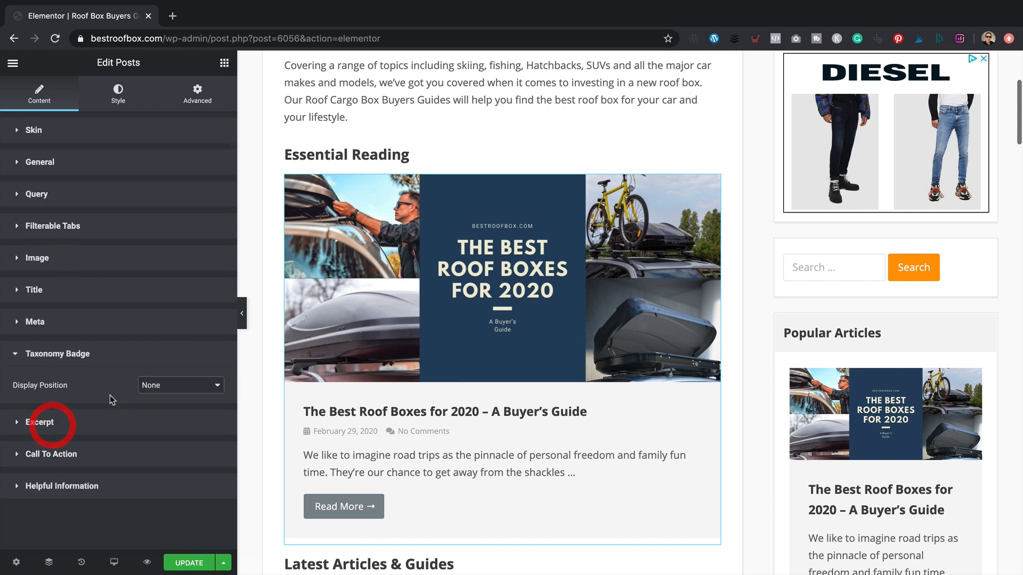
{"action": "scroll", "scroll_direction": "down", "scroll_amount": 3}
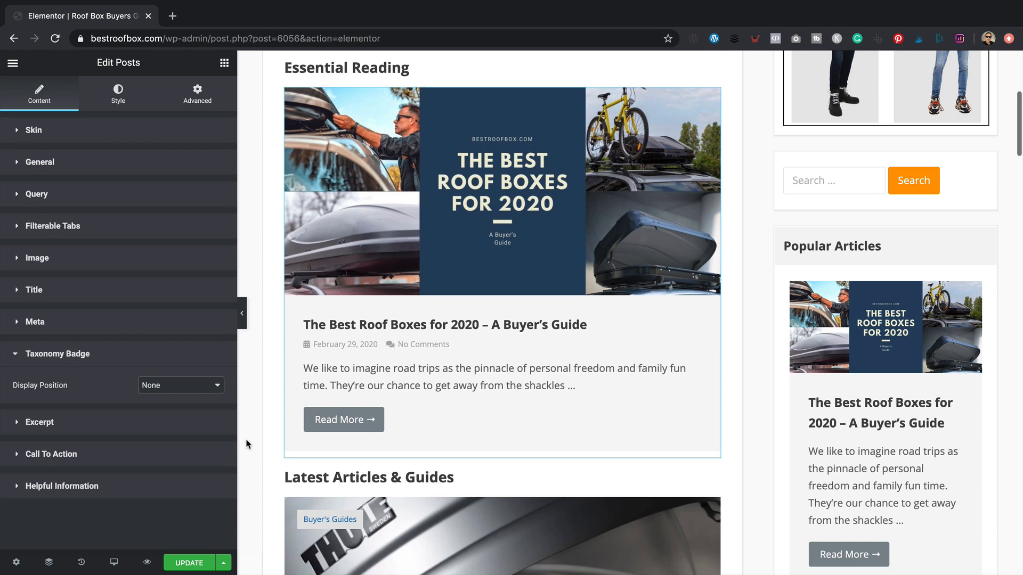
{"action": "mouse_move", "coordinate": [349, 274]}
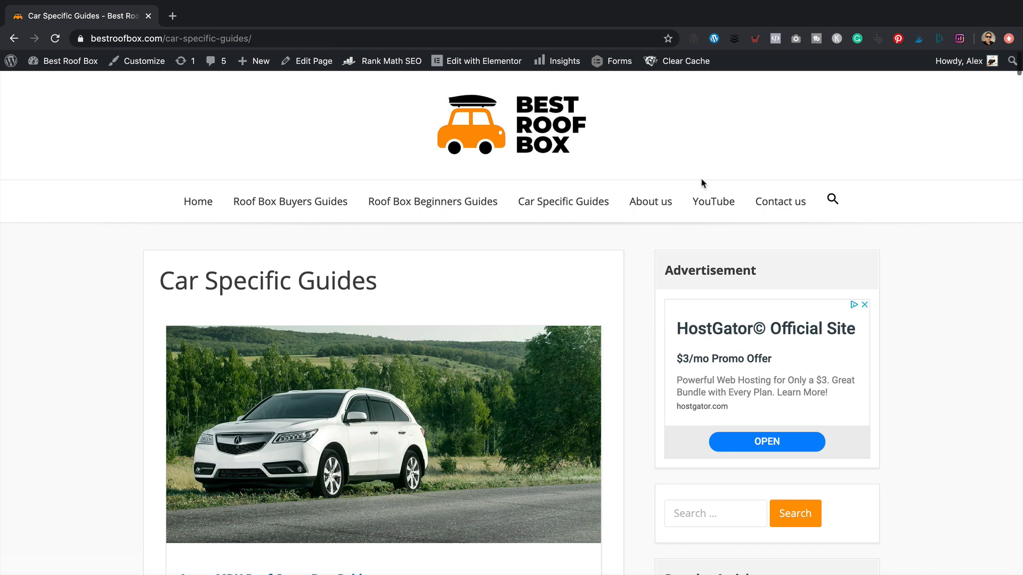
{"action": "mouse_move", "coordinate": [323, 292]}
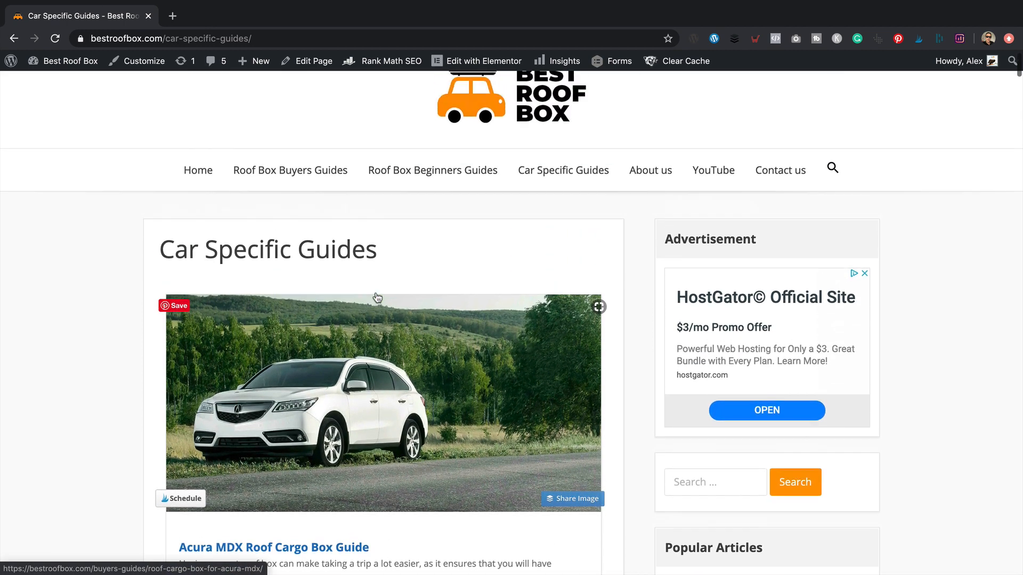
{"action": "scroll", "scroll_direction": "down", "scroll_amount": 3}
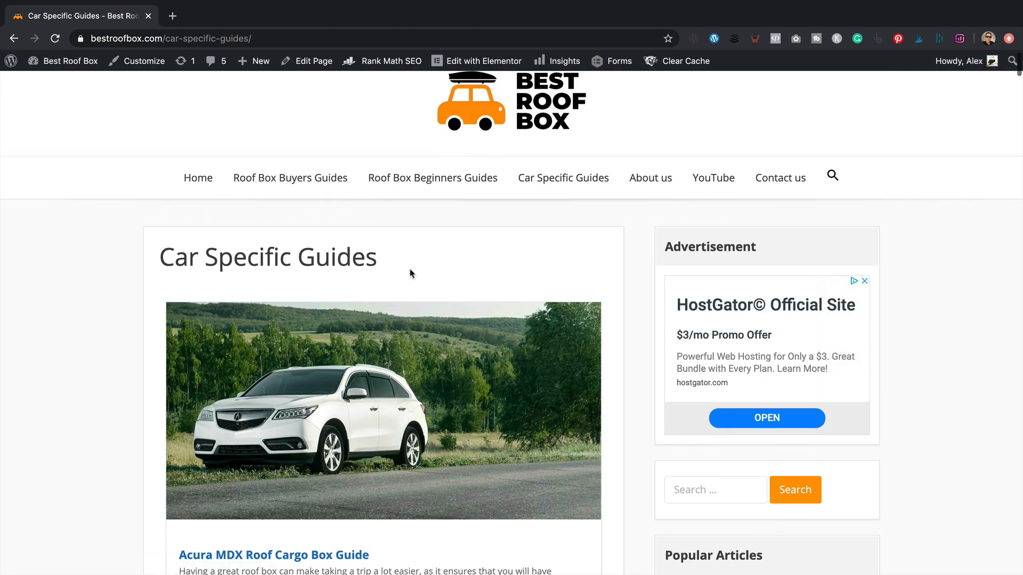
{"action": "scroll", "scroll_direction": "down", "scroll_amount": 3}
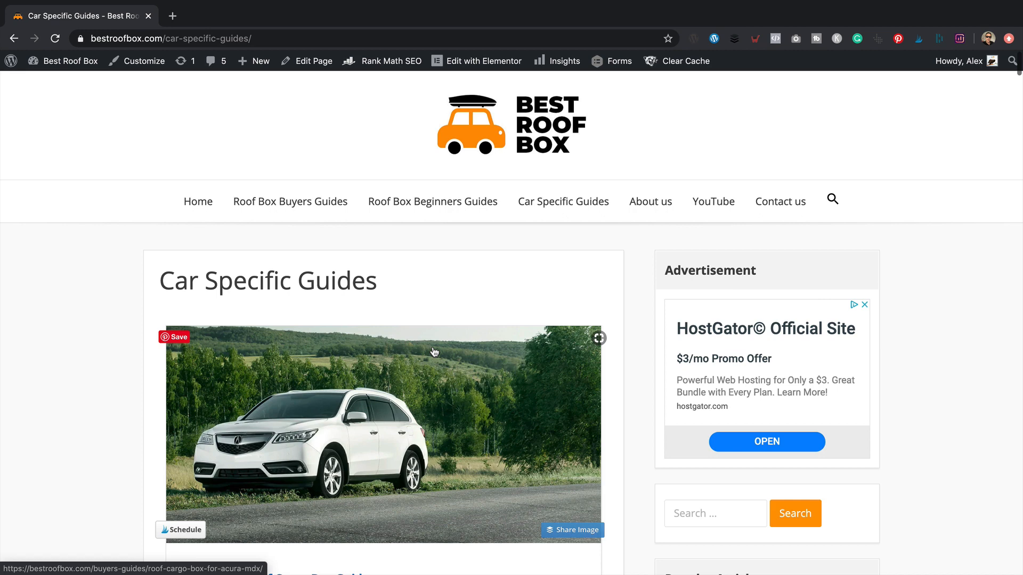
{"action": "mouse_move", "coordinate": [408, 218]}
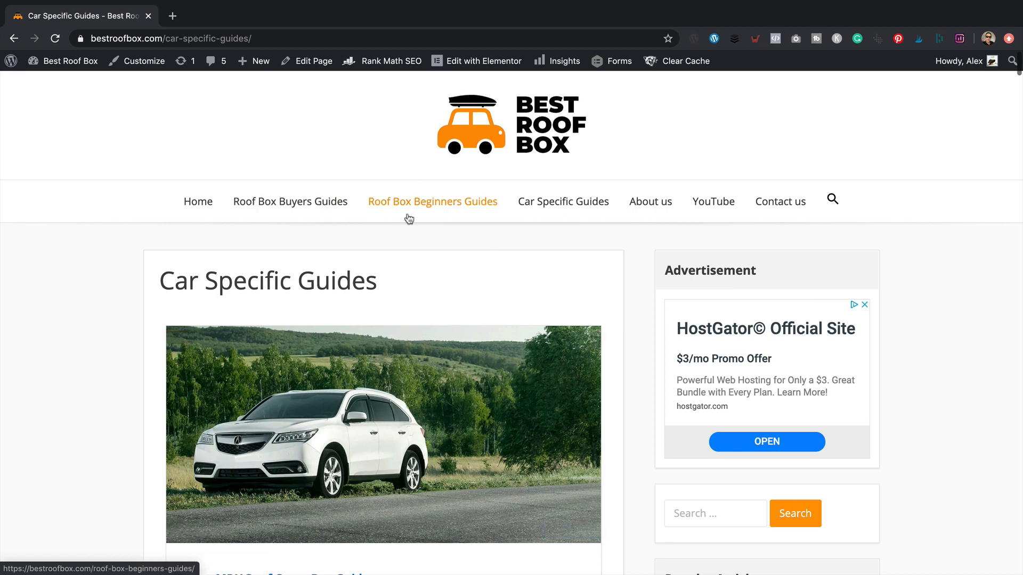
{"action": "left_click", "coordinate": [290, 201]}
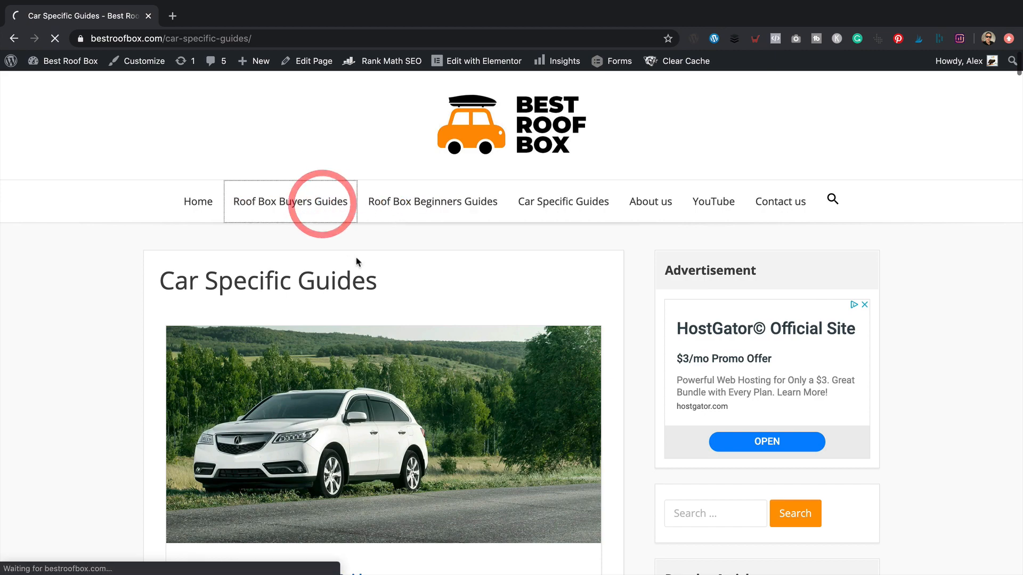
{"action": "left_click", "coordinate": [290, 201]}
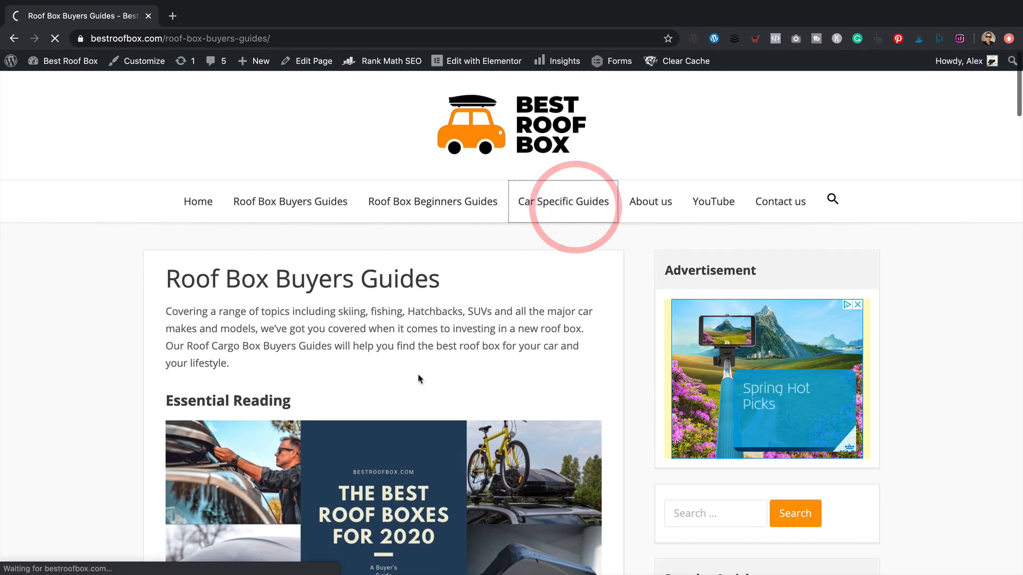
{"action": "left_click", "coordinate": [563, 201]}
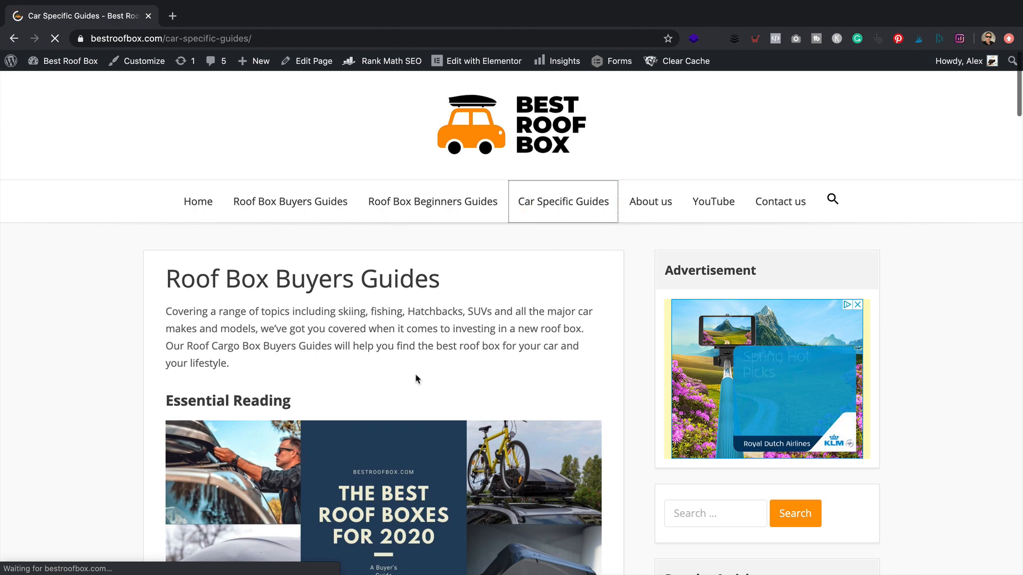
{"action": "left_click", "coordinate": [563, 202]}
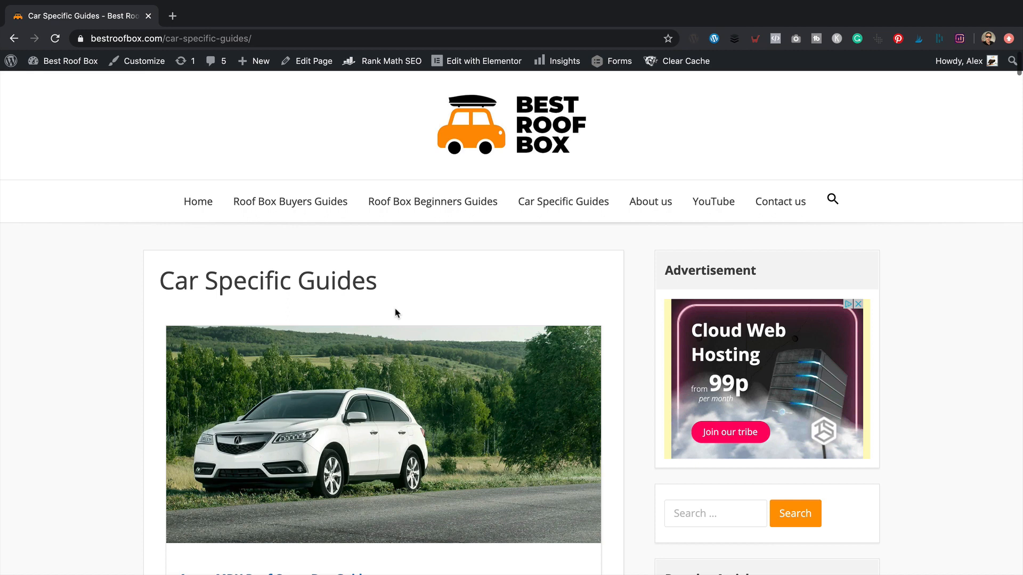
{"action": "mouse_move", "coordinate": [496, 78]}
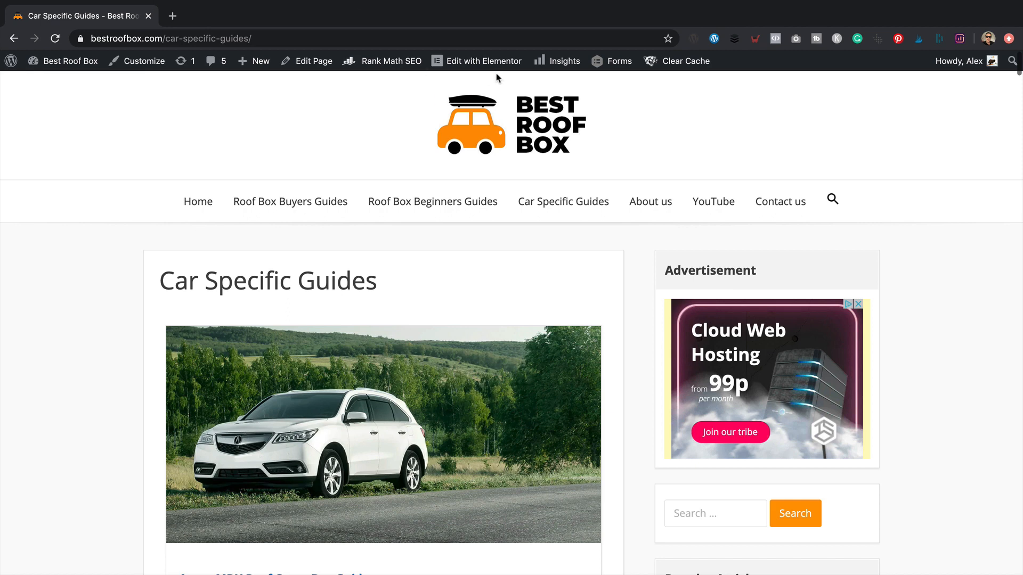
Open the Car Specific Guides page for editing with Elementor.
{"action": "left_click", "coordinate": [431, 202]}
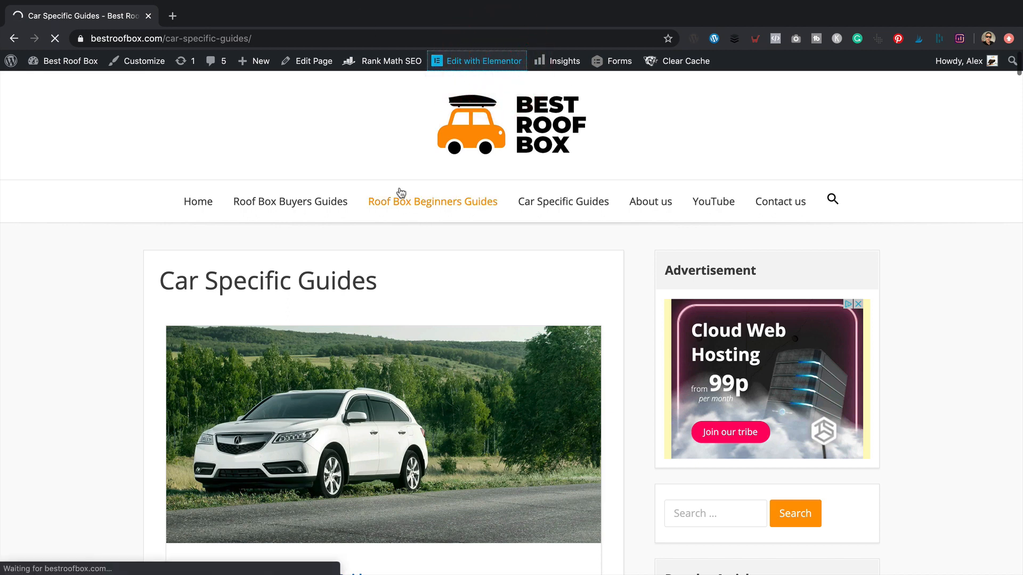
{"action": "left_click", "coordinate": [483, 61]}
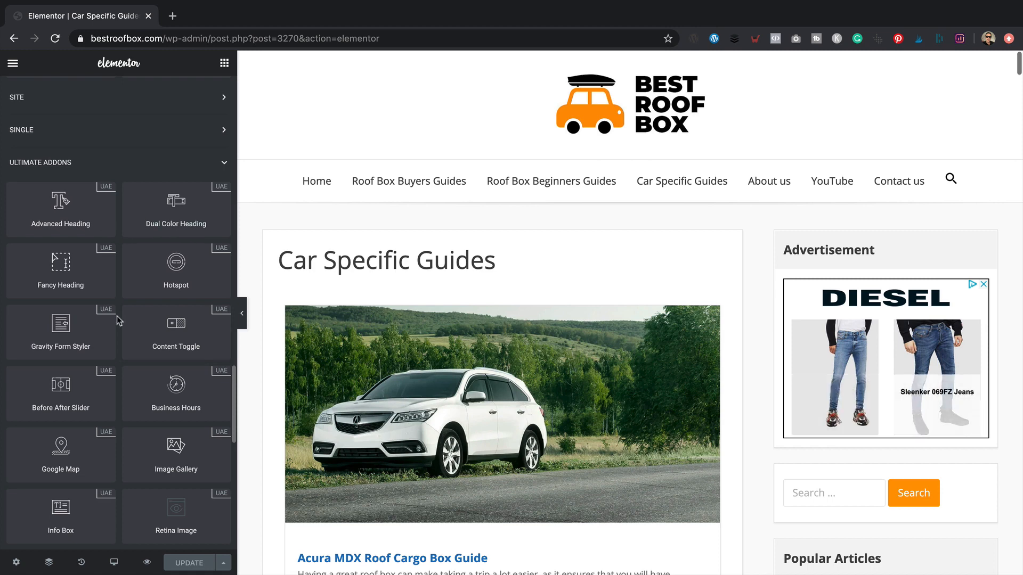
Browse down through the Ultimate Addons widget collection in the Elements panel.
{"action": "scroll", "scroll_direction": "down", "scroll_amount": 3}
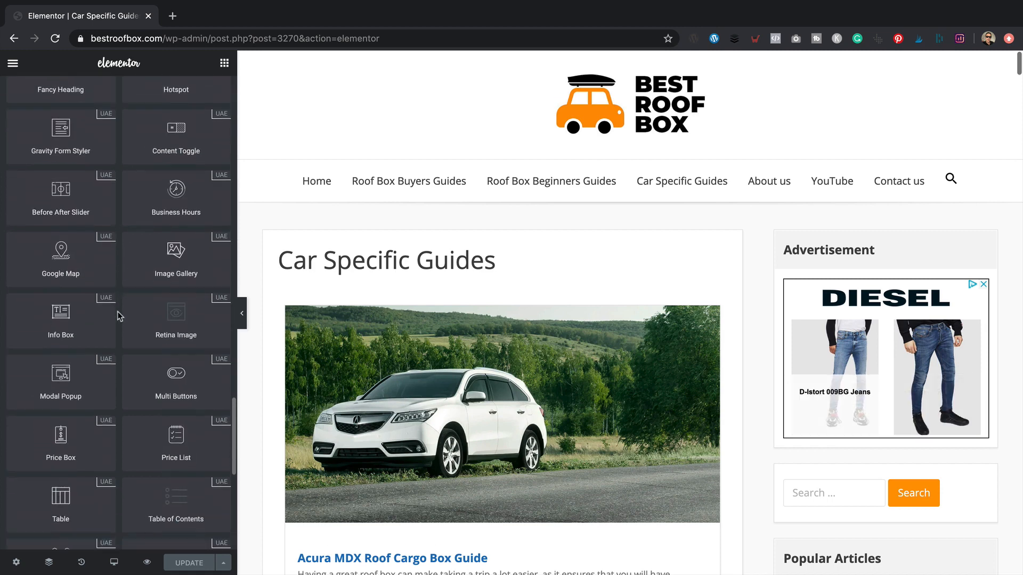
{"action": "scroll", "scroll_direction": "down", "scroll_amount": 3}
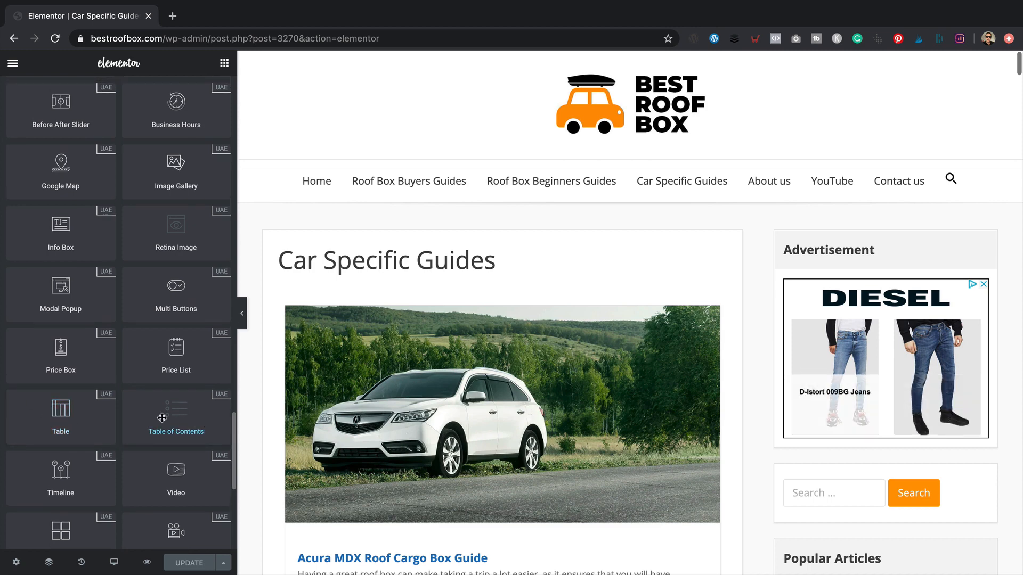
{"action": "scroll", "scroll_direction": "down", "scroll_amount": 3}
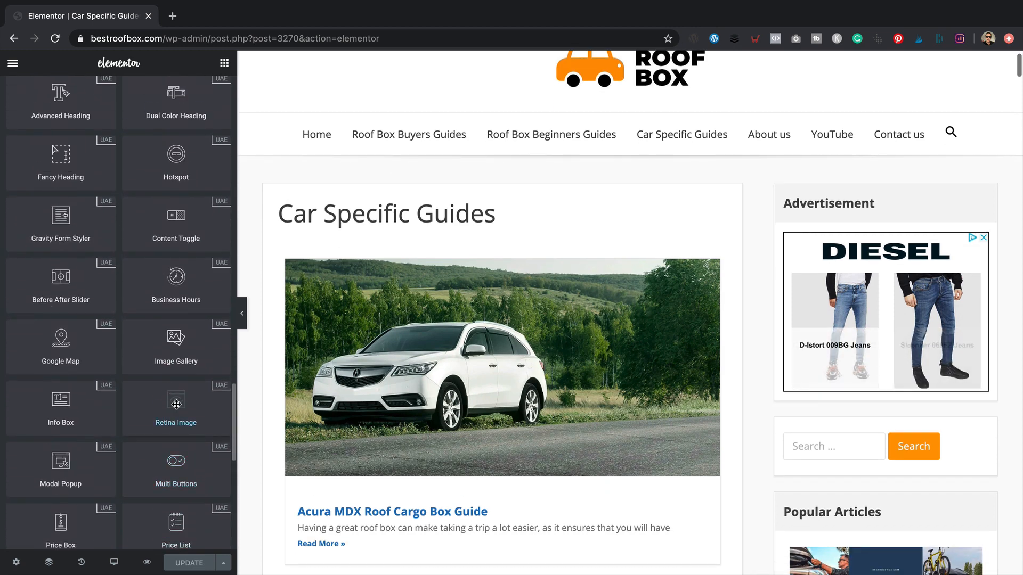
{"action": "scroll", "scroll_direction": "down", "scroll_amount": 3}
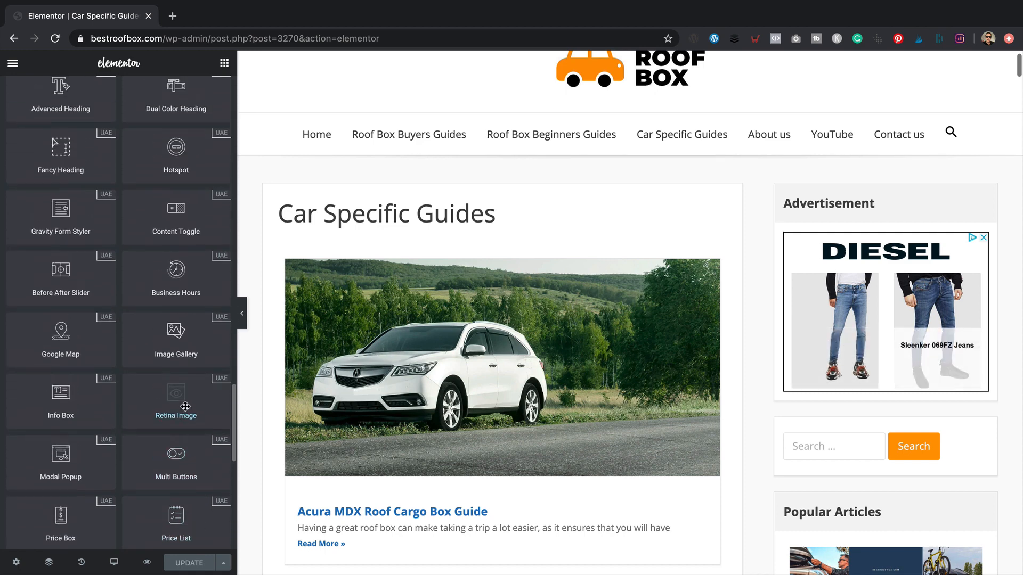
{"action": "scroll", "scroll_direction": "down", "scroll_amount": 3}
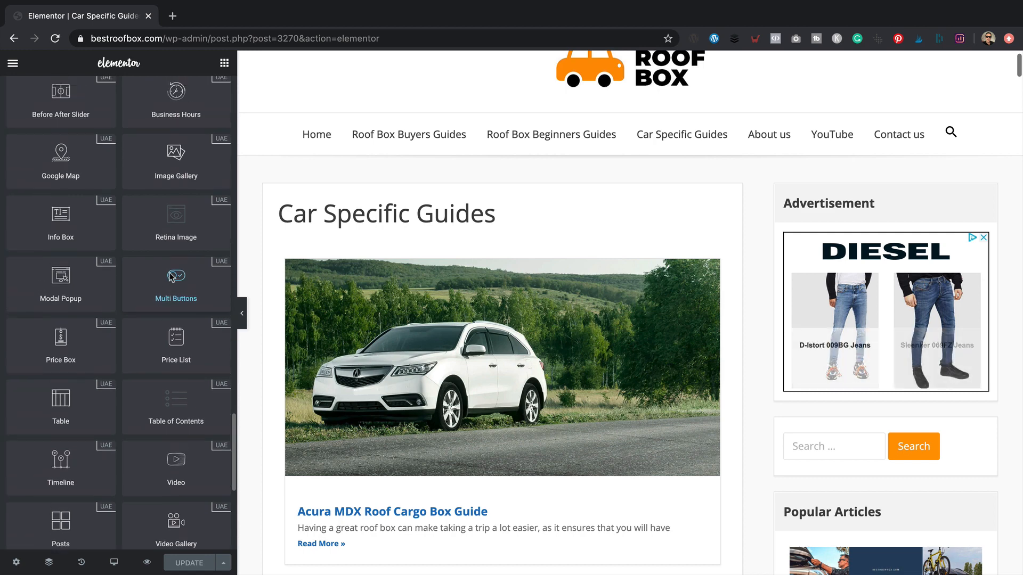
{"action": "scroll", "scroll_direction": "down", "scroll_amount": 3}
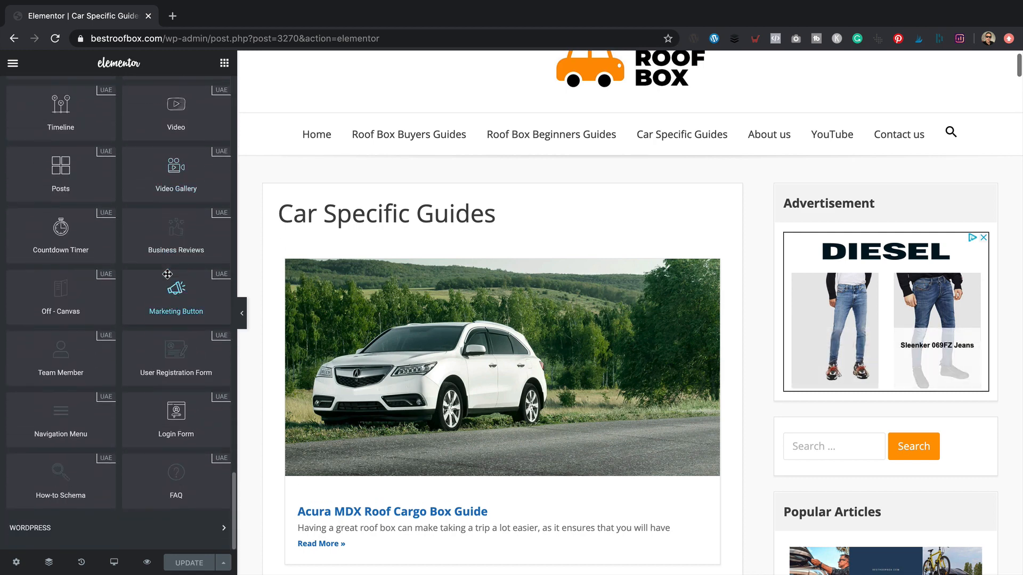
{"action": "scroll", "scroll_direction": "down", "scroll_amount": 3}
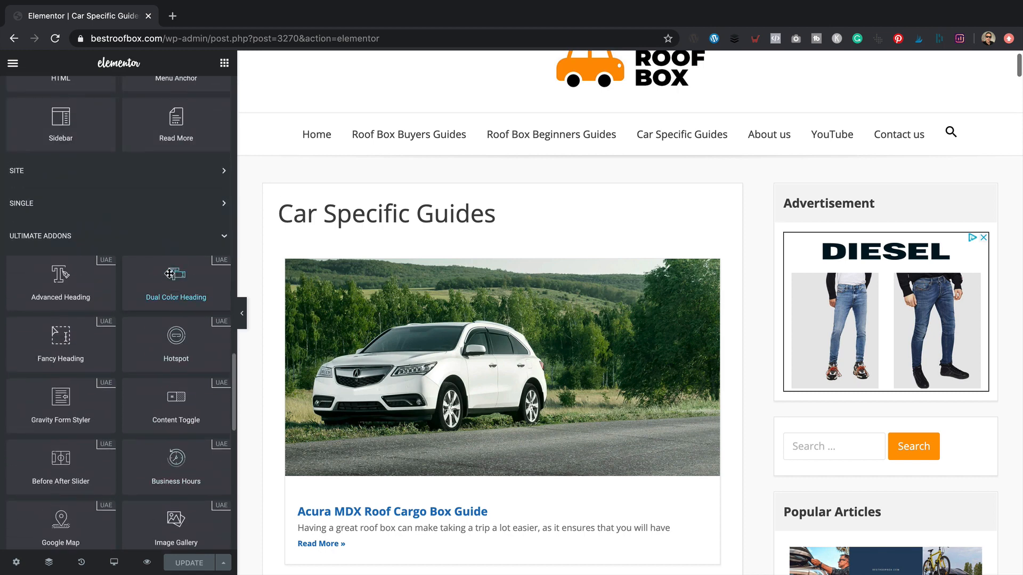
{"action": "scroll", "scroll_direction": "down", "scroll_amount": 3}
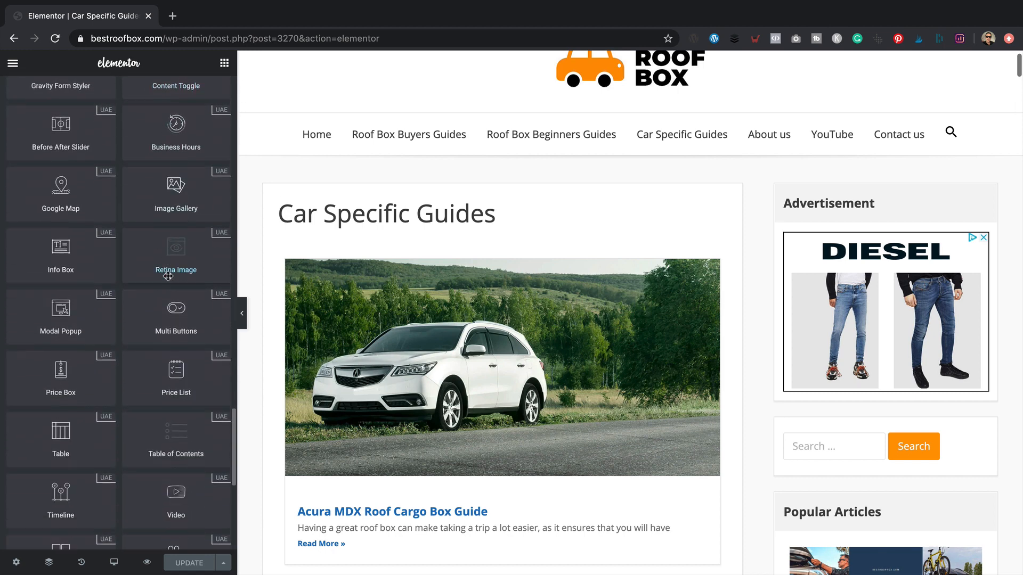
{"action": "scroll", "scroll_direction": "down", "scroll_amount": 3}
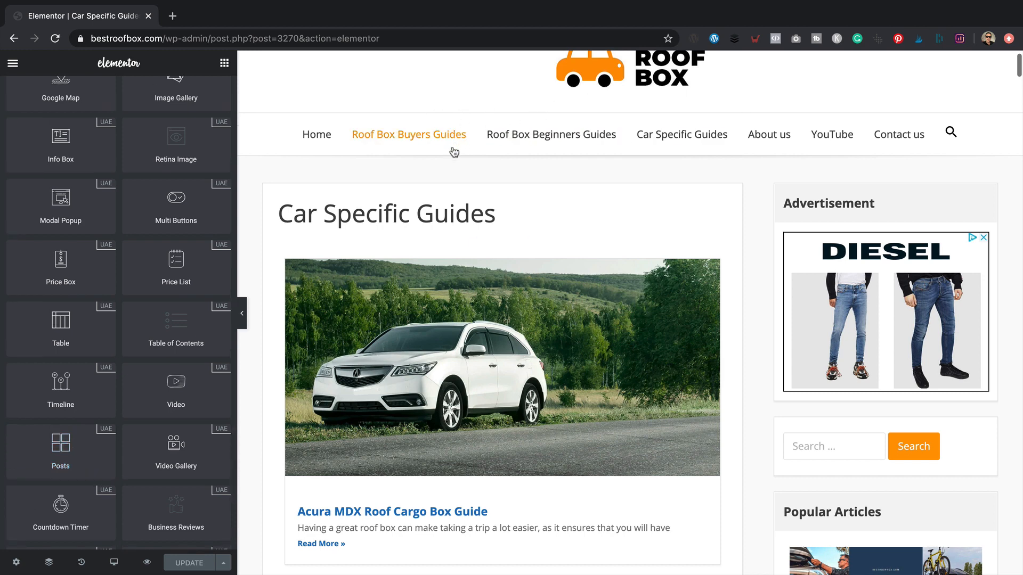
{"action": "scroll", "scroll_direction": "down", "scroll_amount": 3}
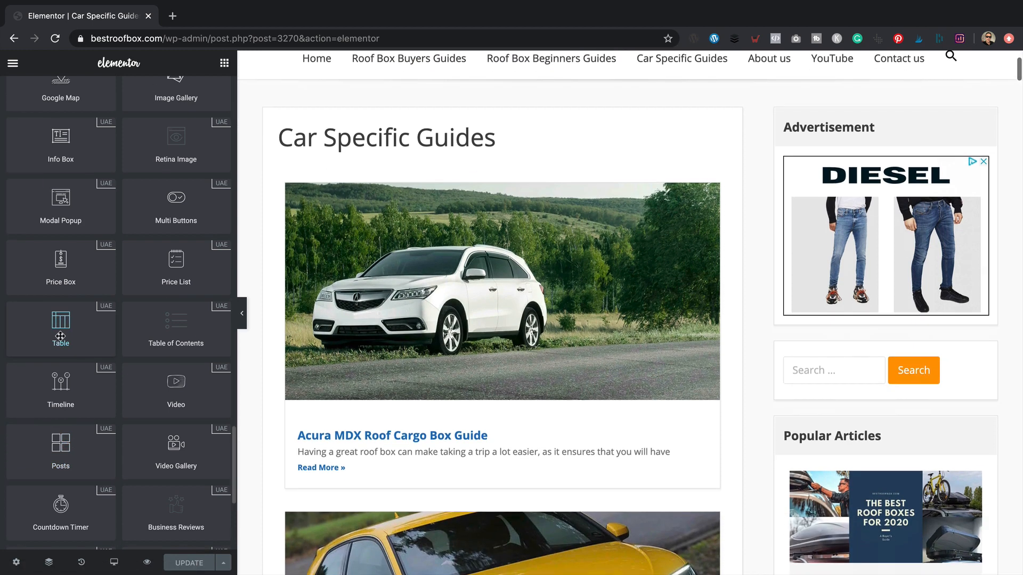
{"action": "scroll", "scroll_direction": "down", "scroll_amount": 3}
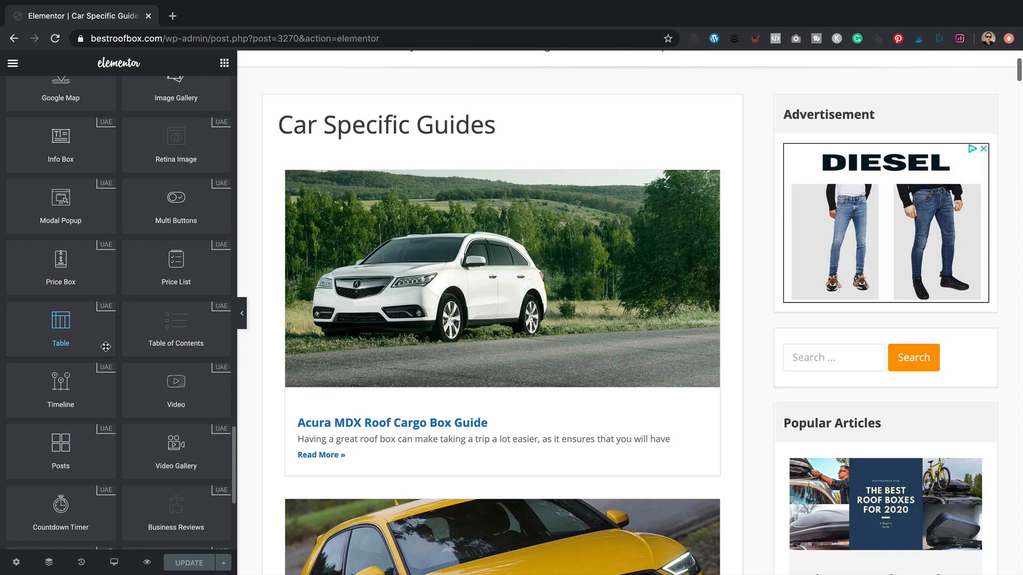
Delete the existing Posts widget listing car guides, leaving the section empty.
{"action": "left_click", "coordinate": [502, 278]}
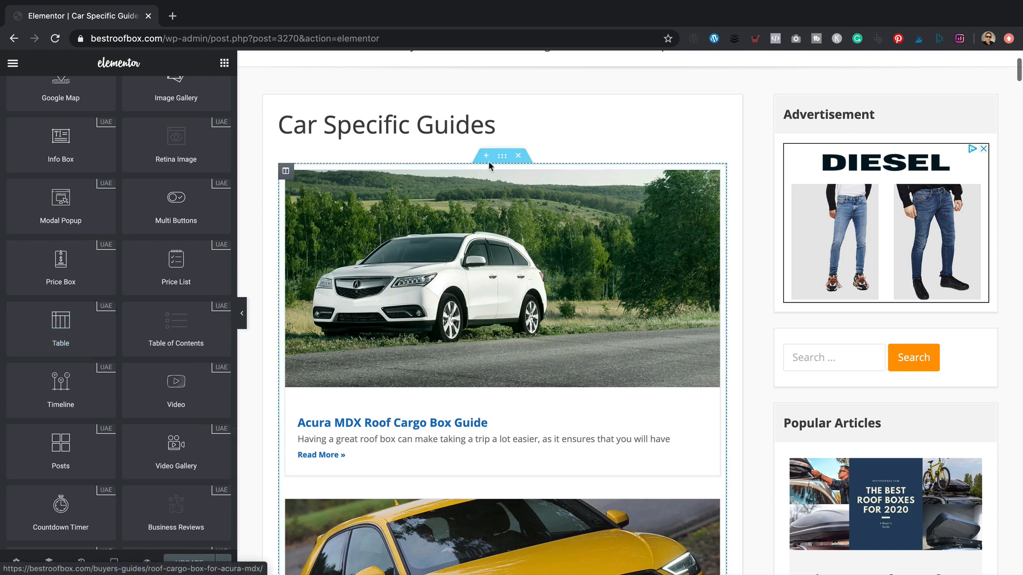
{"action": "right_click", "coordinate": [705, 176]}
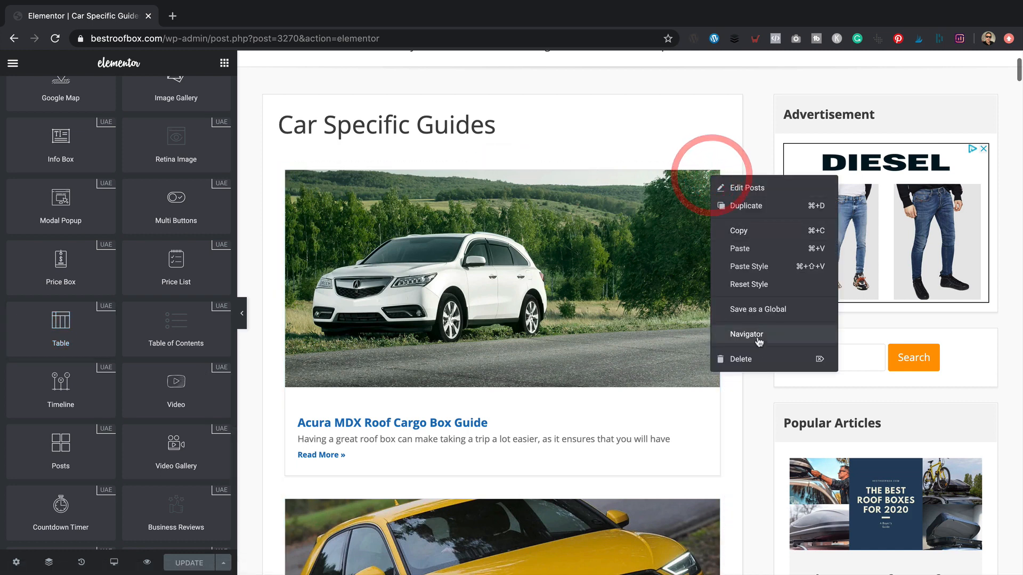
{"action": "left_click", "coordinate": [741, 359]}
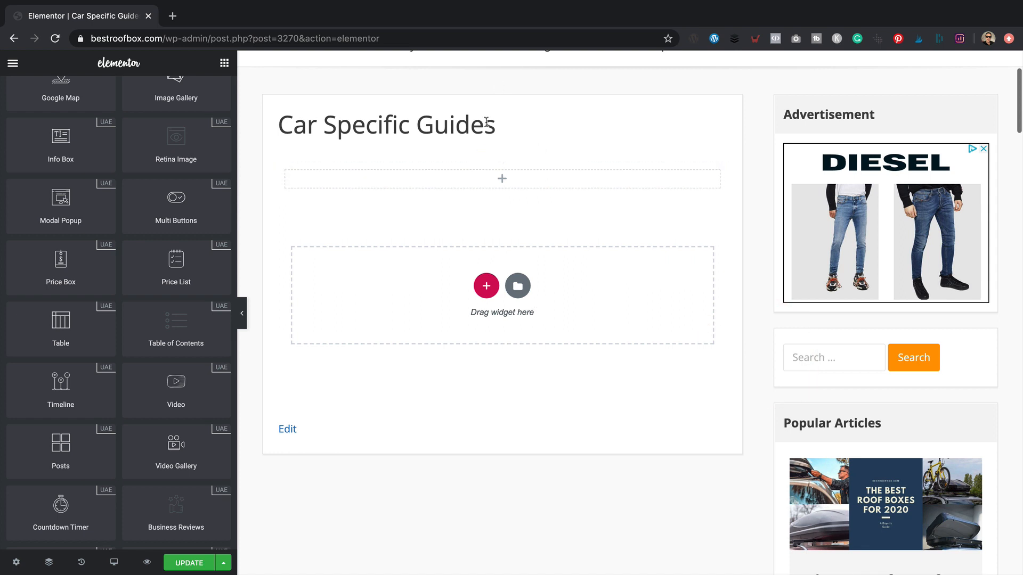
{"action": "mouse_move", "coordinate": [292, 217]}
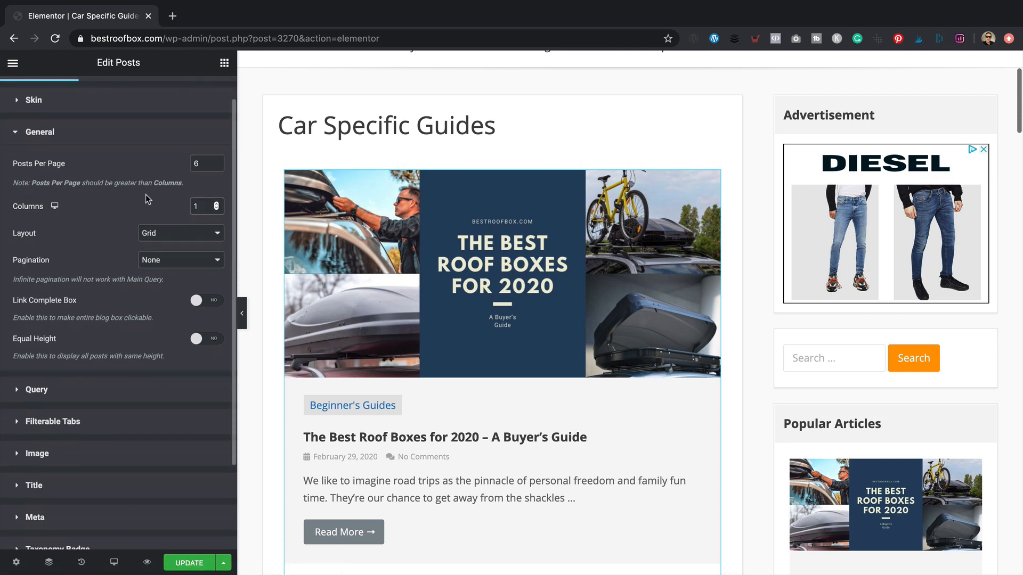
Place a UAE Posts widget with 1 column Grid layout and expand its Query section.
{"action": "scroll", "scroll_direction": "down", "scroll_amount": 3}
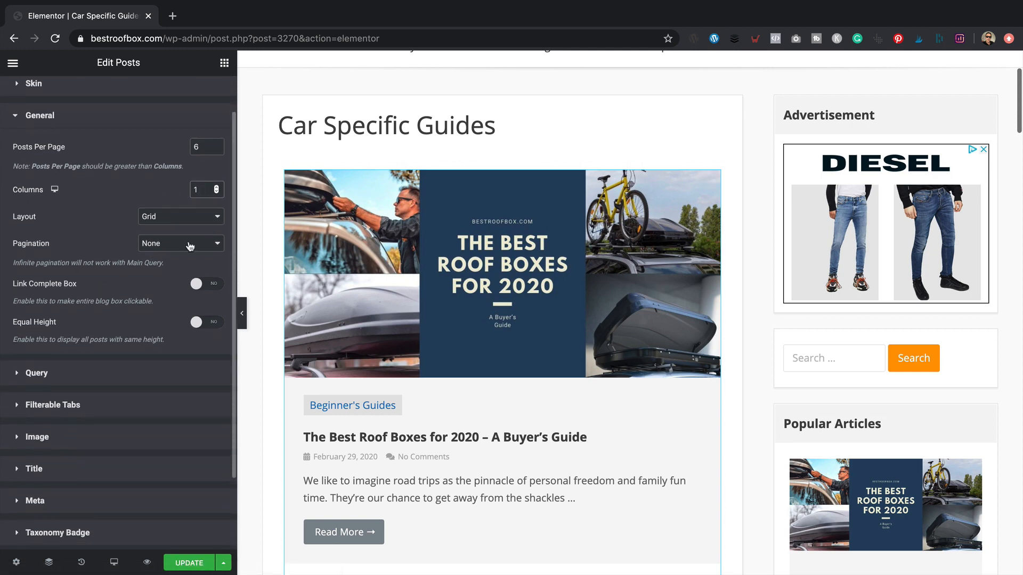
{"action": "left_click", "coordinate": [181, 243]}
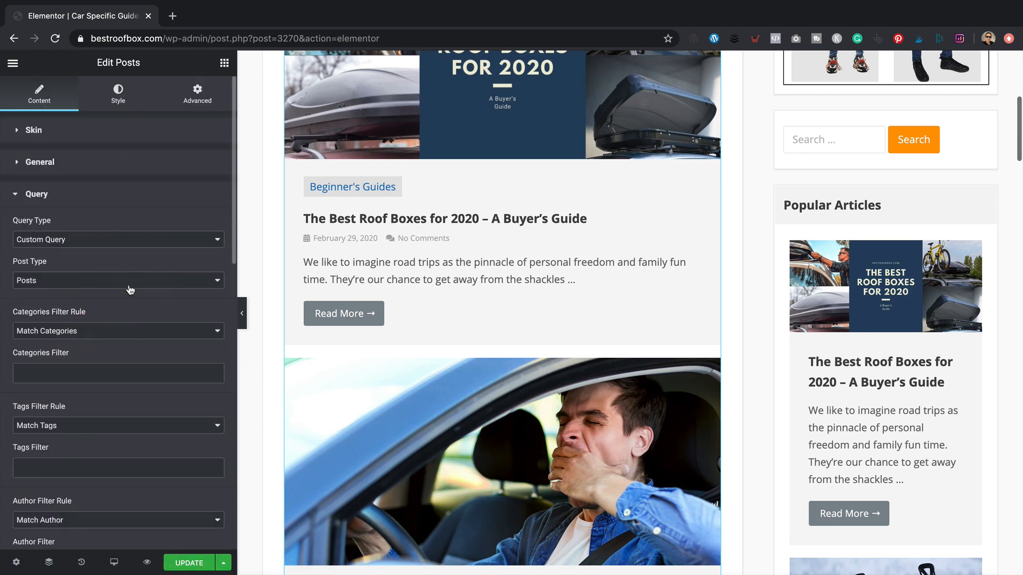
Filter the posts widget to the Car Guides category only.
{"action": "scroll", "scroll_direction": "down", "scroll_amount": 3}
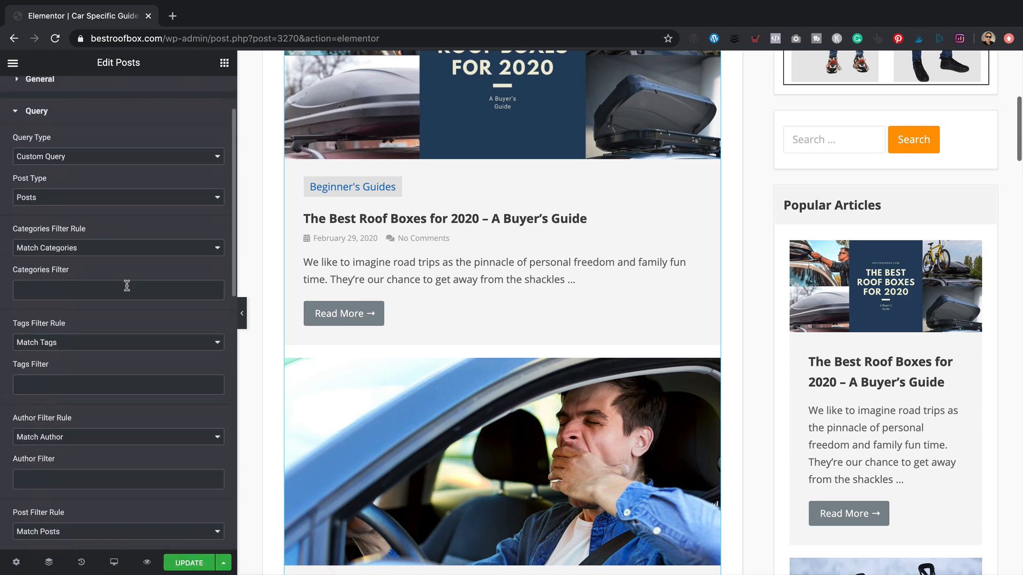
{"action": "scroll", "scroll_direction": "down", "scroll_amount": 3}
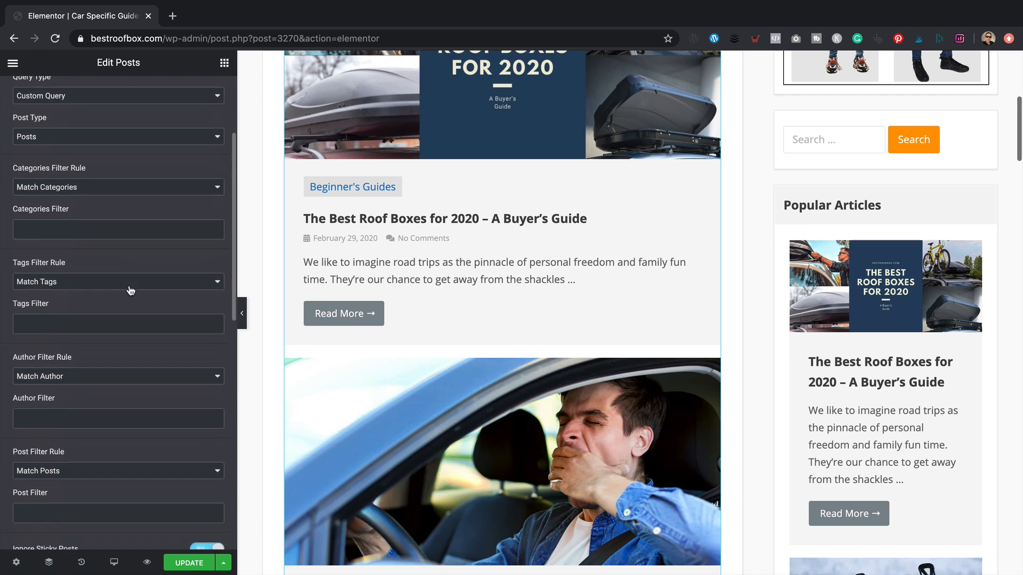
{"action": "left_click", "coordinate": [117, 229]}
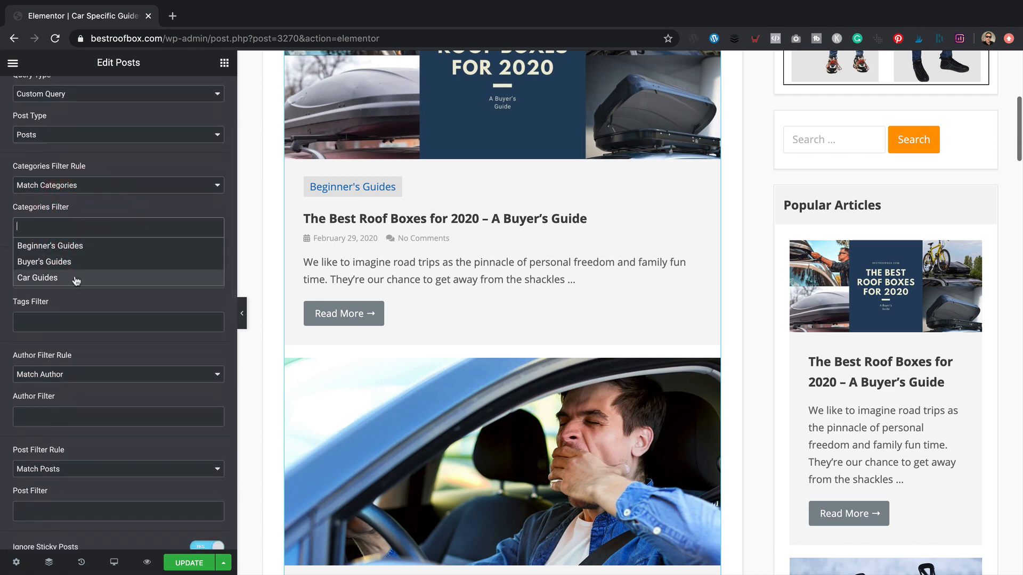
{"action": "left_click", "coordinate": [37, 278]}
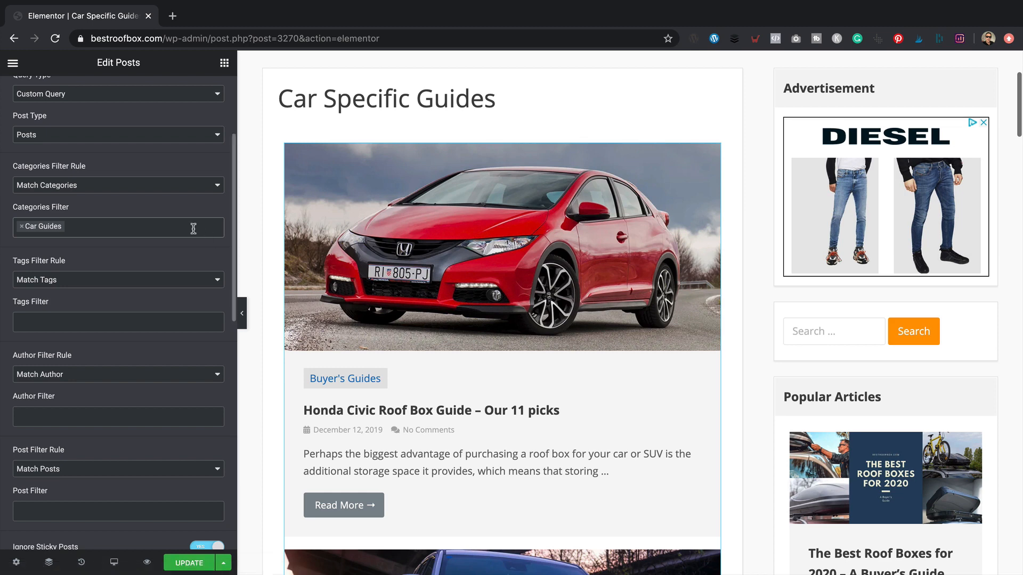
Order the posts by Title in ascending order.
{"action": "scroll", "scroll_direction": "down", "scroll_amount": 3}
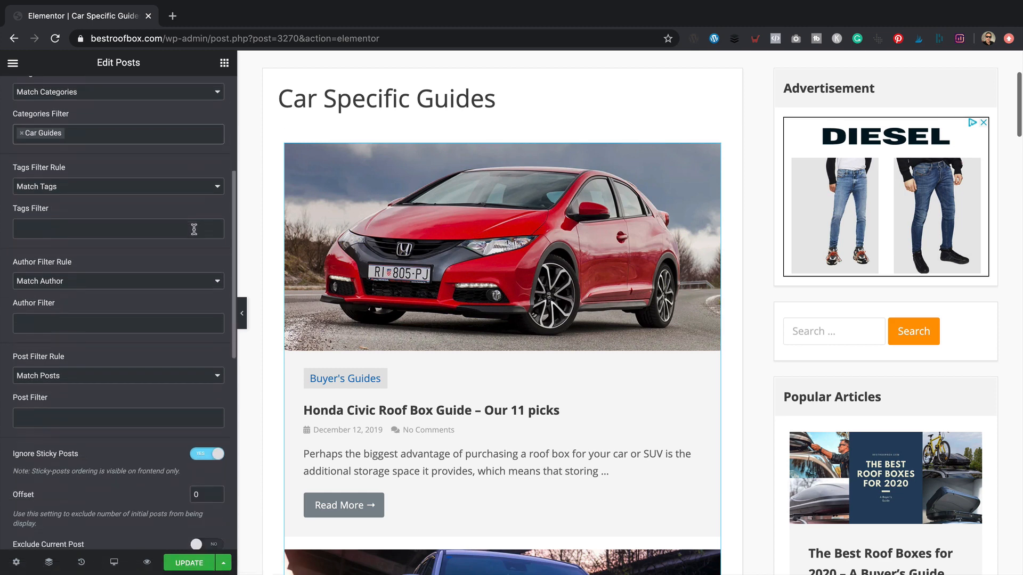
{"action": "scroll", "scroll_direction": "down", "scroll_amount": 3}
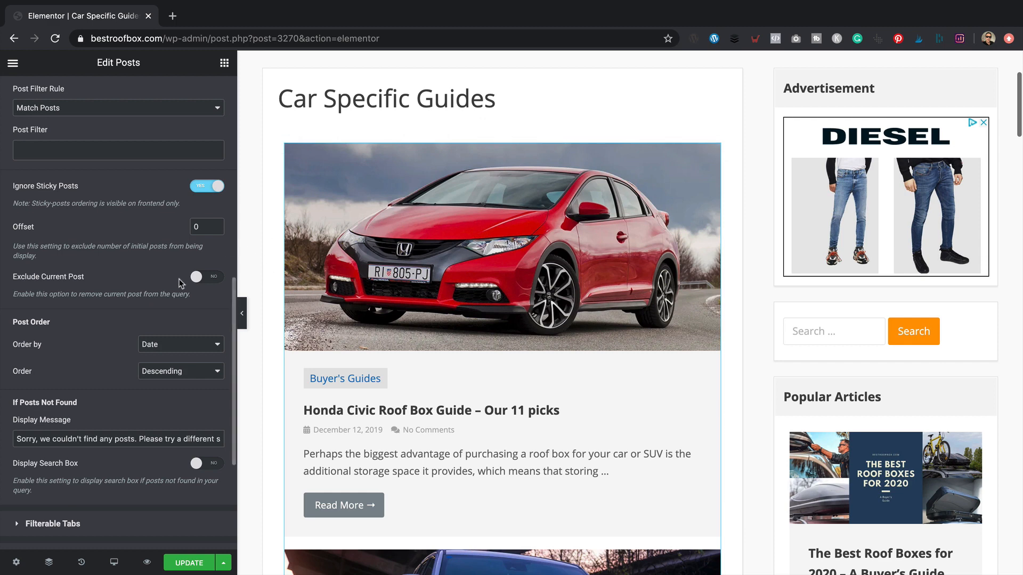
{"action": "left_click", "coordinate": [181, 344]}
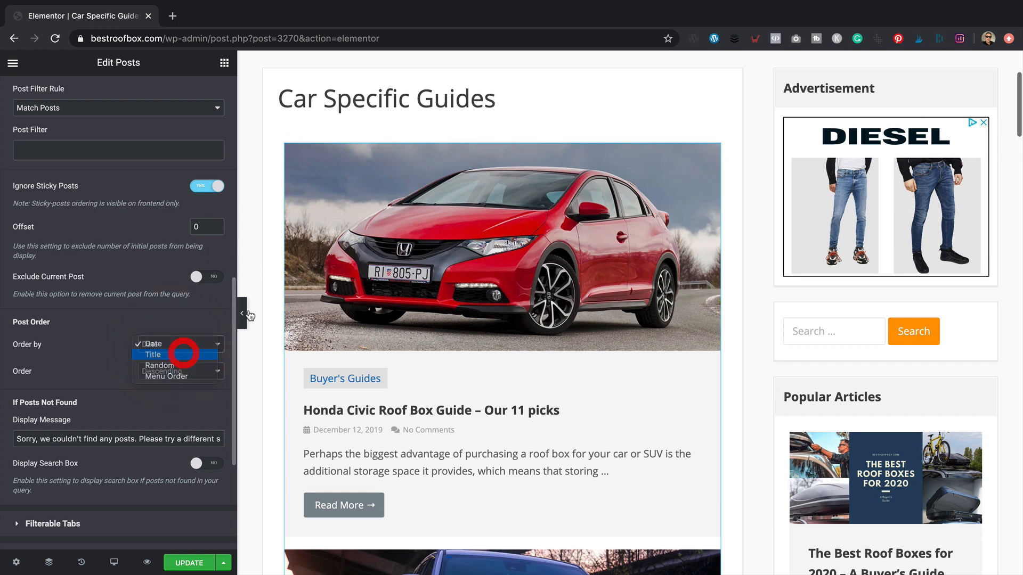
{"action": "left_click", "coordinate": [152, 354]}
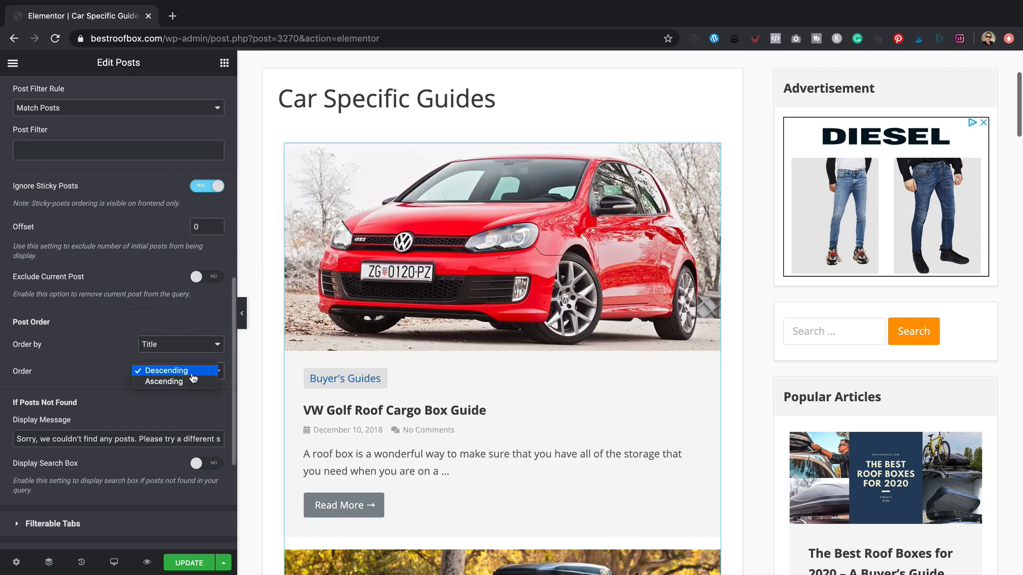
{"action": "left_click", "coordinate": [163, 381]}
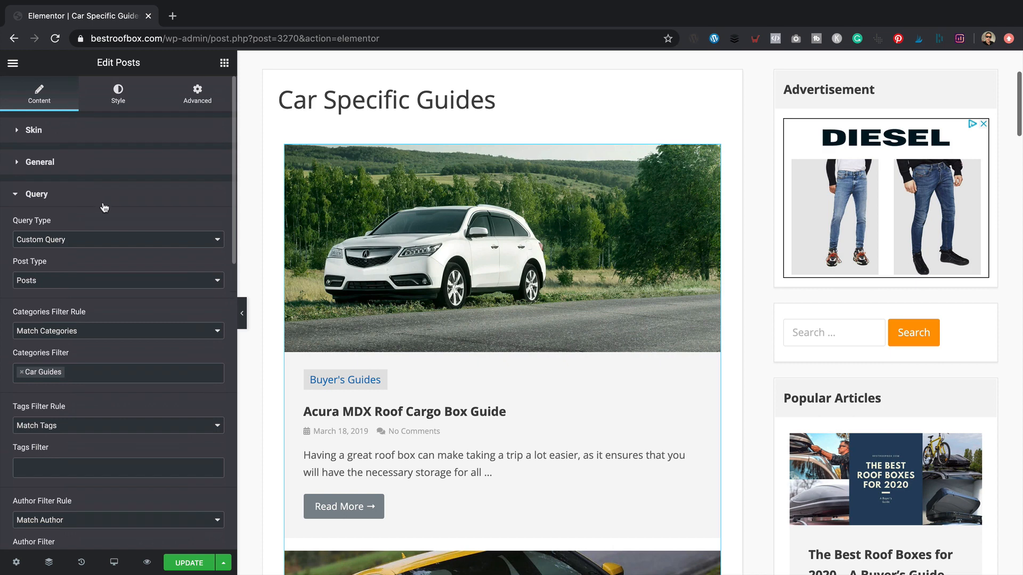
Enable Hide Title in Page Settings so the default theme title is hidden.
{"action": "left_click", "coordinate": [196, 92]}
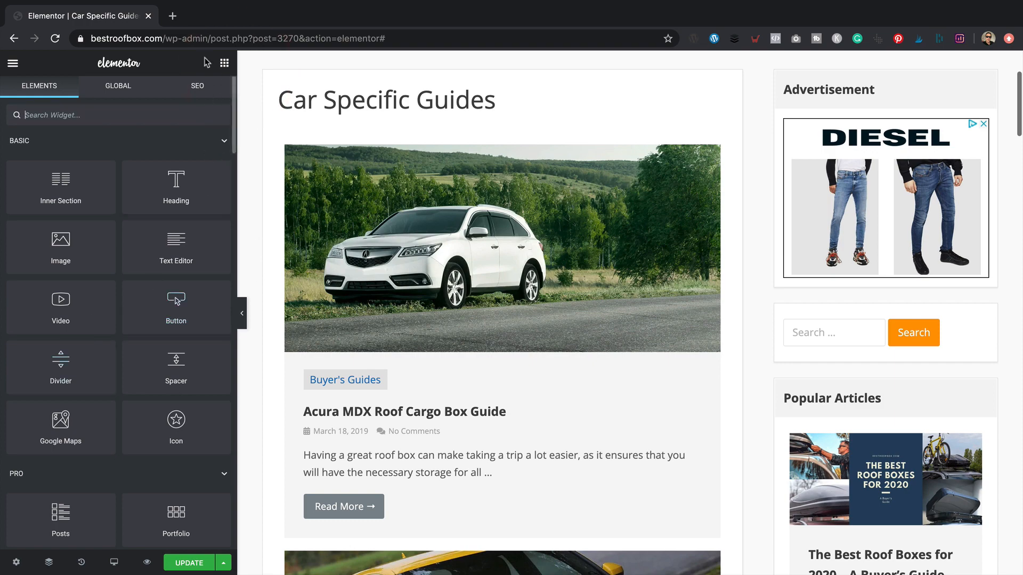
{"action": "left_click", "coordinate": [16, 563]}
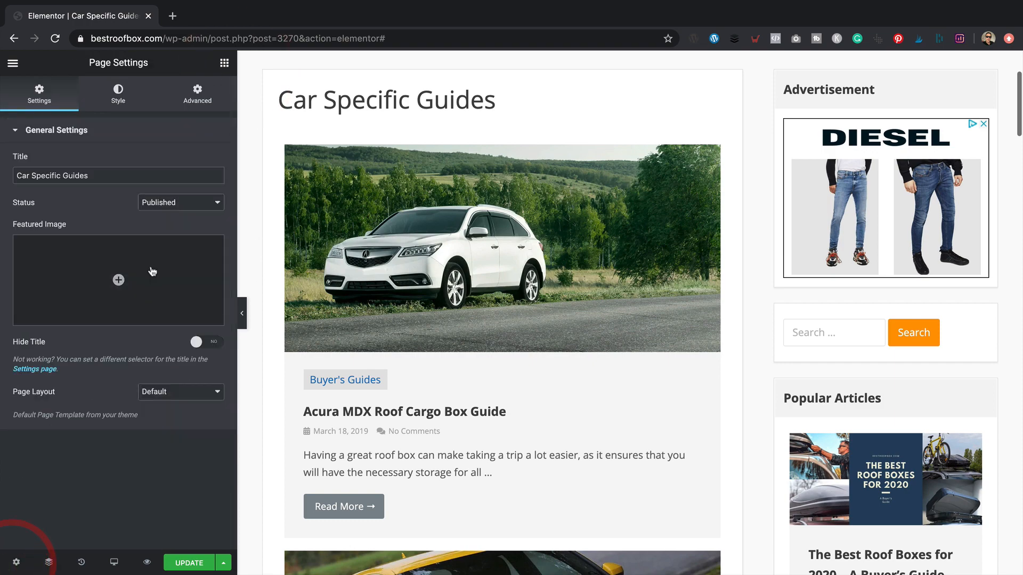
{"action": "left_click", "coordinate": [197, 342]}
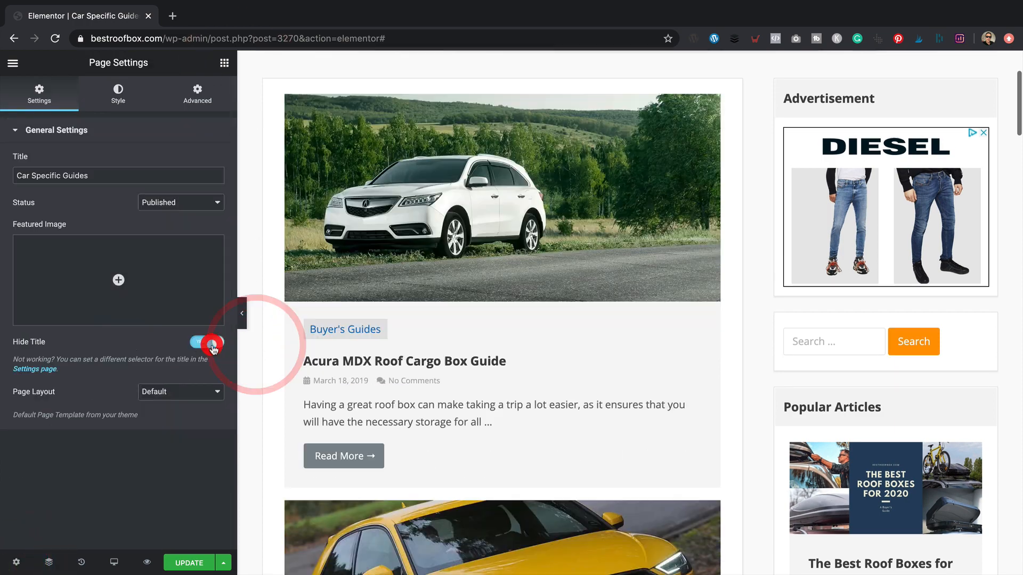
{"action": "left_click", "coordinate": [205, 342]}
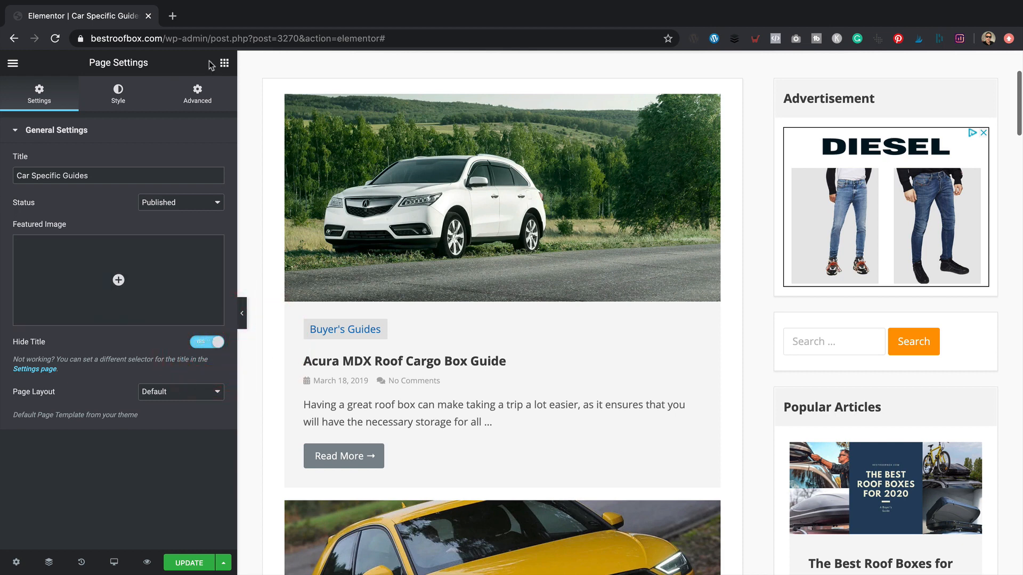
{"action": "mouse_move", "coordinate": [14, 562]}
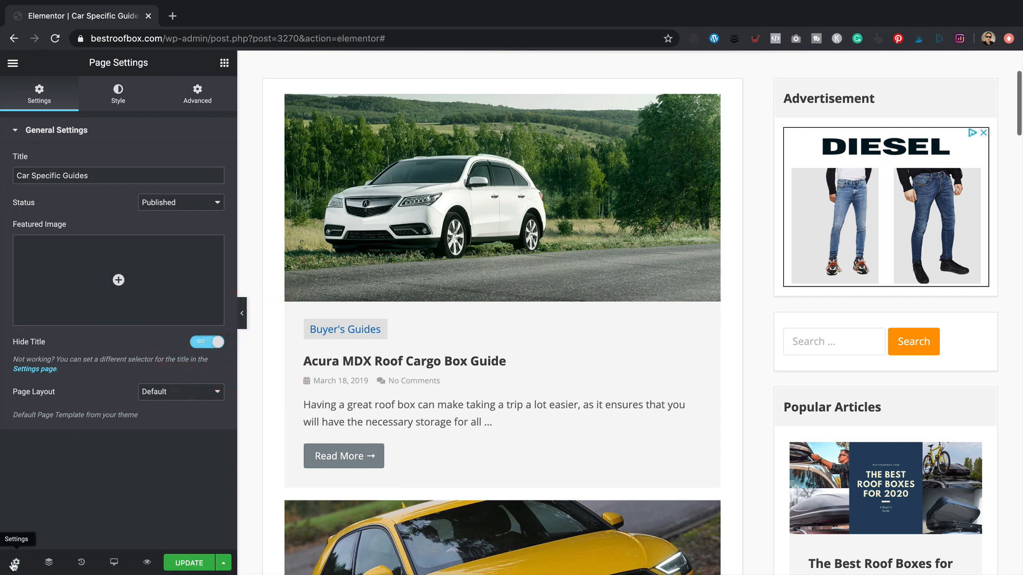
{"action": "left_click", "coordinate": [208, 342]}
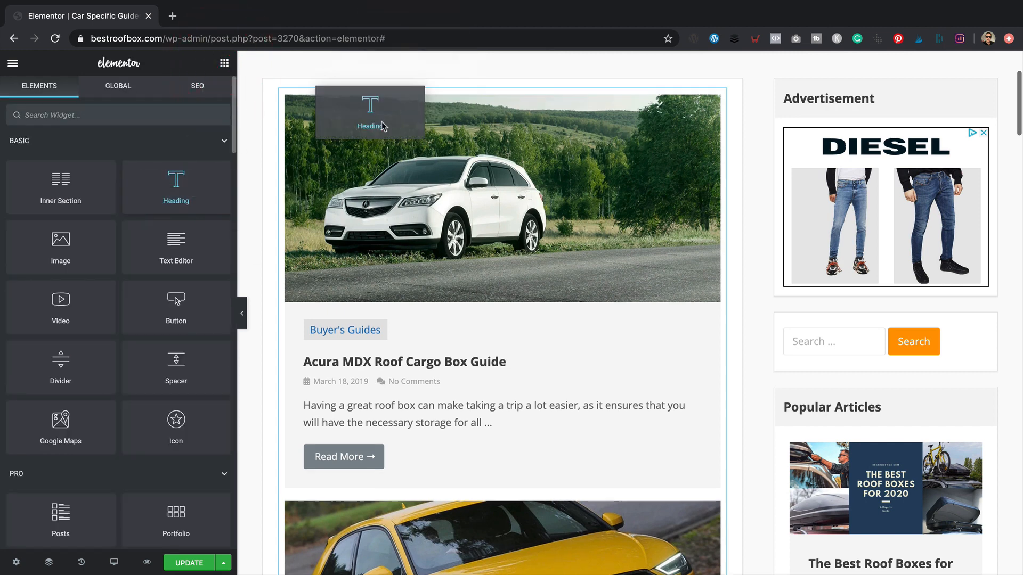
Add a Heading widget above the posts reading 'Car Specific Roof Box Buyers Guides'.
{"action": "left_click", "coordinate": [369, 114]}
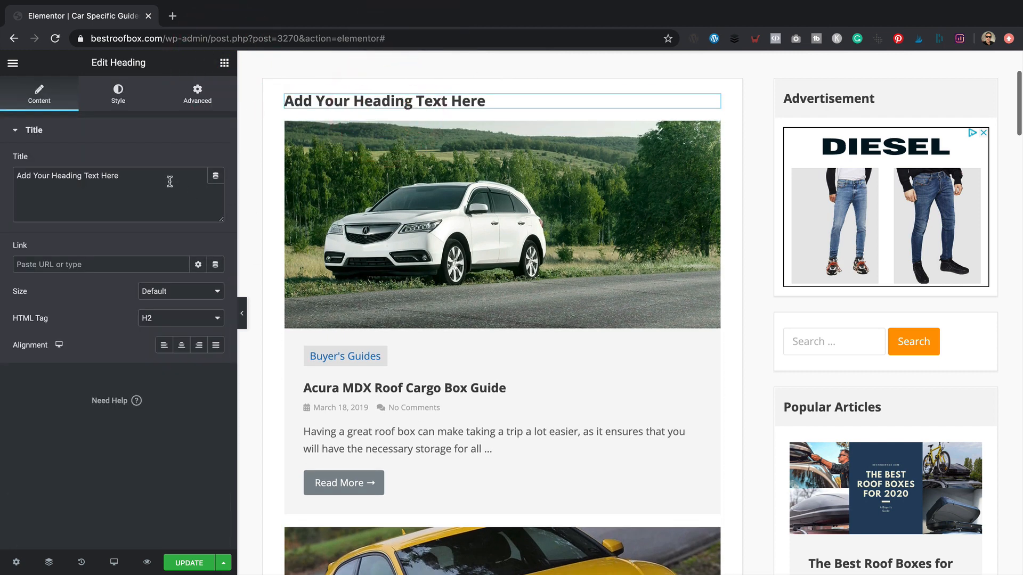
{"action": "left_click", "coordinate": [166, 181]}
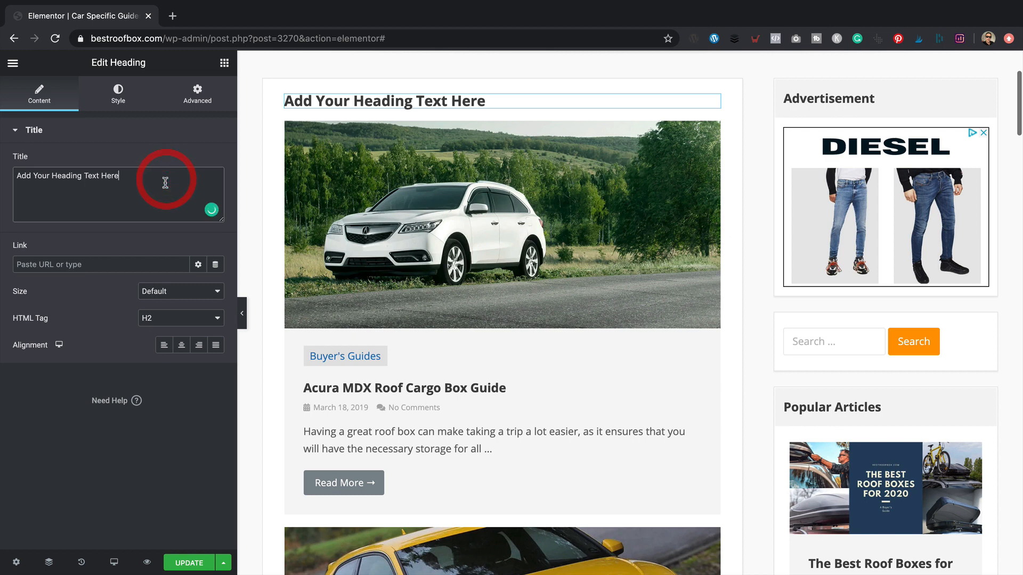
{"action": "type", "text": "Car Spe"}
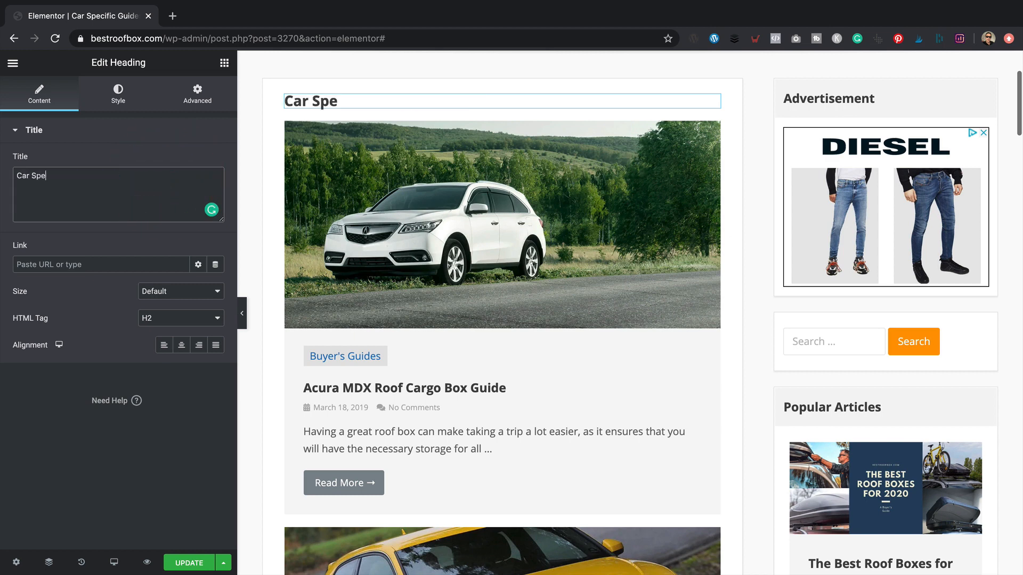
{"action": "type", "text": "cific Roof Box Buyers Guides"}
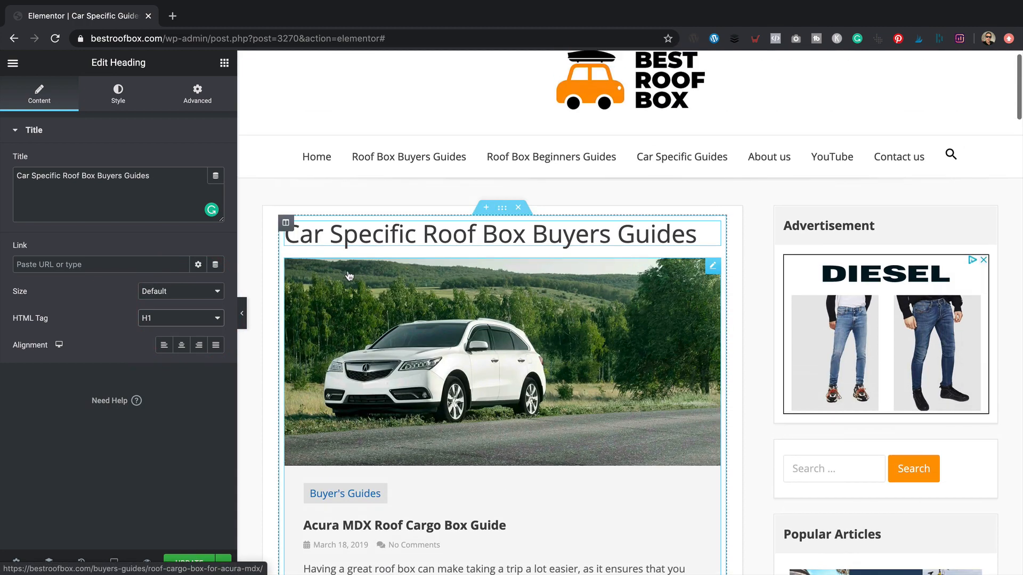
{"action": "mouse_move", "coordinate": [349, 275]}
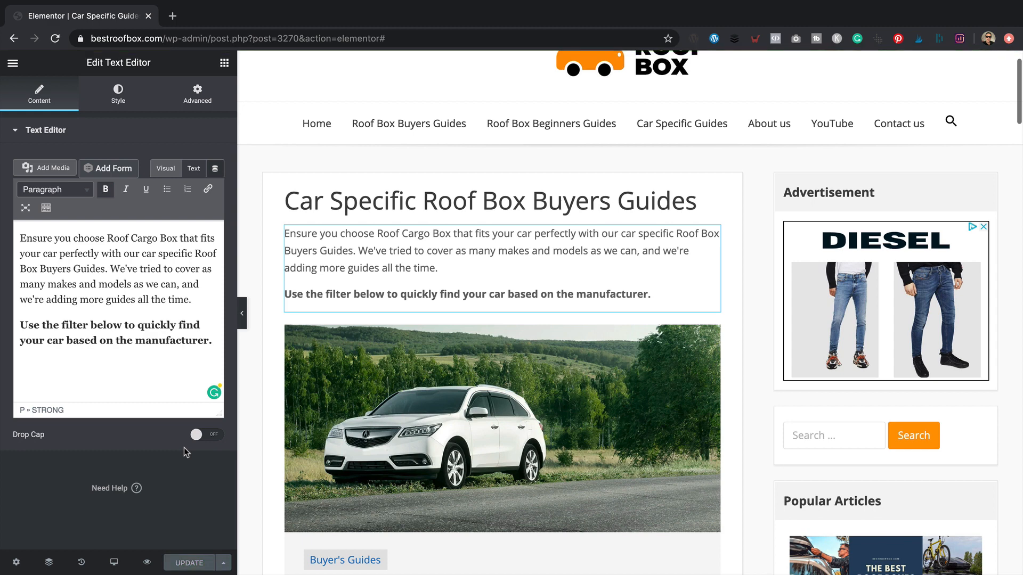
{"action": "mouse_move", "coordinate": [229, 390]}
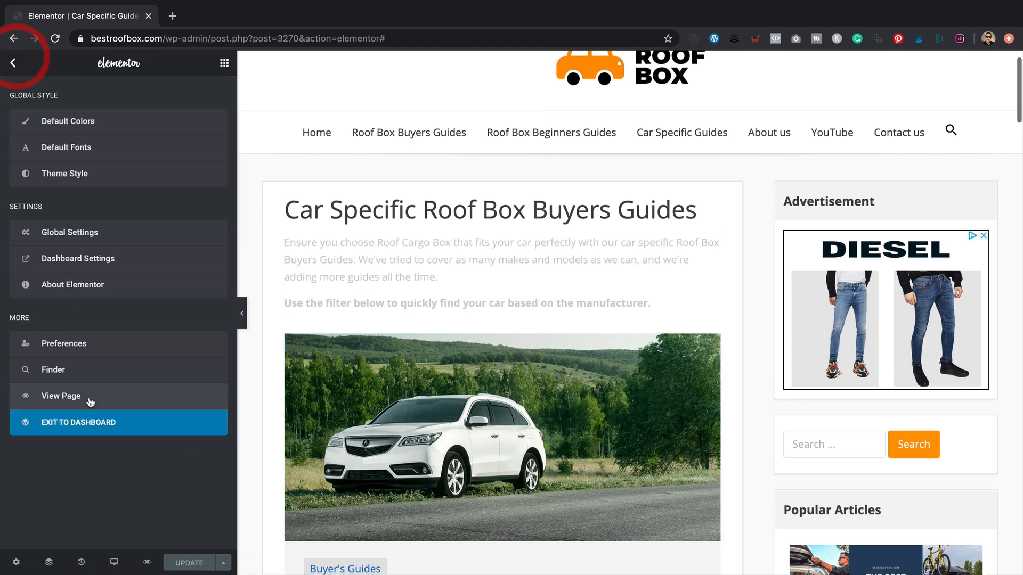
Exit Elementor back to the WordPress dashboard.
{"action": "left_click", "coordinate": [77, 422]}
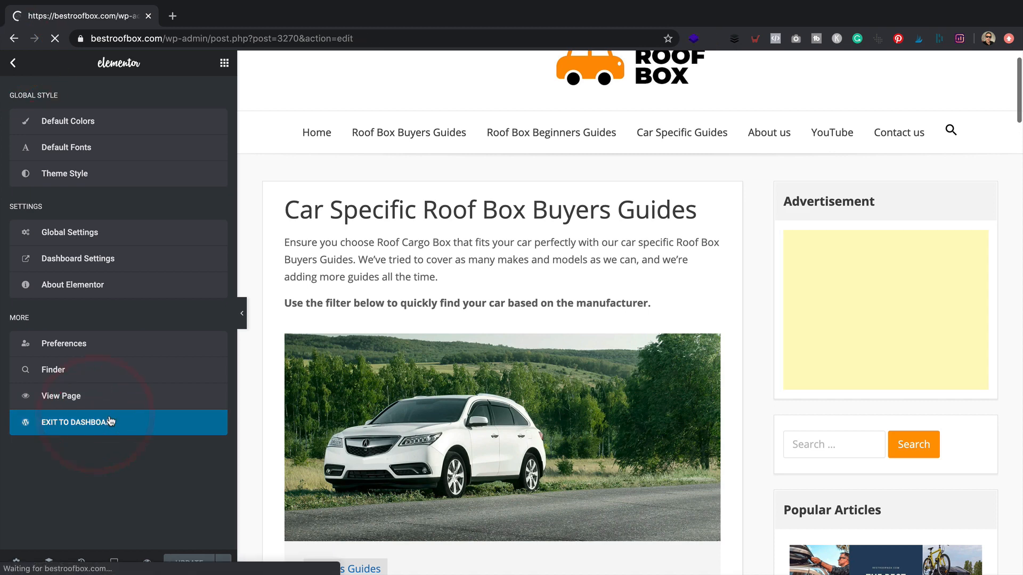
{"action": "left_click", "coordinate": [77, 422]}
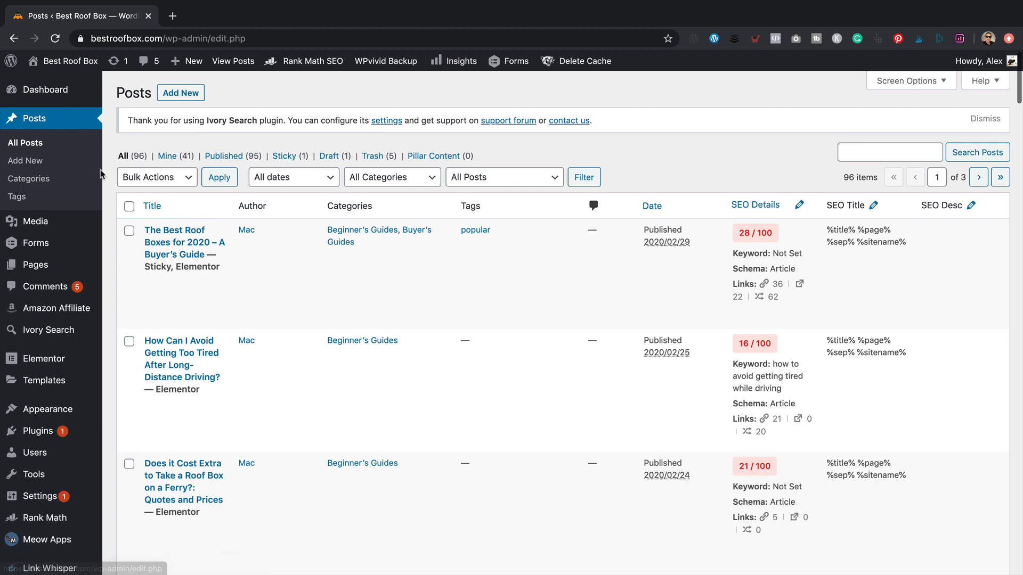
Filter the Posts list to the Car Guides category via its category post count.
{"action": "left_click", "coordinate": [29, 178]}
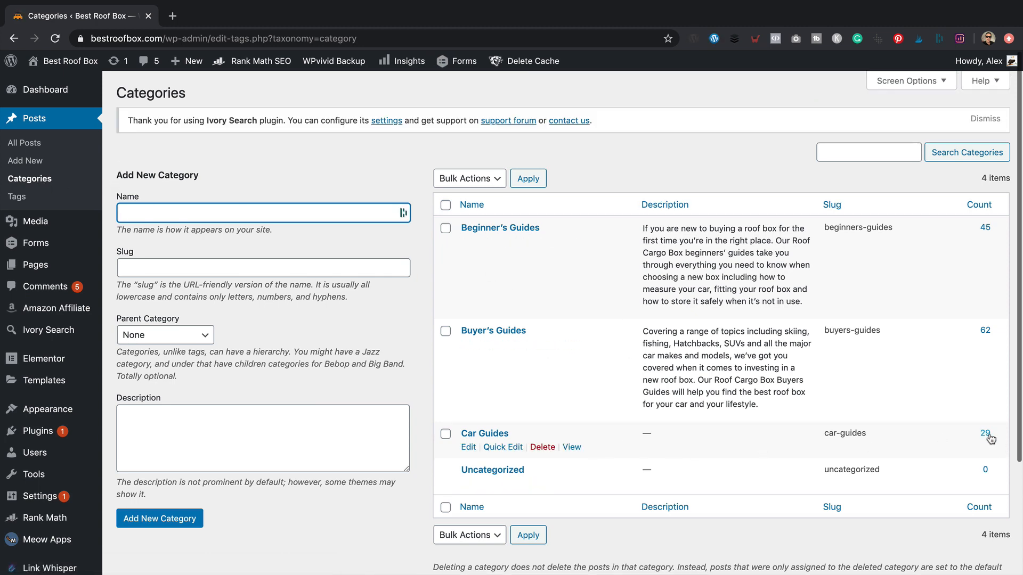
{"action": "left_click", "coordinate": [985, 433]}
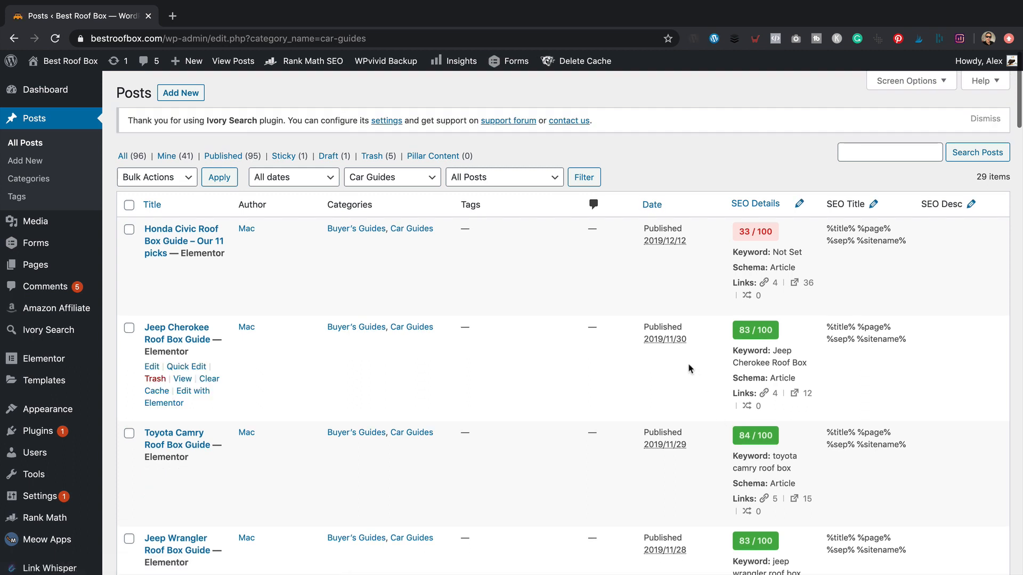
{"action": "mouse_move", "coordinate": [616, 358]}
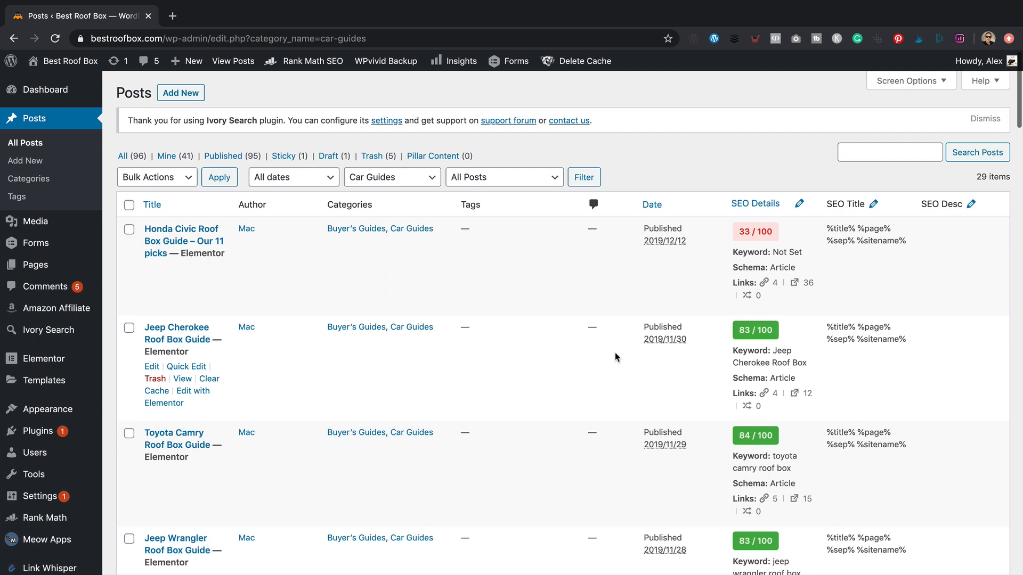
{"action": "mouse_move", "coordinate": [905, 258]}
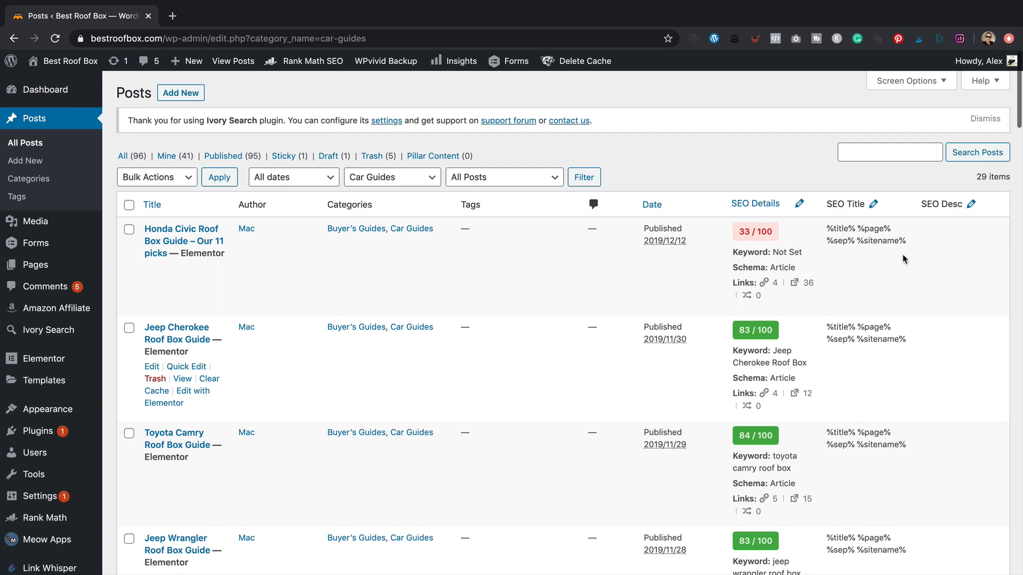
{"action": "mouse_move", "coordinate": [273, 400]}
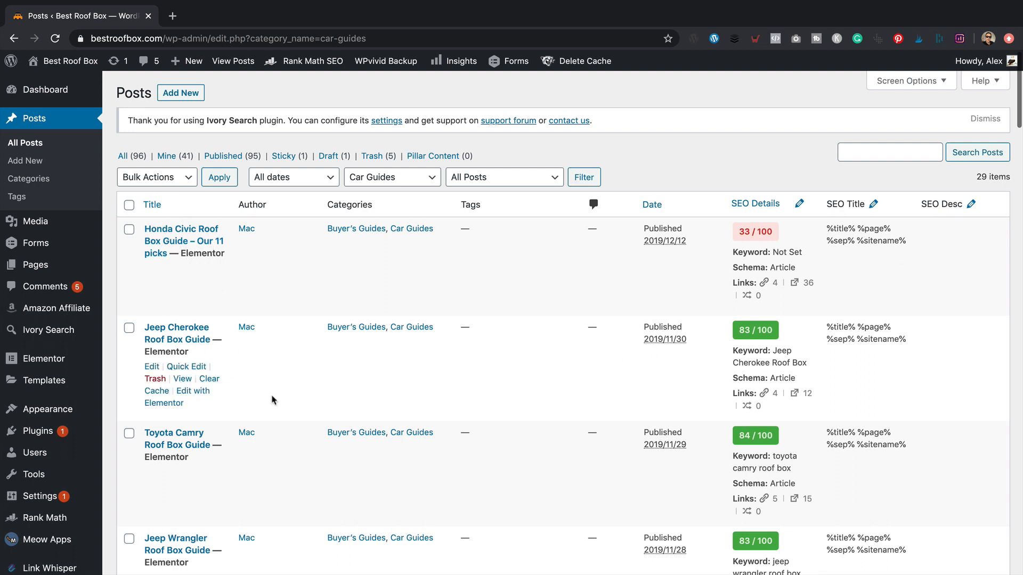
Quick-edit the Honda Civic guide to add the Honda tag and update it.
{"action": "left_click", "coordinate": [186, 366]}
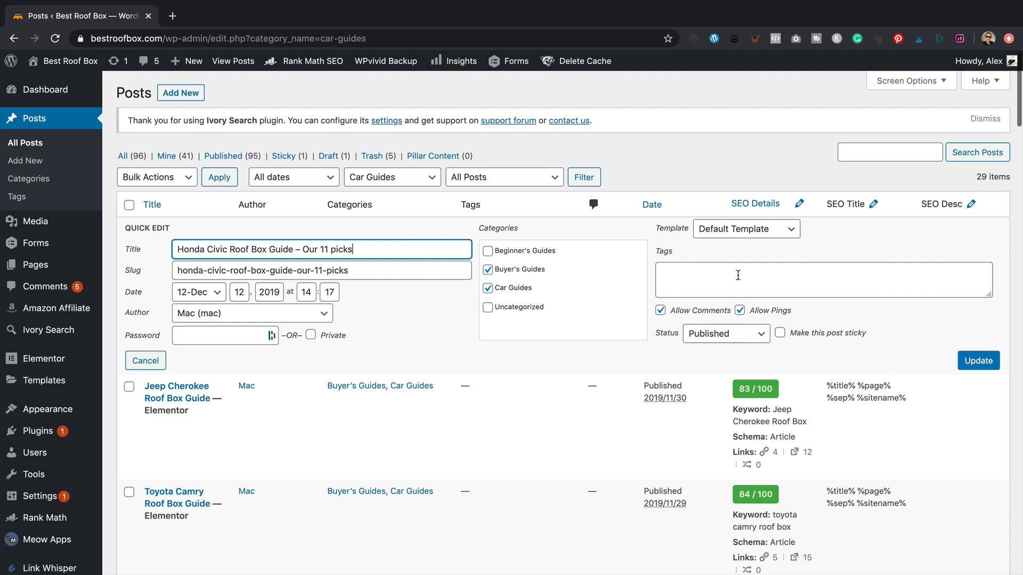
{"action": "type", "text": "Honda"}
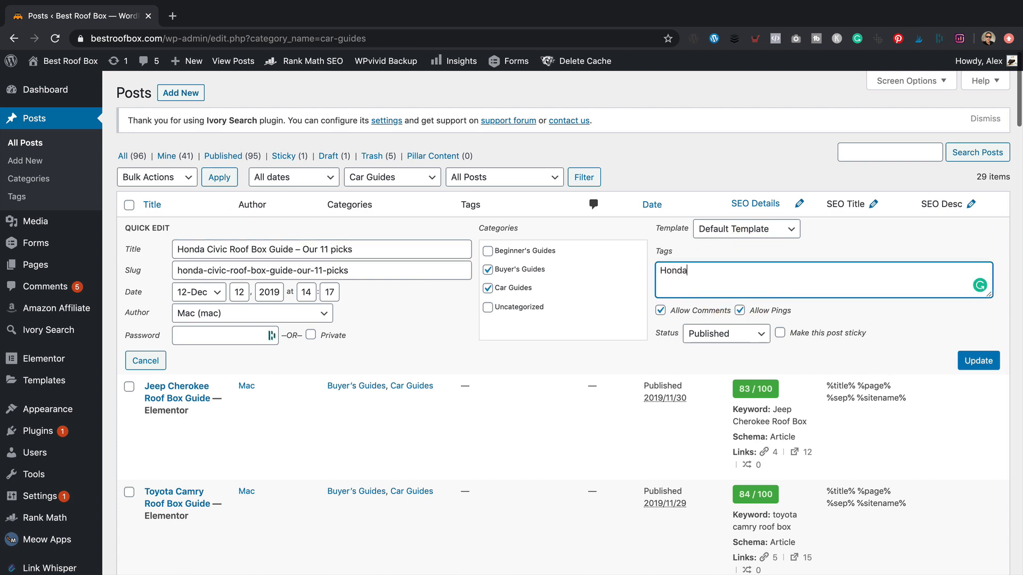
{"action": "left_click", "coordinate": [978, 360]}
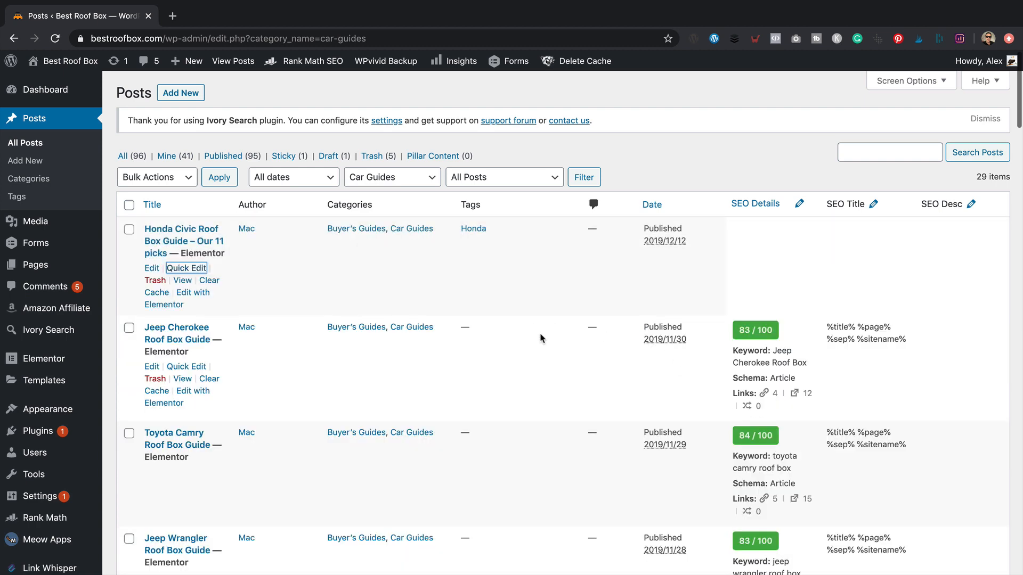
Quick-edit the Toyota Camry guide to add the Toyota tag and update it.
{"action": "scroll", "scroll_direction": "down", "scroll_amount": 3}
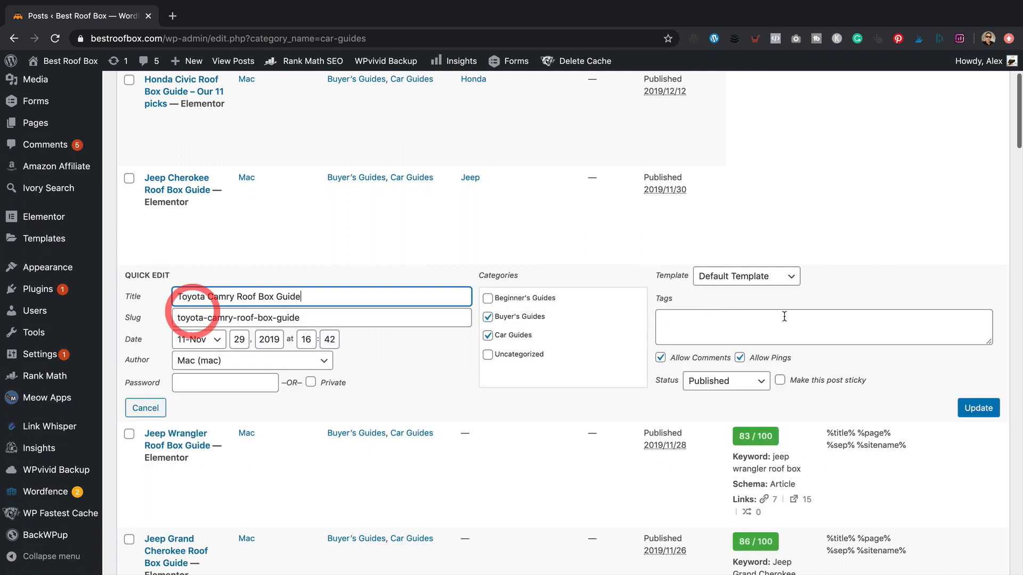
{"action": "type", "text": "Toya"}
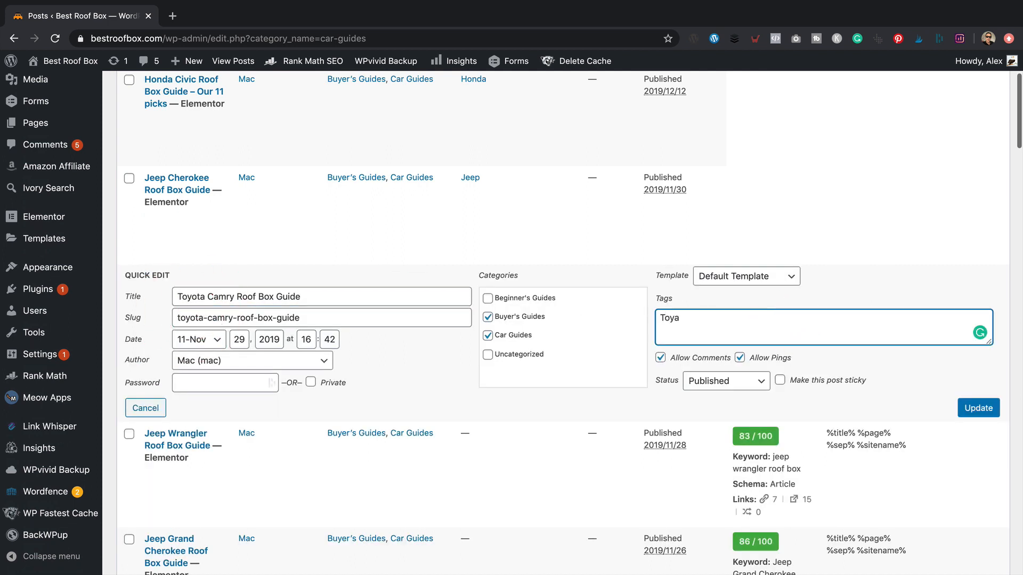
{"action": "left_click", "coordinate": [978, 408]}
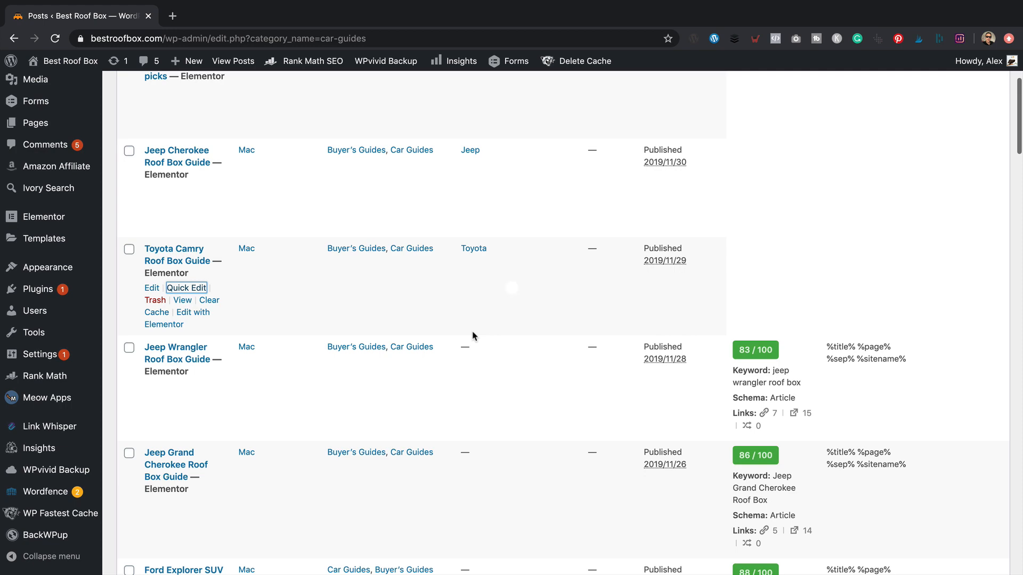
{"action": "scroll", "scroll_direction": "up", "scroll_amount": 3}
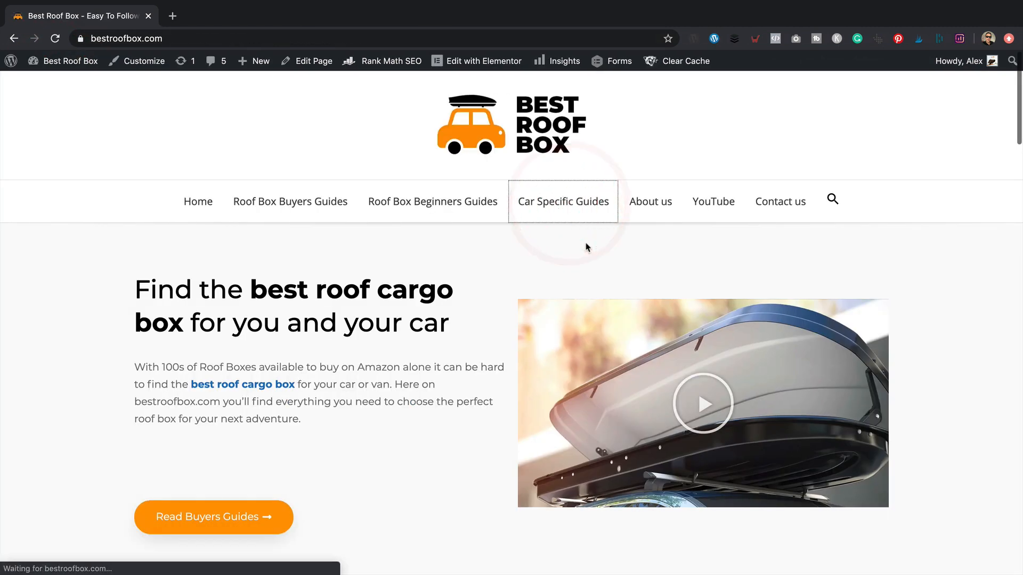
Open Car Specific Guides on the site, edit it with Elementor and select the posts grid.
{"action": "left_click", "coordinate": [562, 201]}
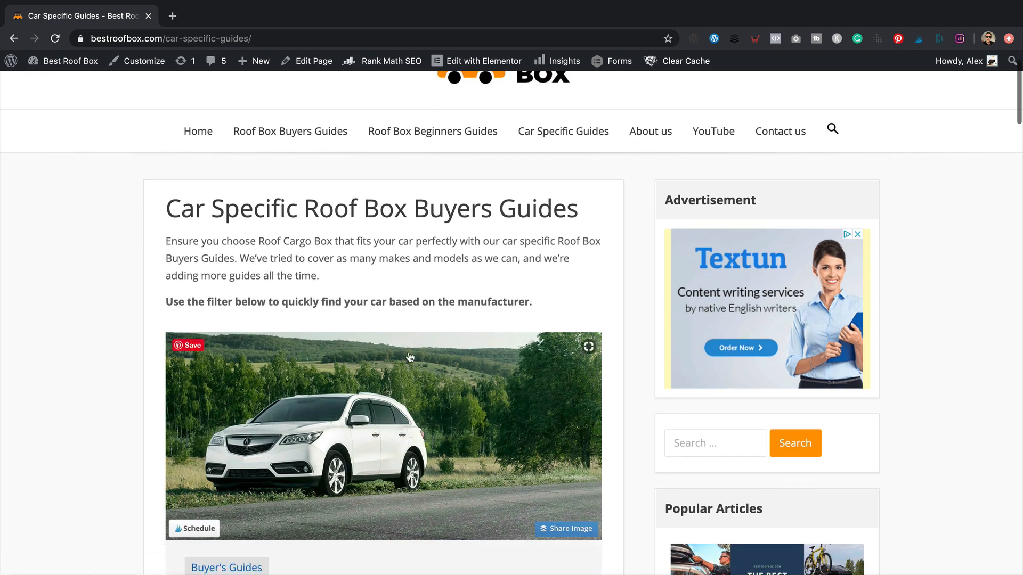
{"action": "scroll", "scroll_direction": "down", "scroll_amount": 3}
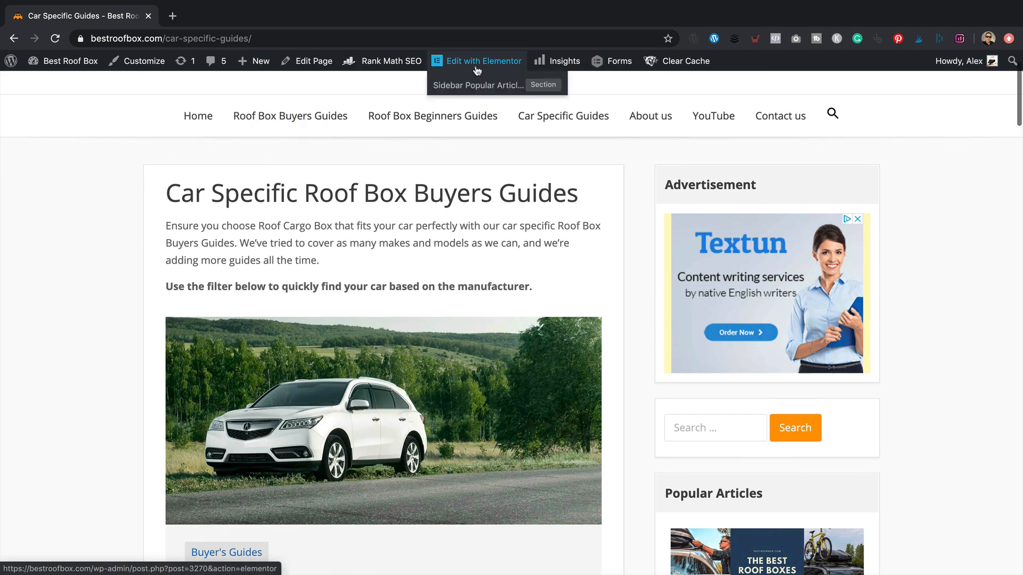
{"action": "left_click", "coordinate": [484, 61]}
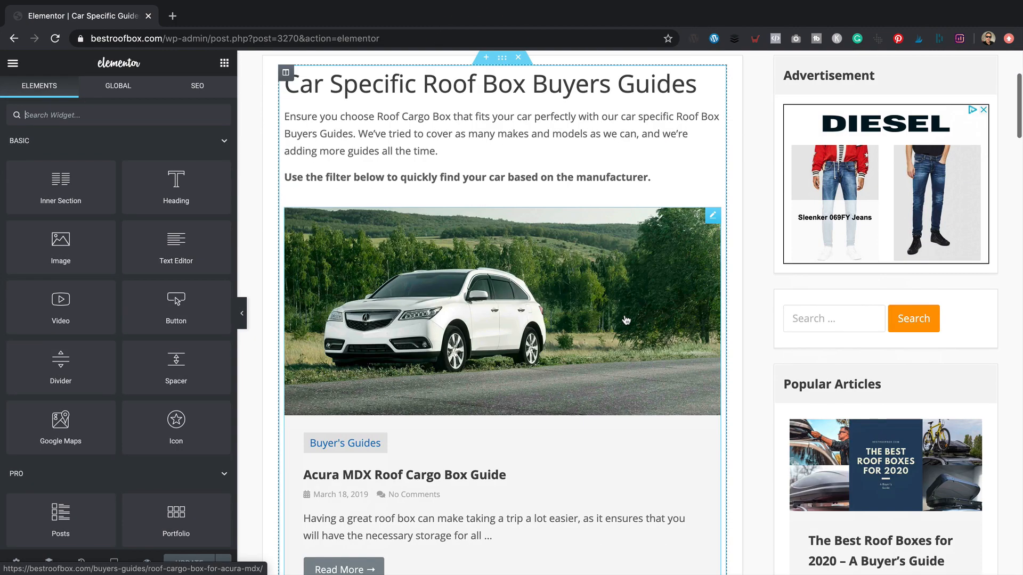
{"action": "right_click", "coordinate": [691, 215]}
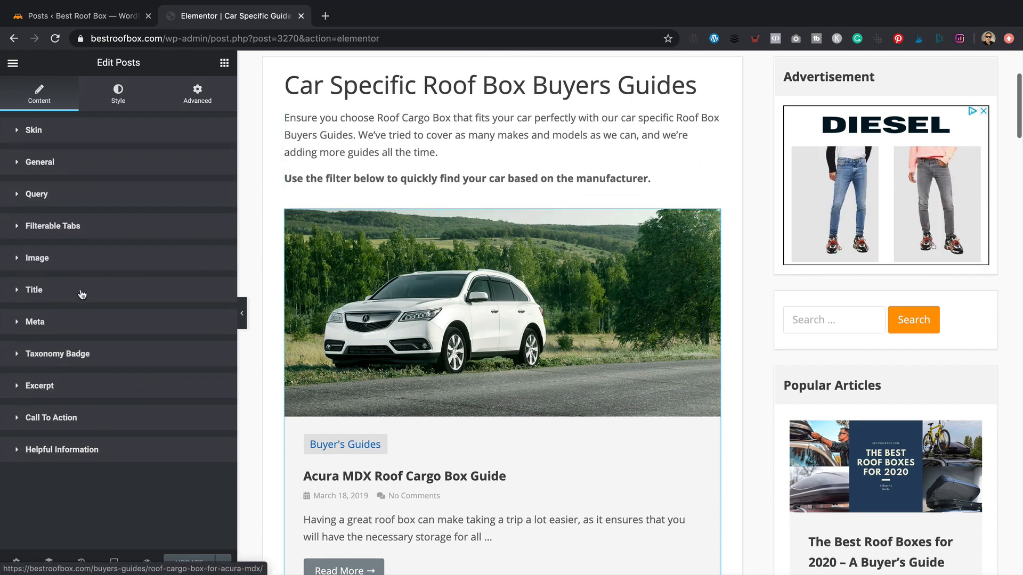
Enable Show Filters on the posts widget with Filter By set to Tags.
{"action": "left_click", "coordinate": [53, 226]}
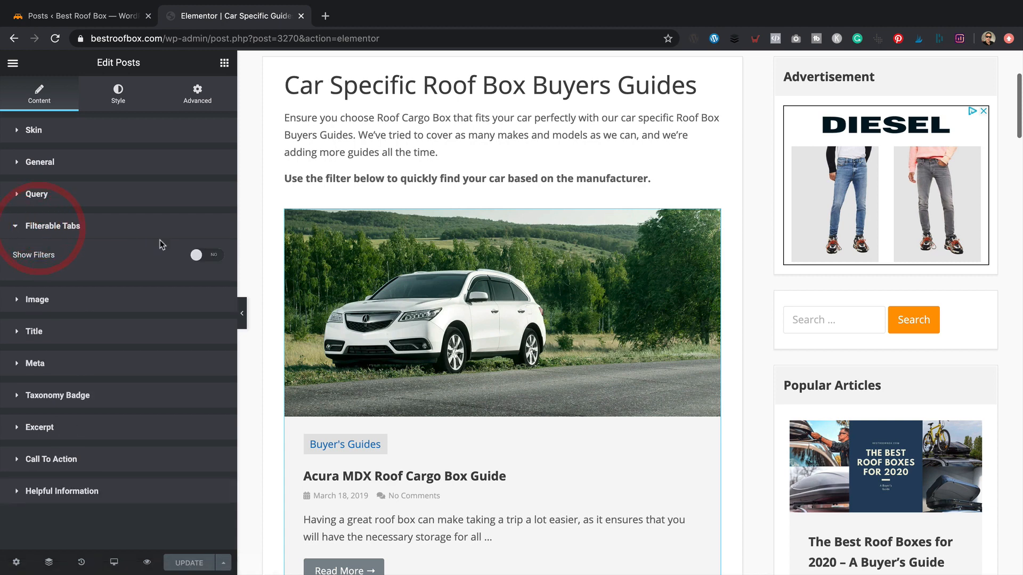
{"action": "mouse_move", "coordinate": [89, 269]}
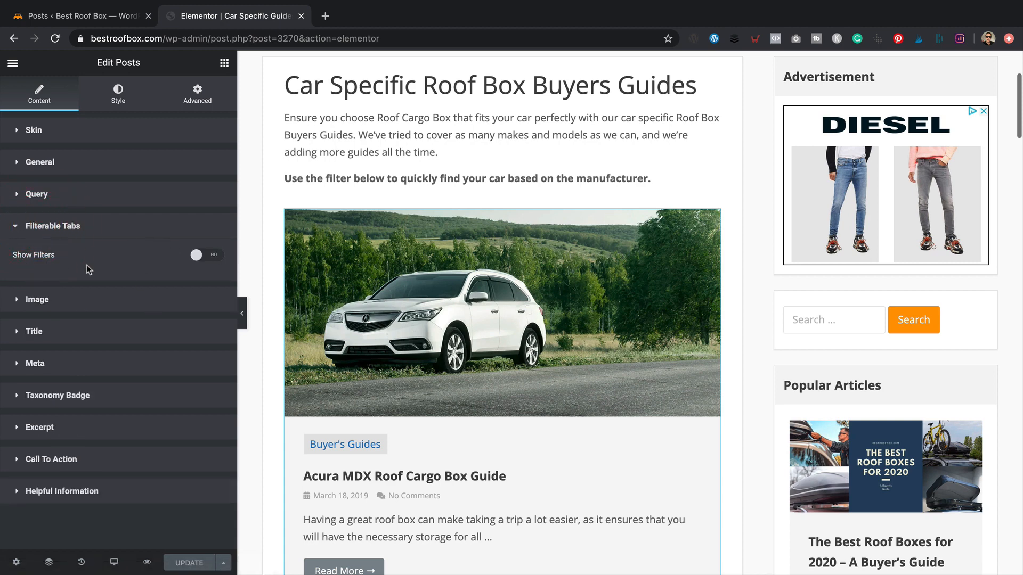
{"action": "left_click", "coordinate": [205, 254]}
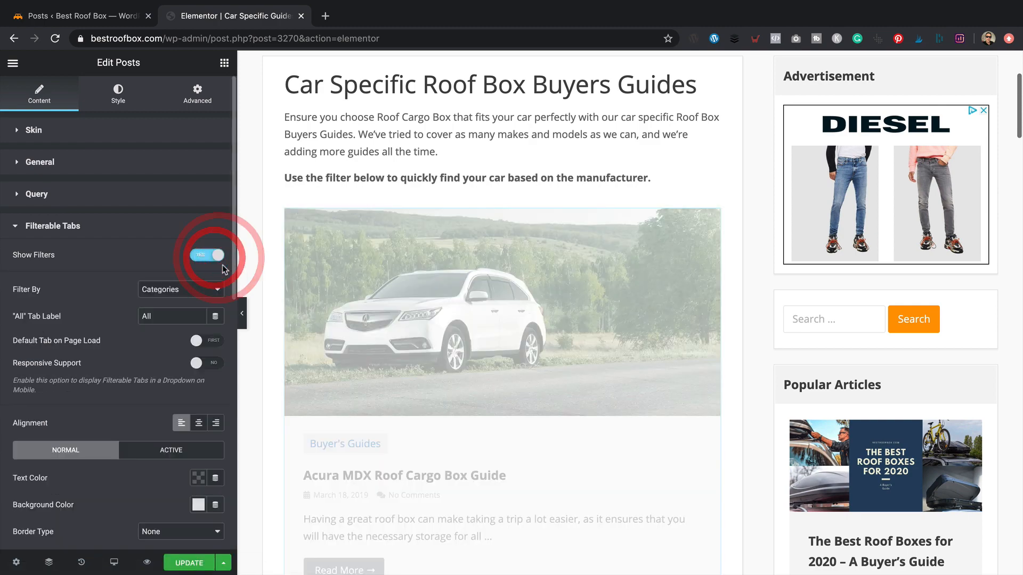
{"action": "left_click", "coordinate": [208, 255]}
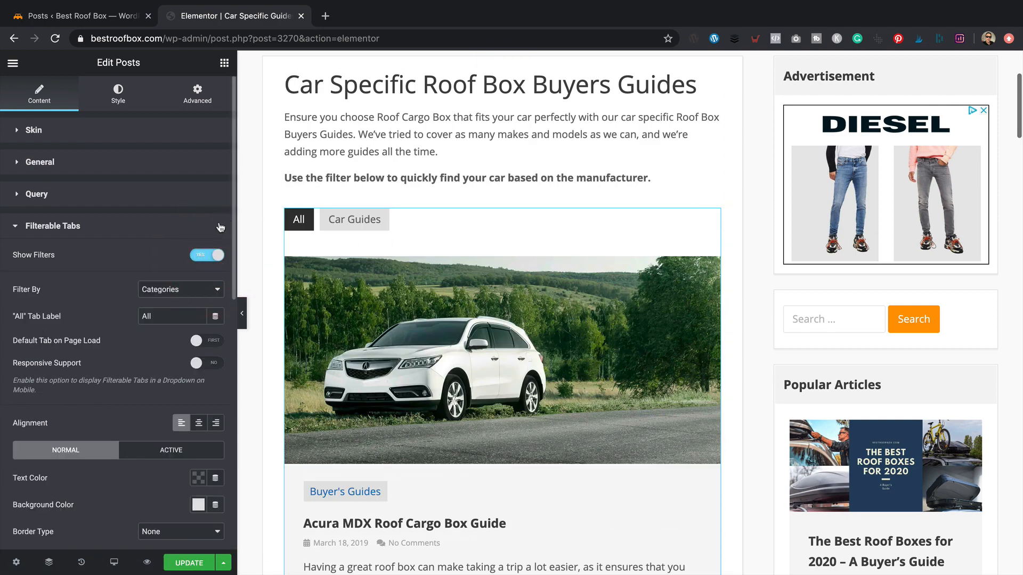
{"action": "left_click", "coordinate": [182, 289]}
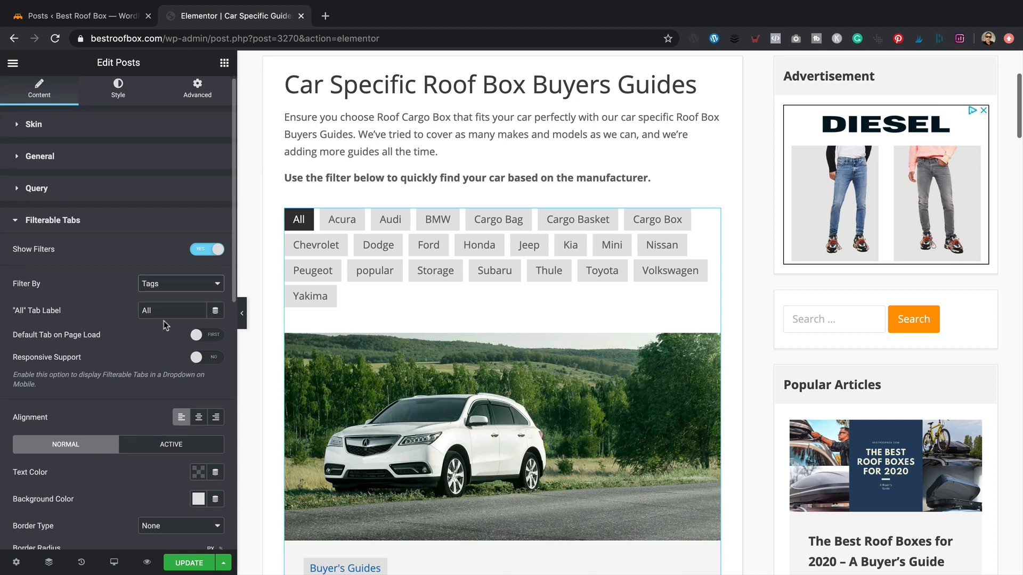
Enable Responsive Support and check the filter dropdown in mobile preview.
{"action": "scroll", "scroll_direction": "down", "scroll_amount": 3}
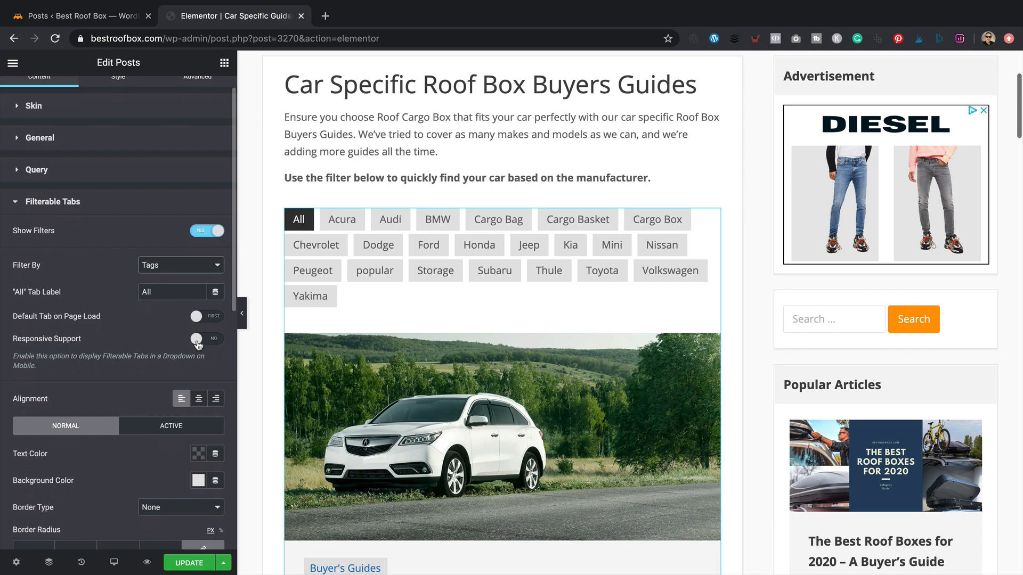
{"action": "left_click", "coordinate": [206, 339]}
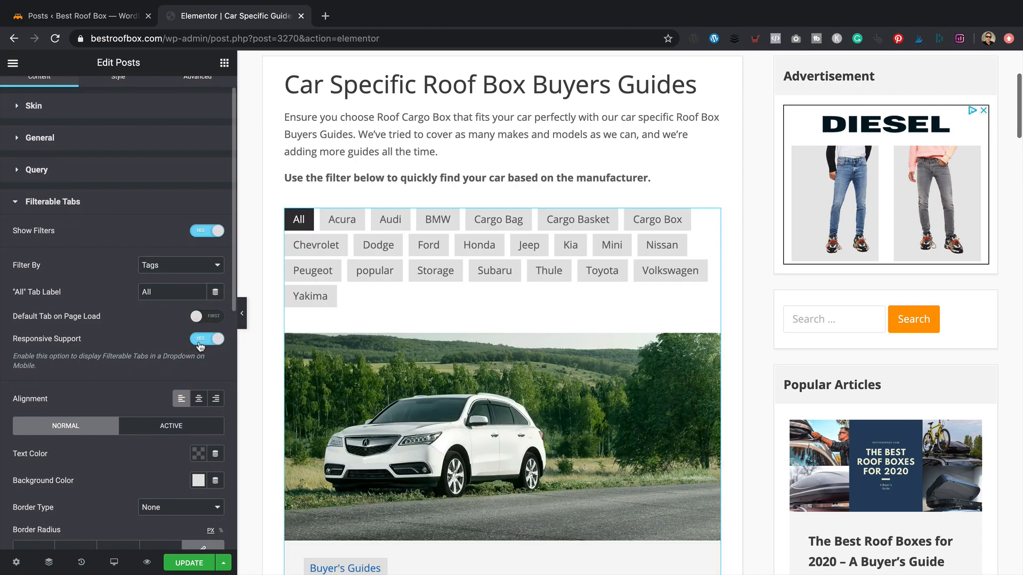
{"action": "mouse_move", "coordinate": [144, 468]}
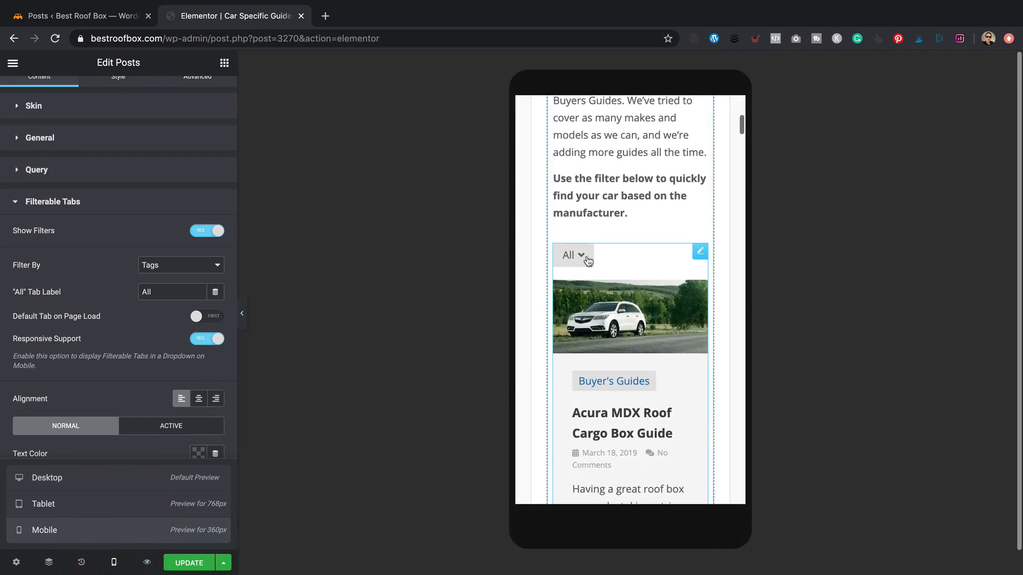
{"action": "left_click", "coordinate": [571, 255]}
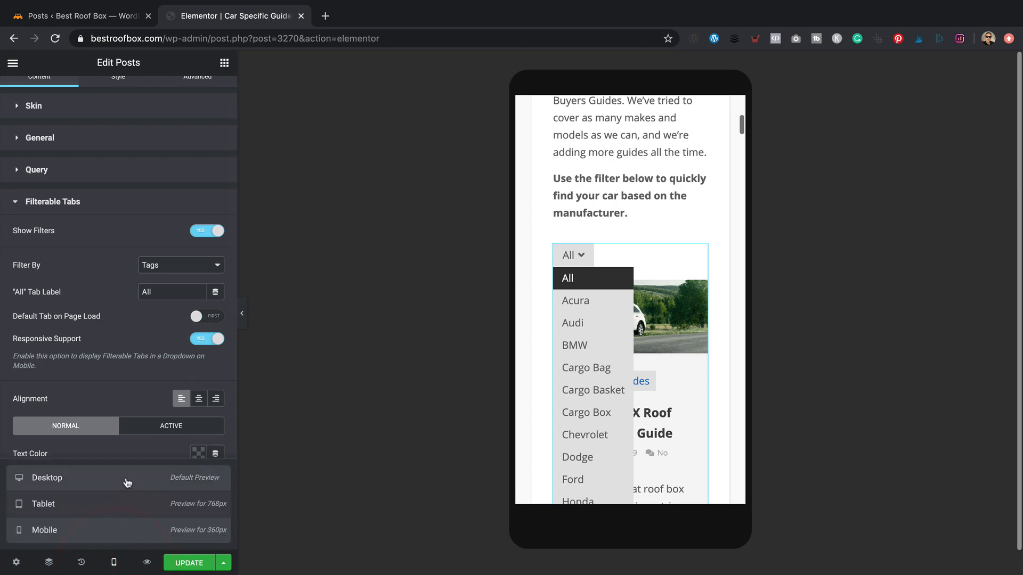
Back in desktop preview, test centered filter tabs then keep them left-aligned.
{"action": "left_click", "coordinate": [47, 477]}
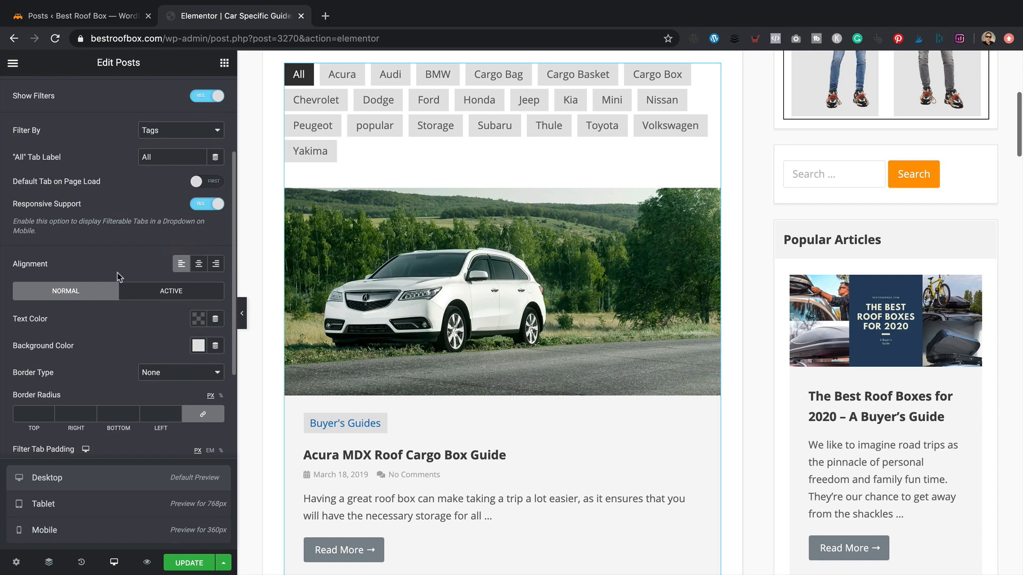
{"action": "left_click", "coordinate": [196, 263]}
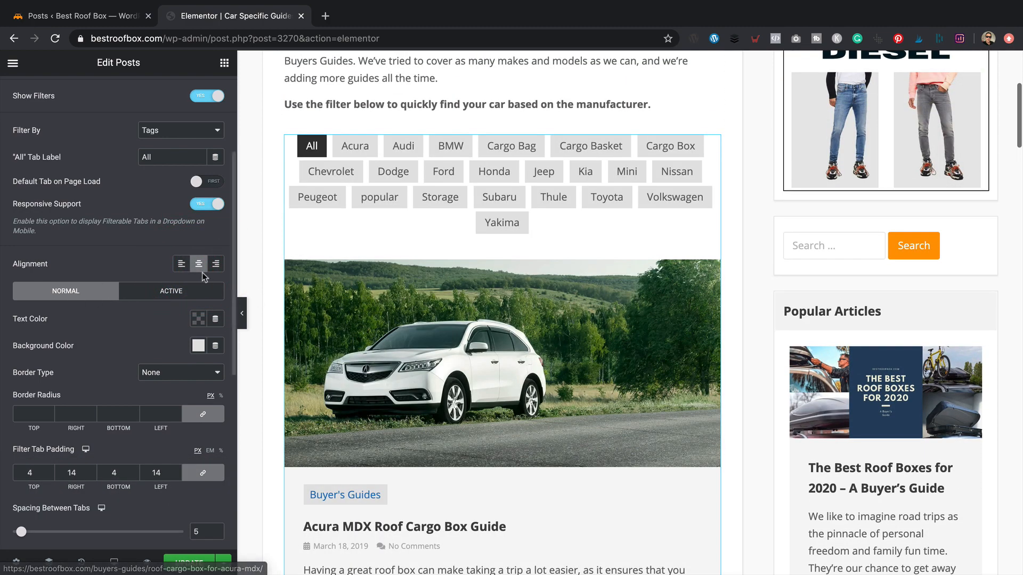
{"action": "left_click", "coordinate": [182, 263]}
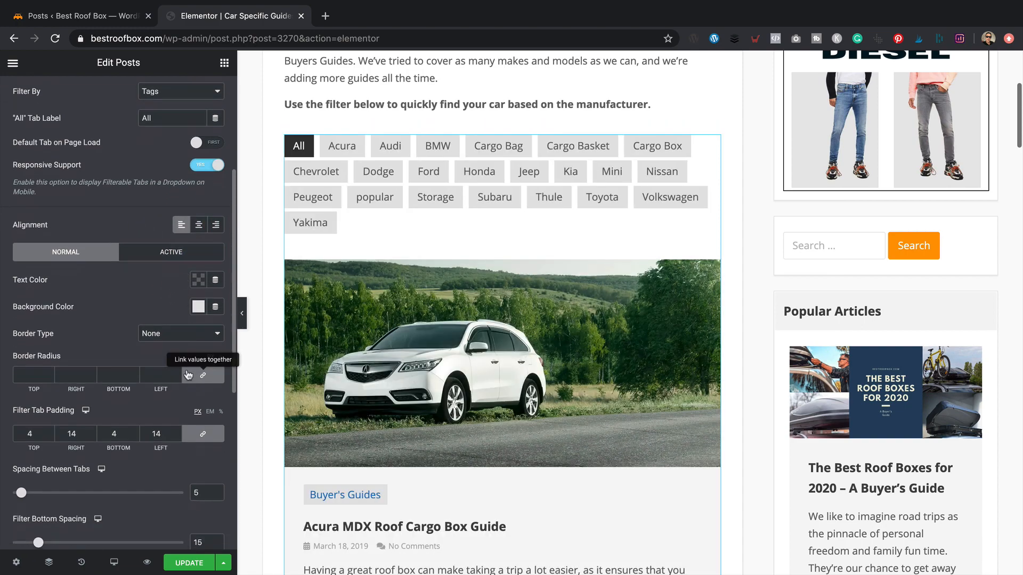
{"action": "scroll", "scroll_direction": "down", "scroll_amount": 3}
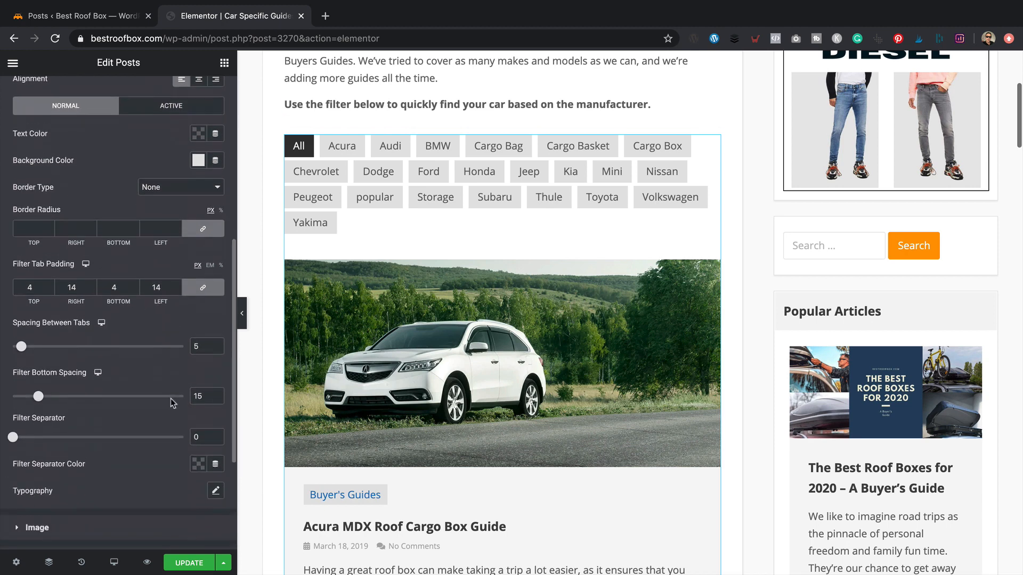
{"action": "scroll", "scroll_direction": "down", "scroll_amount": 3}
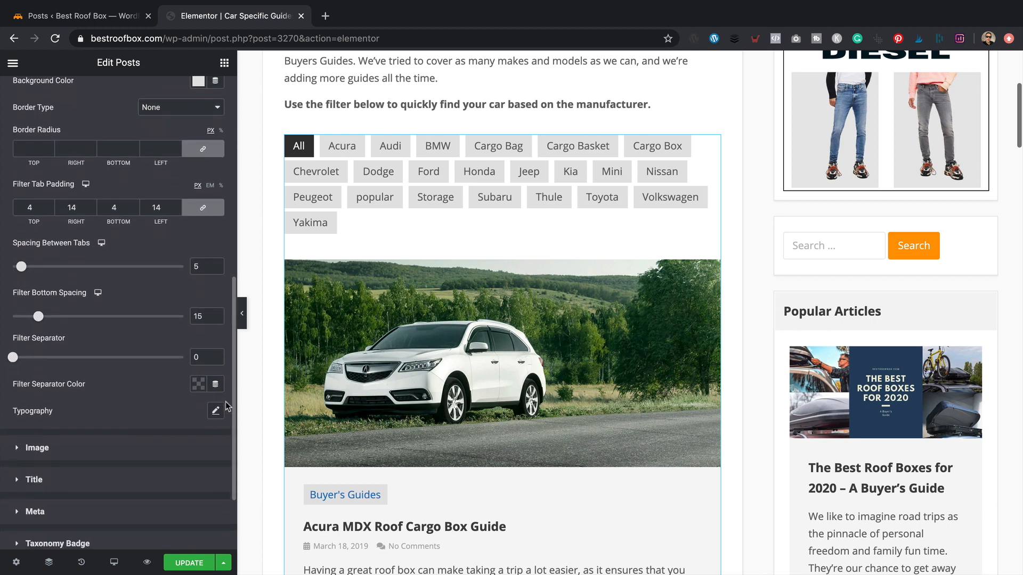
Set the filter tab typography to 12 px bold after trying normal weight.
{"action": "left_click", "coordinate": [215, 410]}
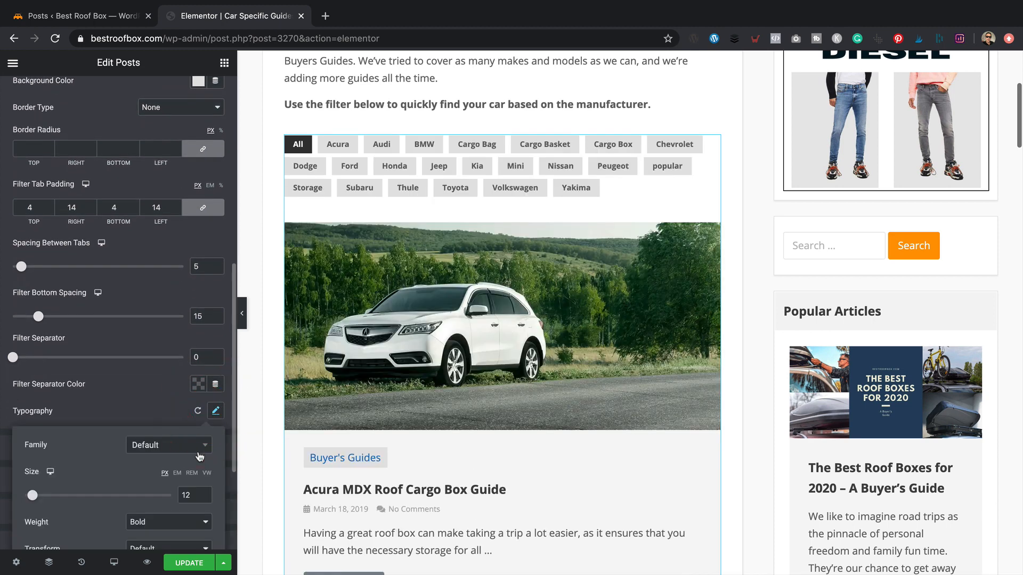
{"action": "scroll", "scroll_direction": "down", "scroll_amount": 3}
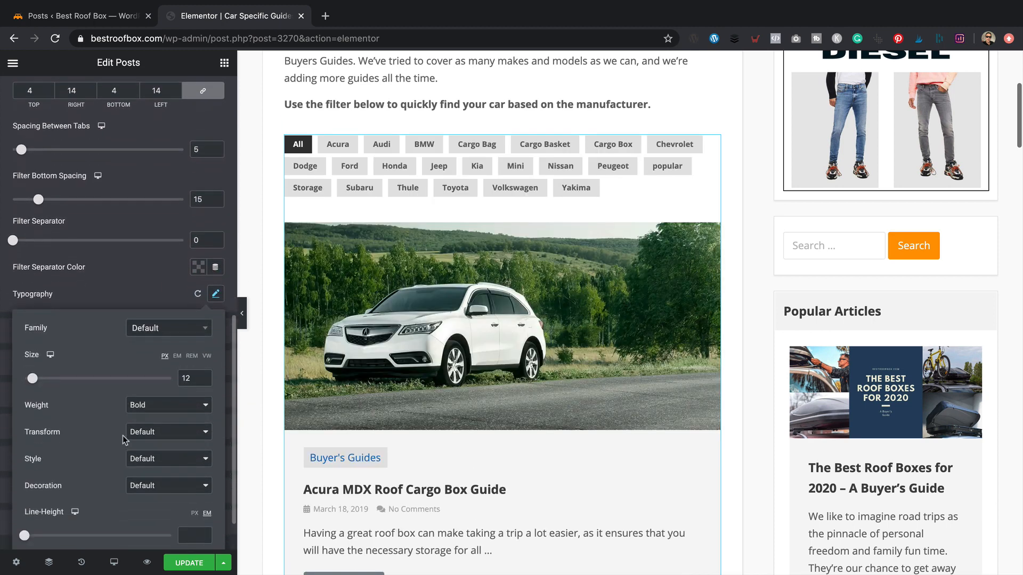
{"action": "left_click", "coordinate": [167, 405]}
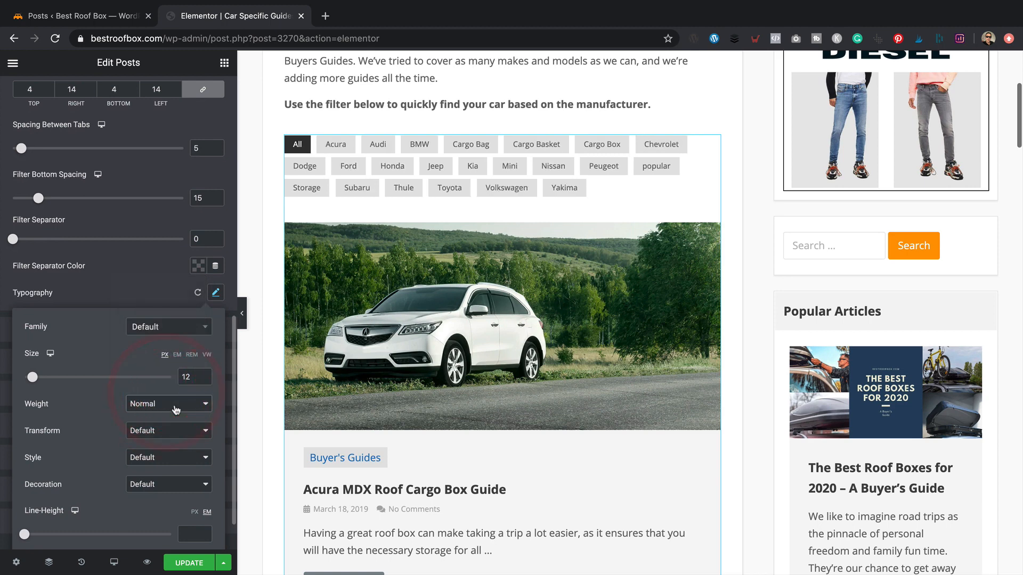
{"action": "left_click", "coordinate": [169, 403]}
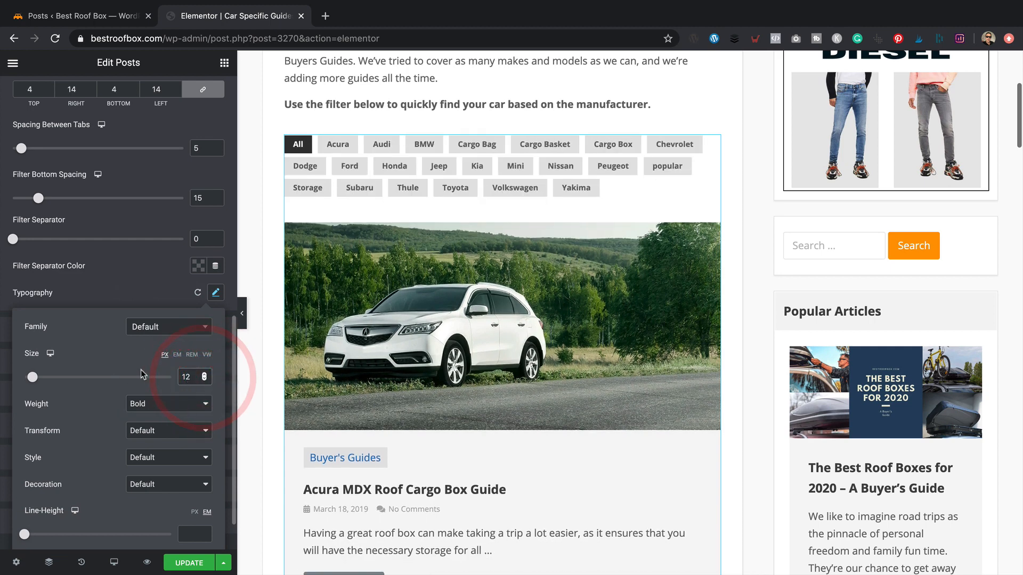
{"action": "mouse_move", "coordinate": [167, 414]}
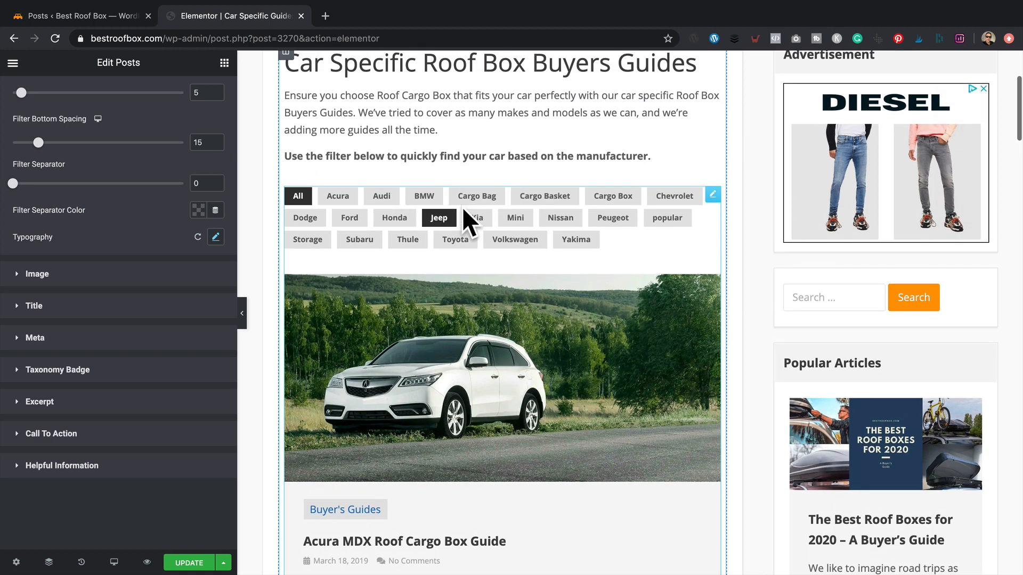
{"action": "mouse_move", "coordinate": [601, 240]}
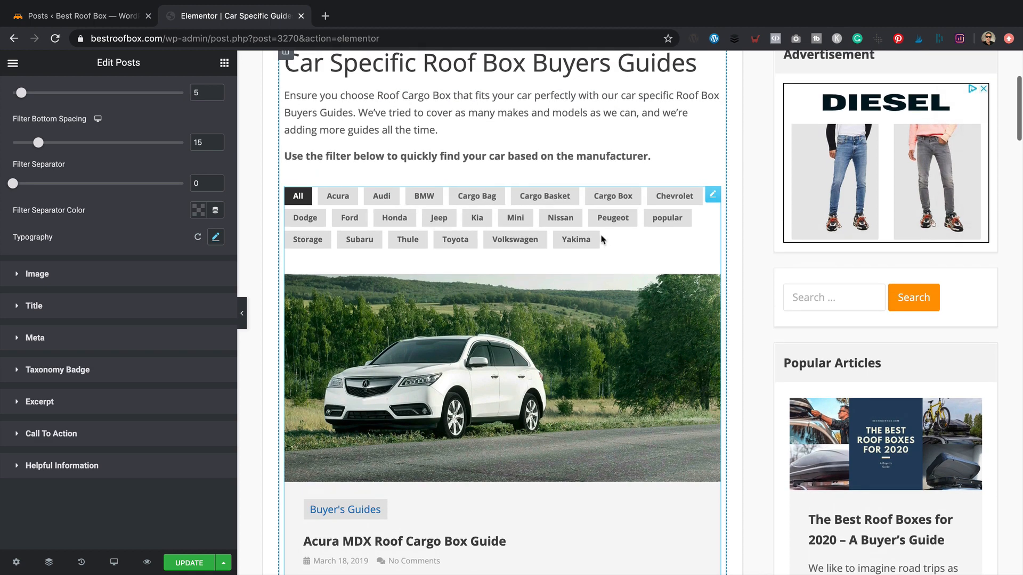
Try the Mini and popular filter tabs in the preview, confirming each highlights individually.
{"action": "left_click", "coordinate": [515, 217]}
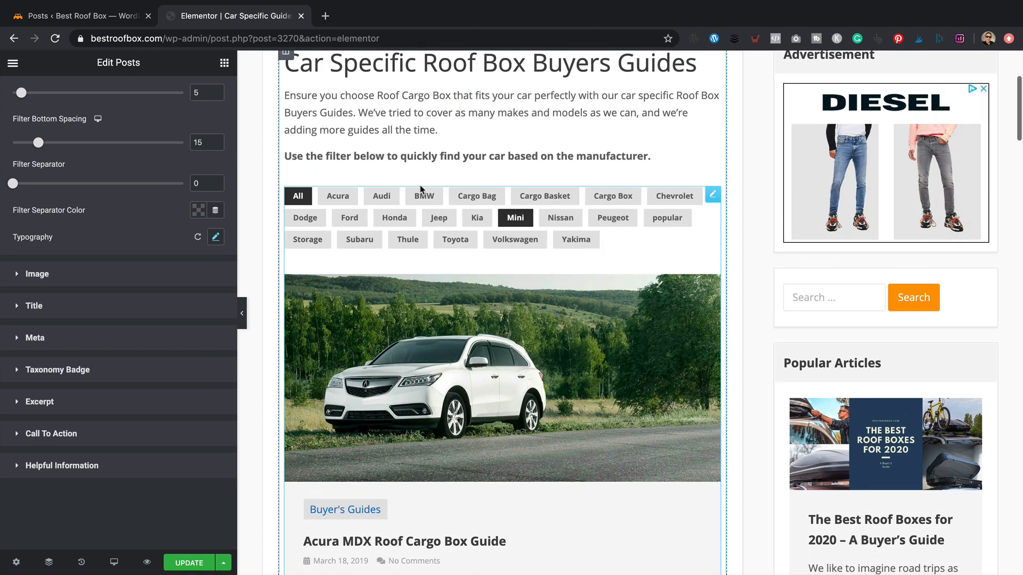
{"action": "left_click", "coordinate": [612, 196]}
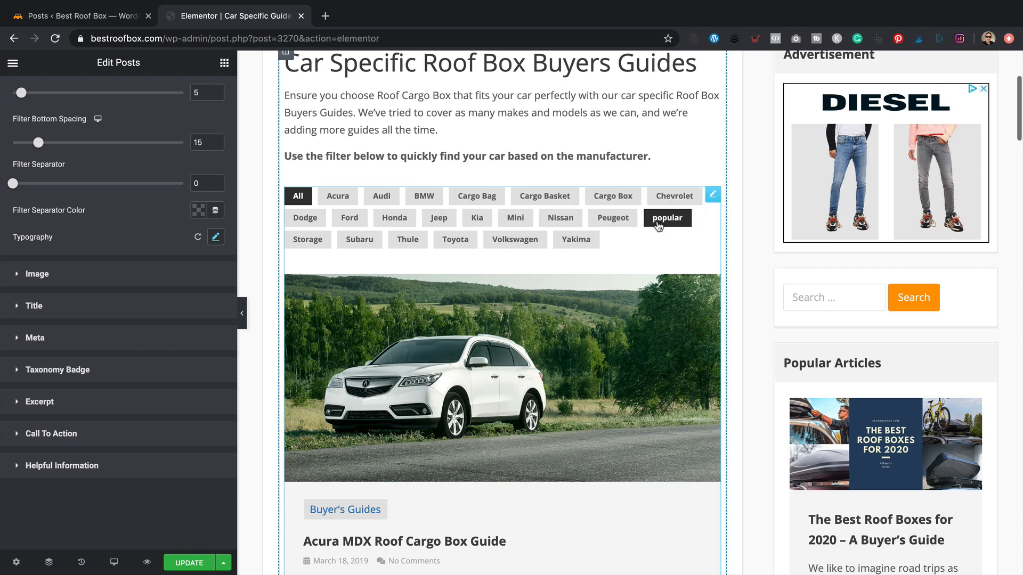
{"action": "mouse_move", "coordinate": [629, 267]}
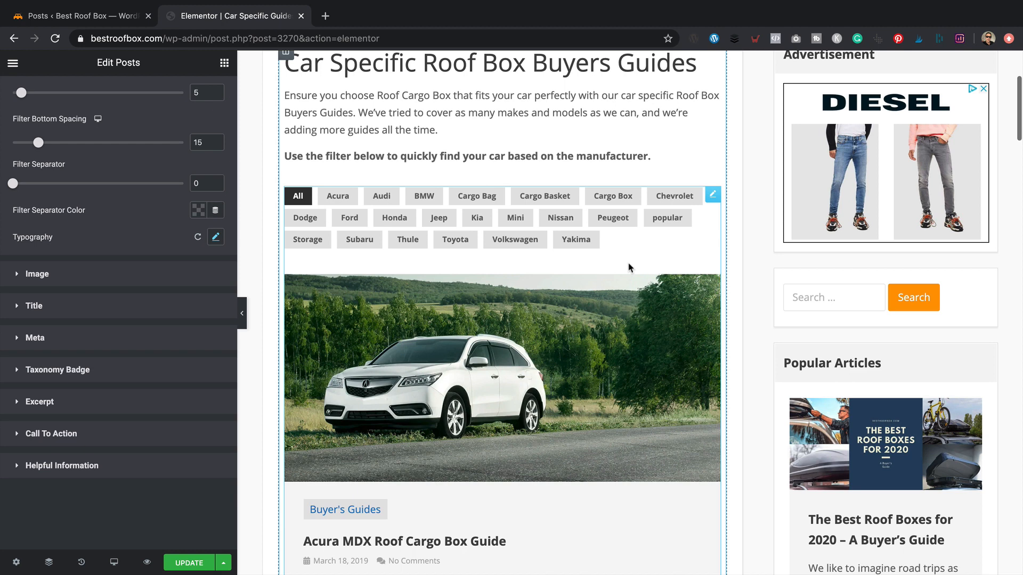
{"action": "mouse_move", "coordinate": [507, 257]}
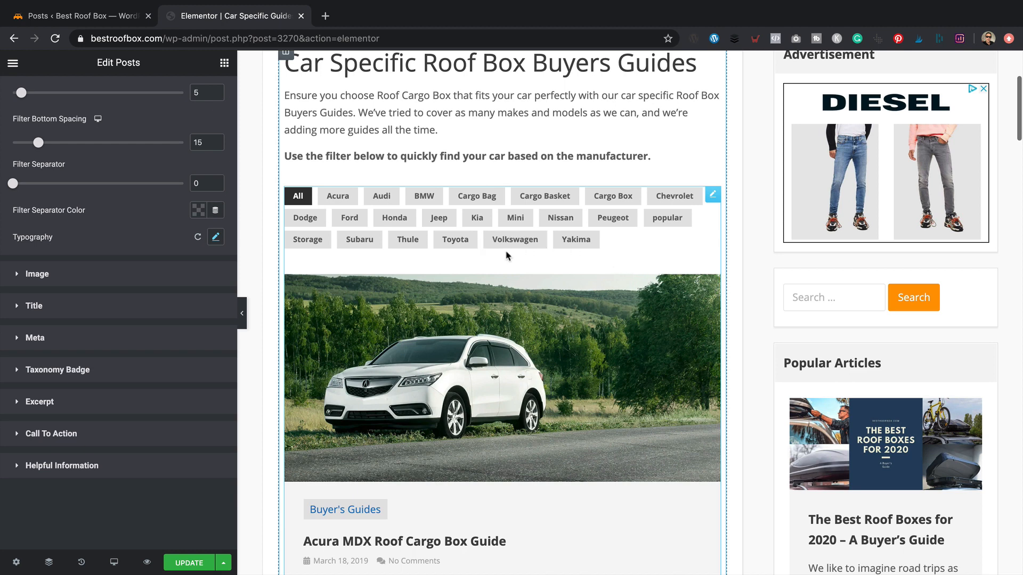
{"action": "scroll", "scroll_direction": "down", "scroll_amount": 3}
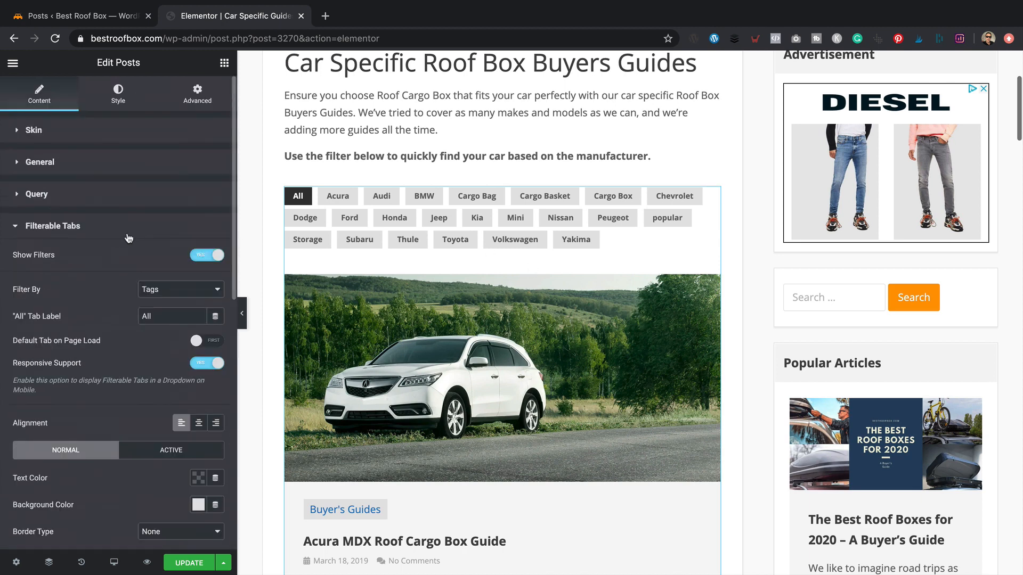
In the Posts widget Query settings, set the Tags Filter Rule to Exclude Tags.
{"action": "left_click", "coordinate": [37, 194]}
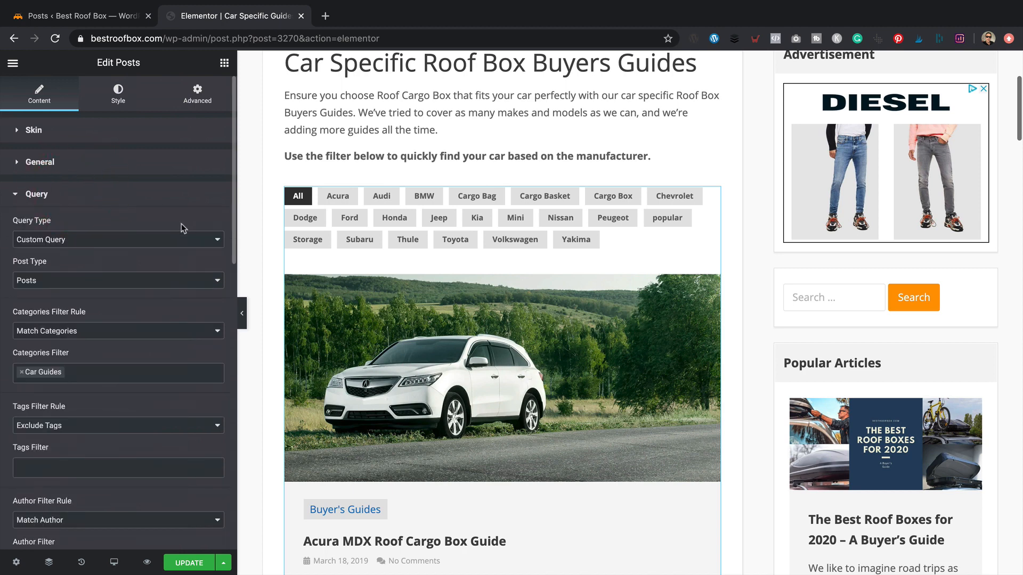
{"action": "scroll", "scroll_direction": "down", "scroll_amount": 3}
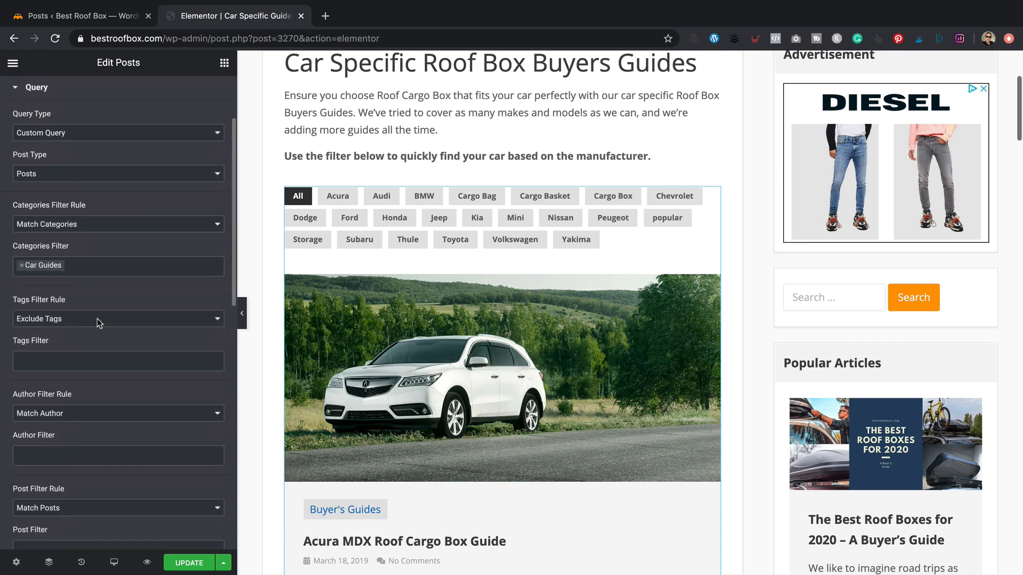
{"action": "left_click", "coordinate": [117, 319]}
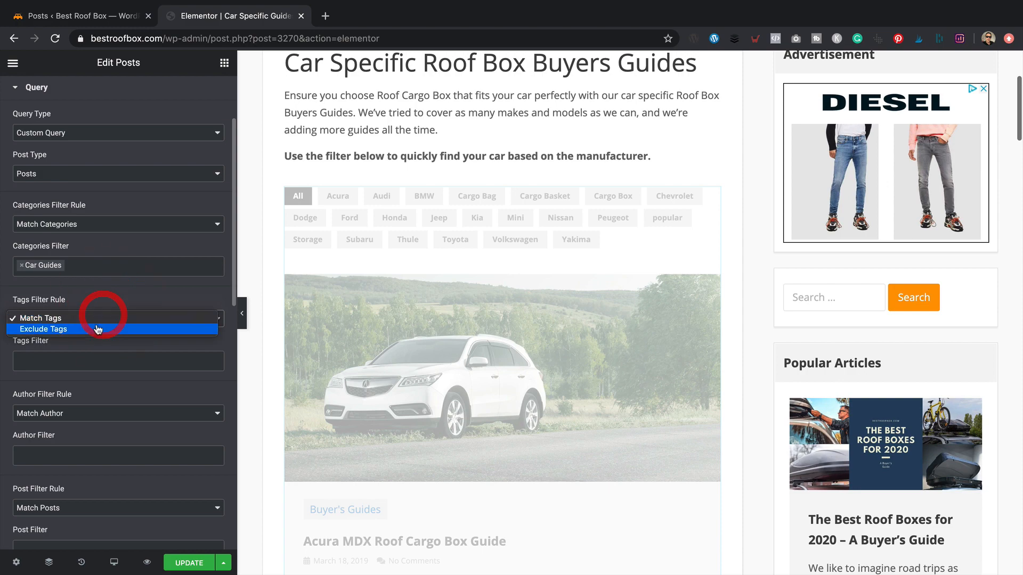
{"action": "left_click", "coordinate": [43, 329]}
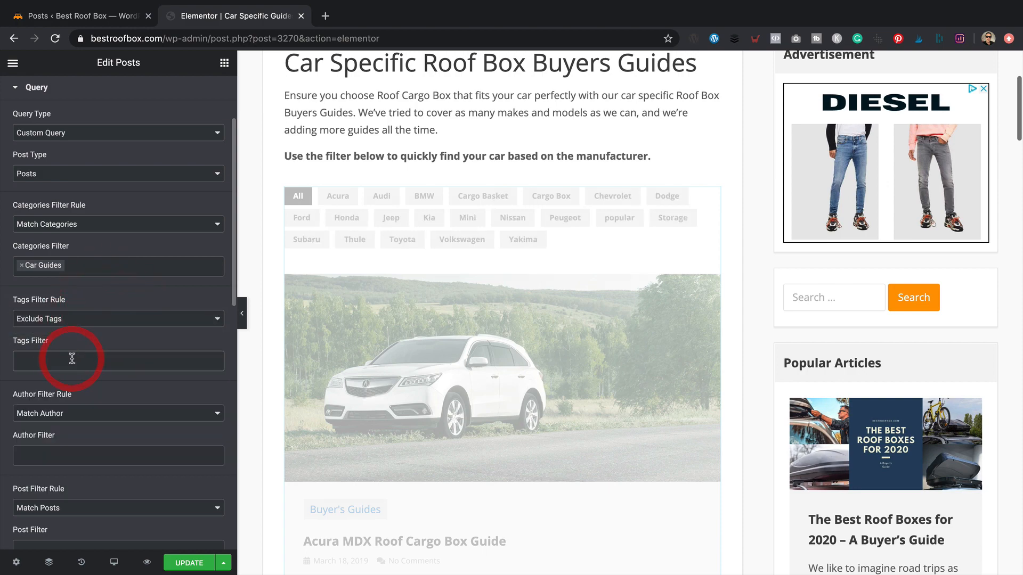
Add Cargo Bag, Cargo Basket, Cargo Box and popular to the excluded tags.
{"action": "type", "text": "C"}
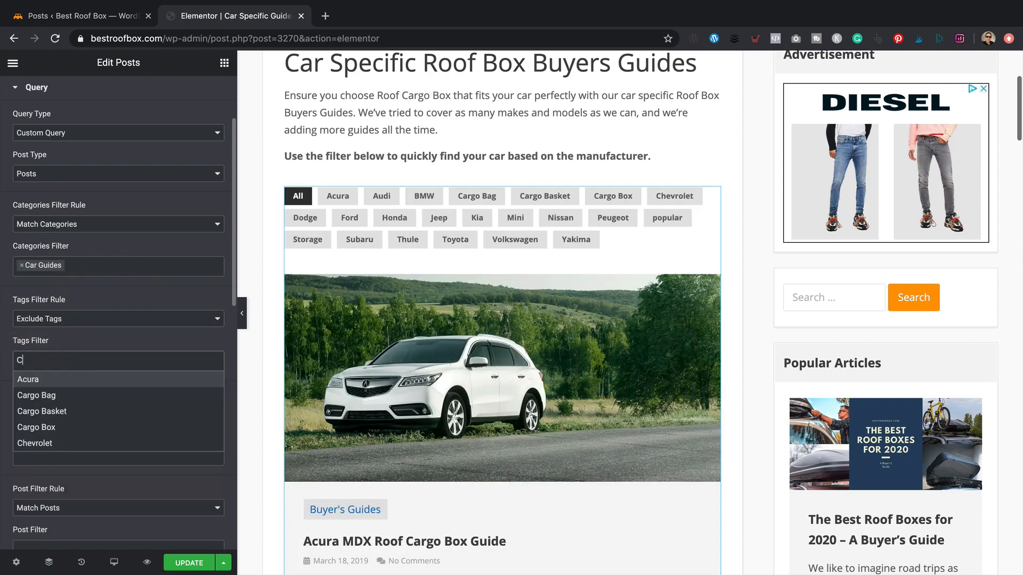
{"action": "type", "text": "Cargo bag"}
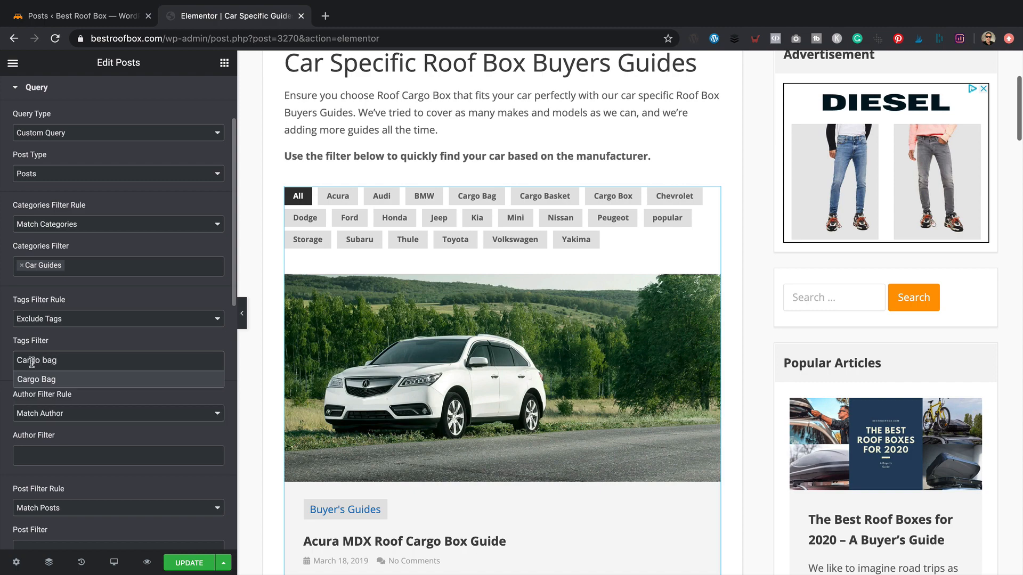
{"action": "type", "text": "Cargo"}
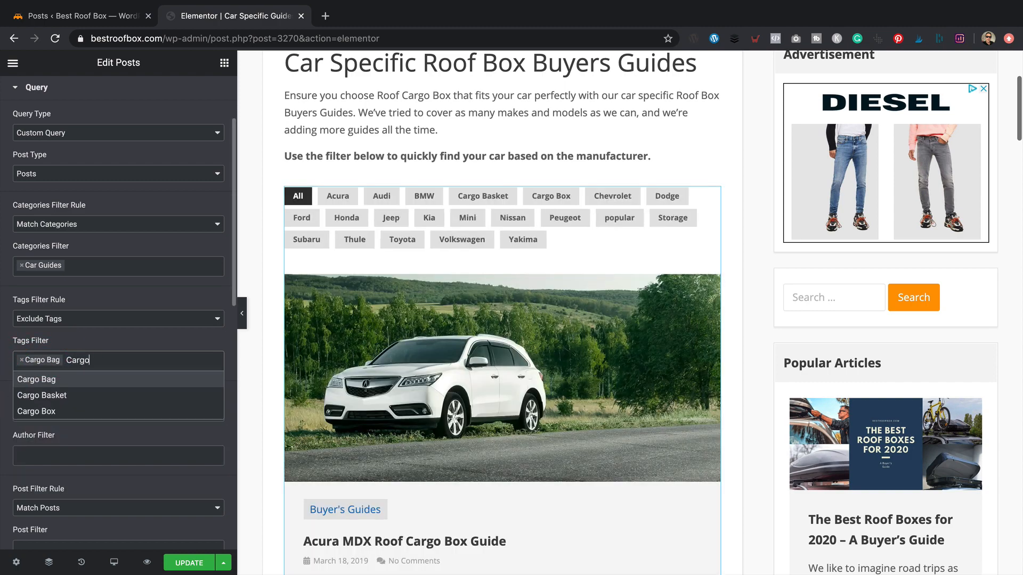
{"action": "left_click", "coordinate": [42, 395]}
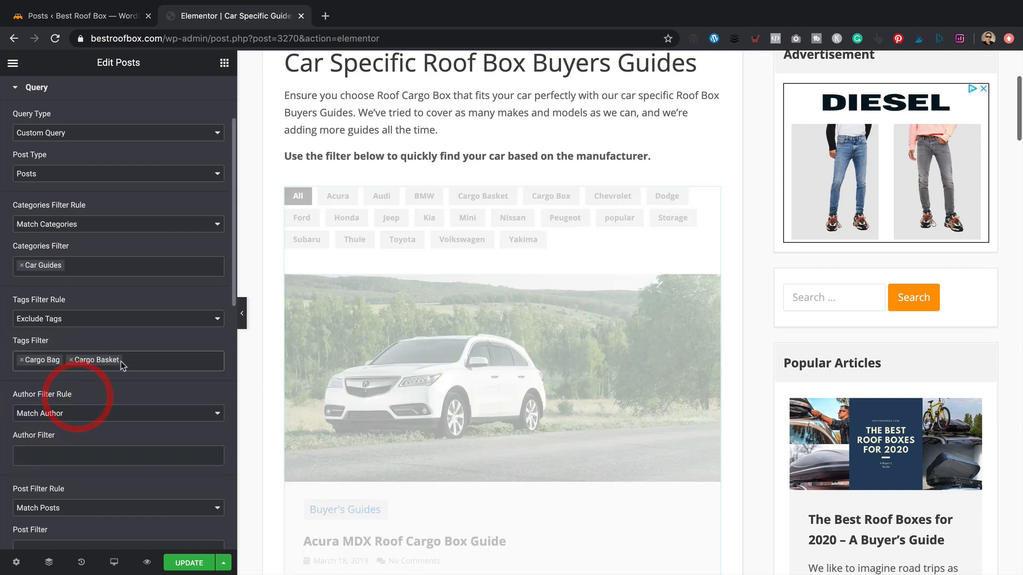
{"action": "type", "text": "Cargo Box"}
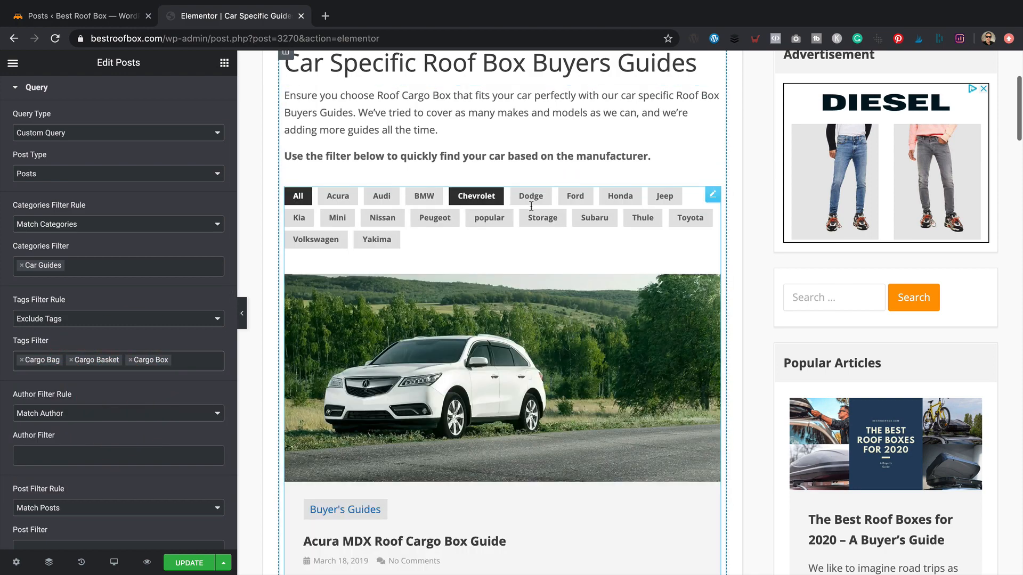
{"action": "left_click", "coordinate": [185, 360]}
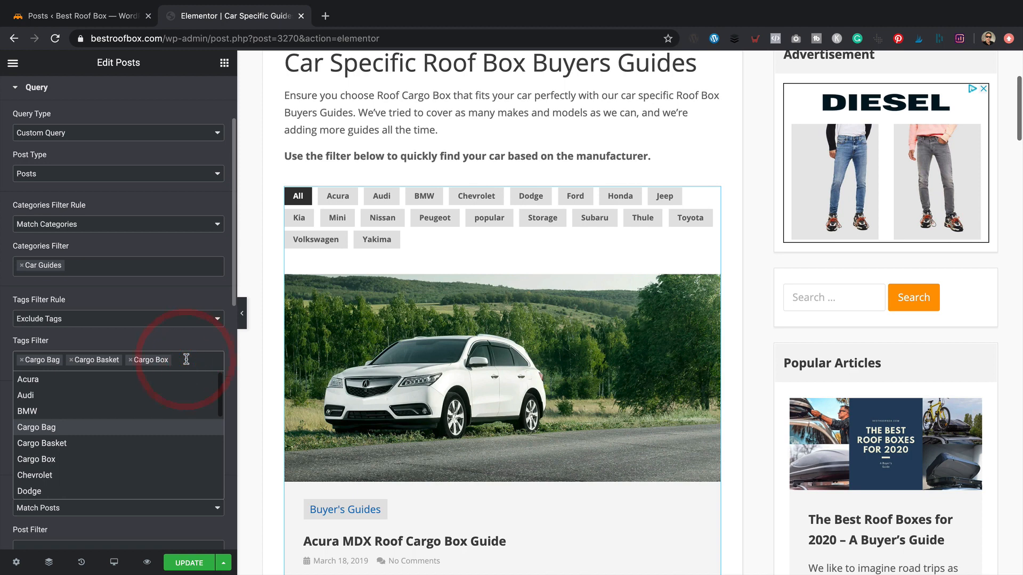
{"action": "type", "text": "Pop"}
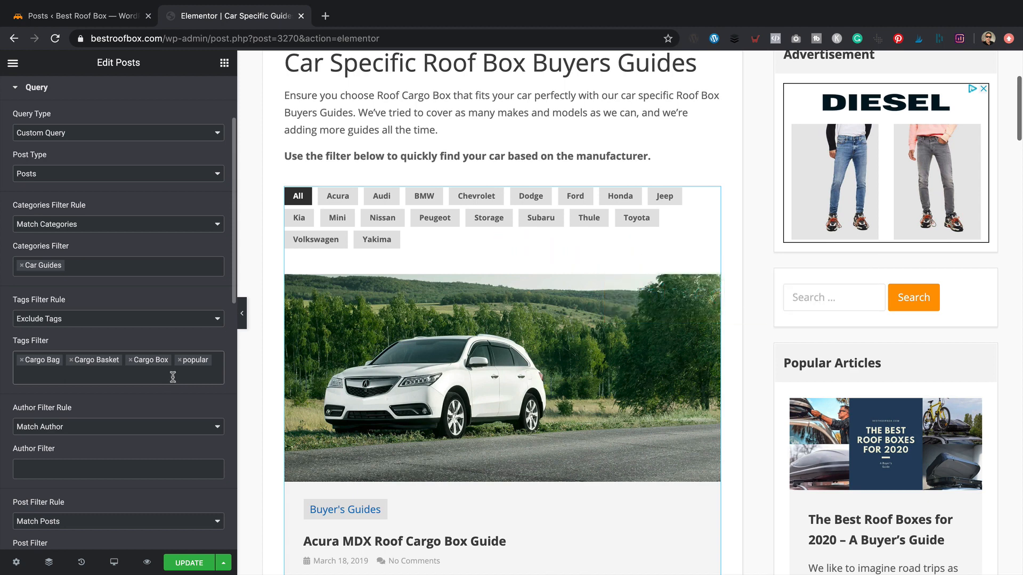
View the live Car Specific Guides page from the editor's main menu.
{"action": "left_click", "coordinate": [188, 562]}
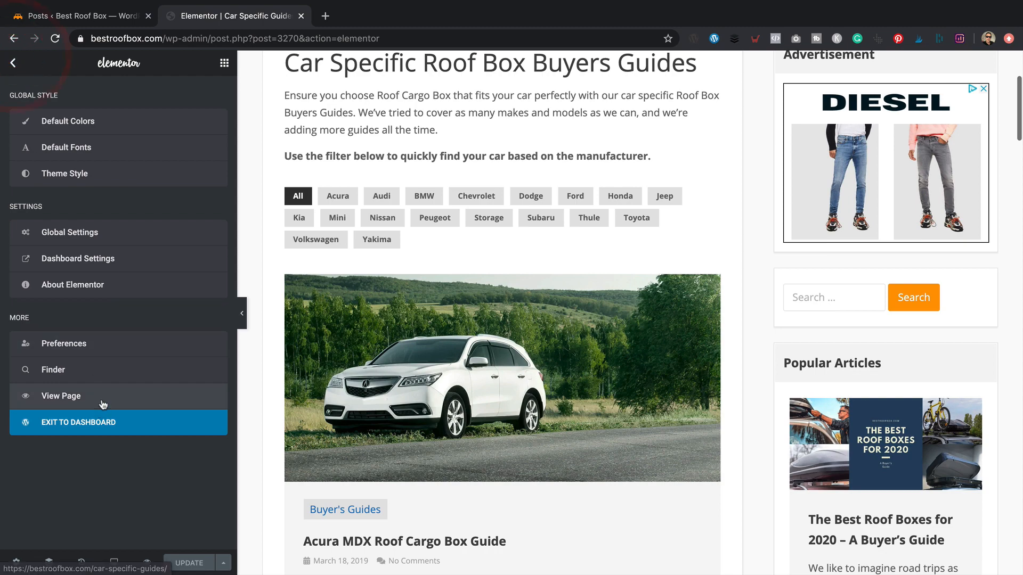
{"action": "left_click", "coordinate": [62, 396]}
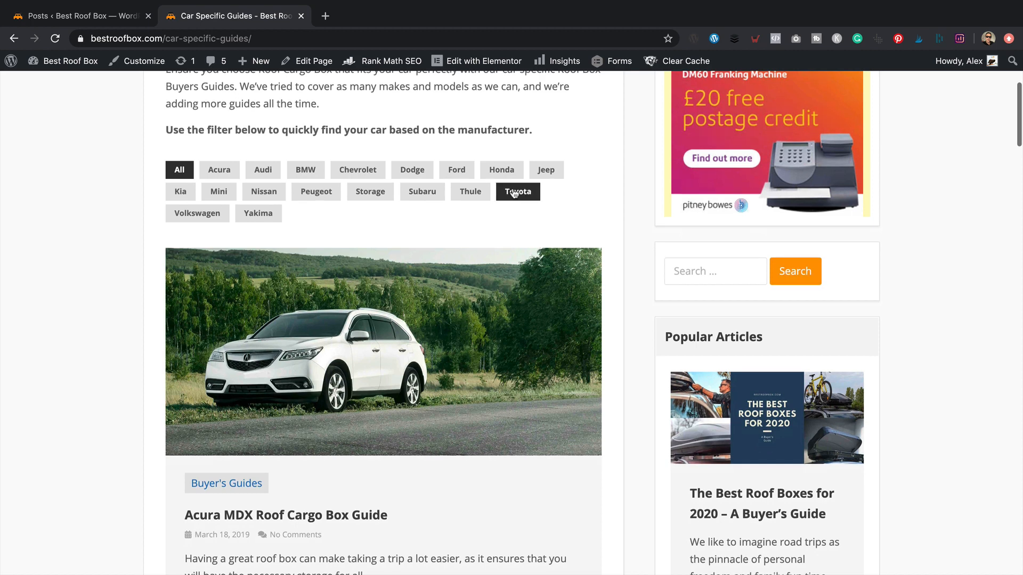
{"action": "mouse_move", "coordinate": [486, 231]}
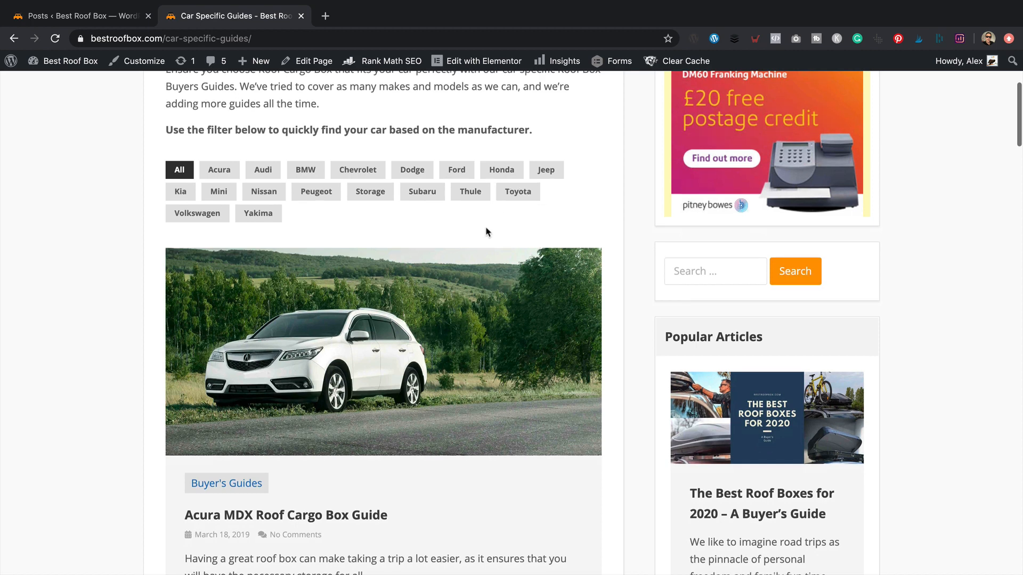
Filter the live guides to Toyota, showing the Camry, RAV 4 and Sienna guides.
{"action": "scroll", "scroll_direction": "down", "scroll_amount": 3}
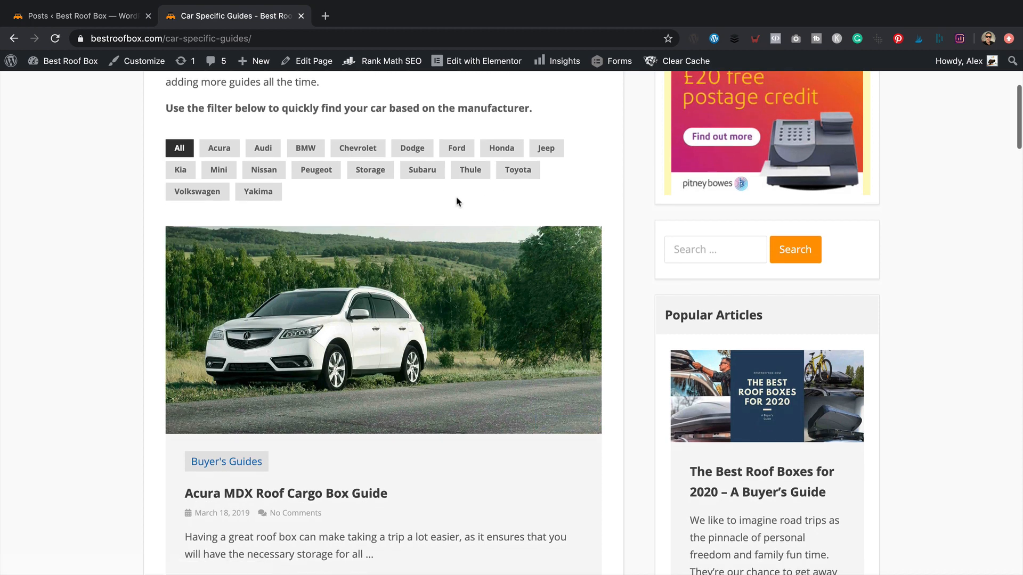
{"action": "left_click", "coordinate": [518, 171]}
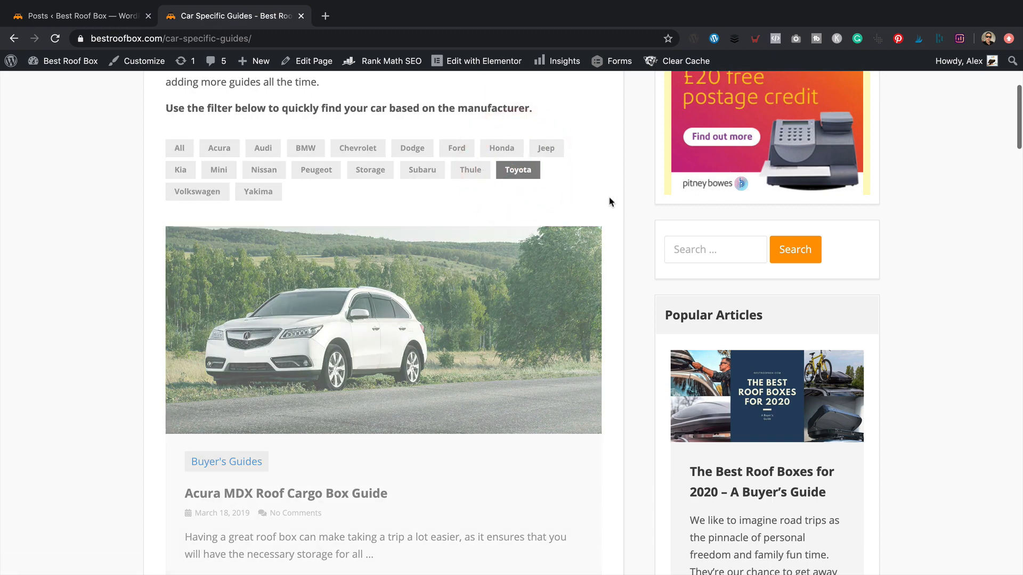
{"action": "scroll", "scroll_direction": "down", "scroll_amount": 3}
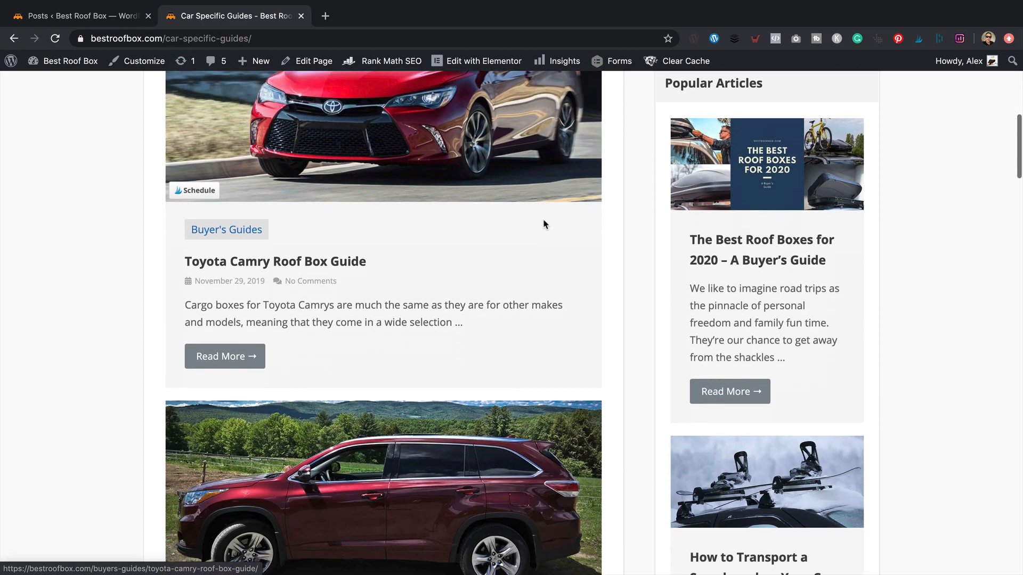
{"action": "scroll", "scroll_direction": "down", "scroll_amount": 3}
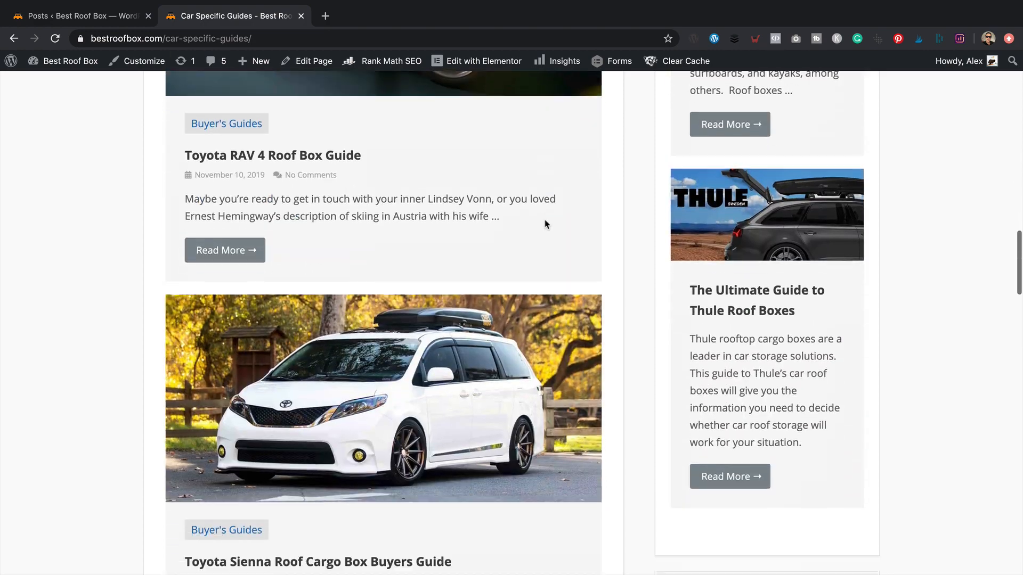